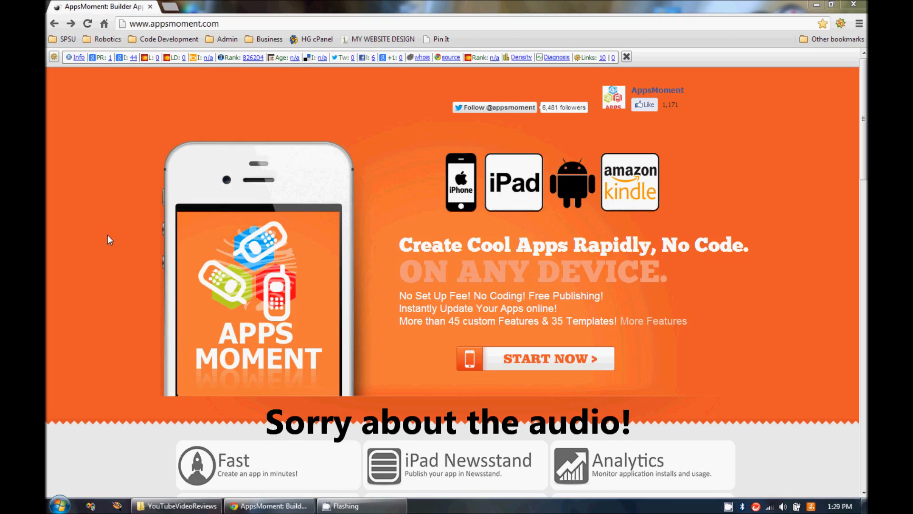
{"action": "mouse_move", "coordinate": [106, 234]}
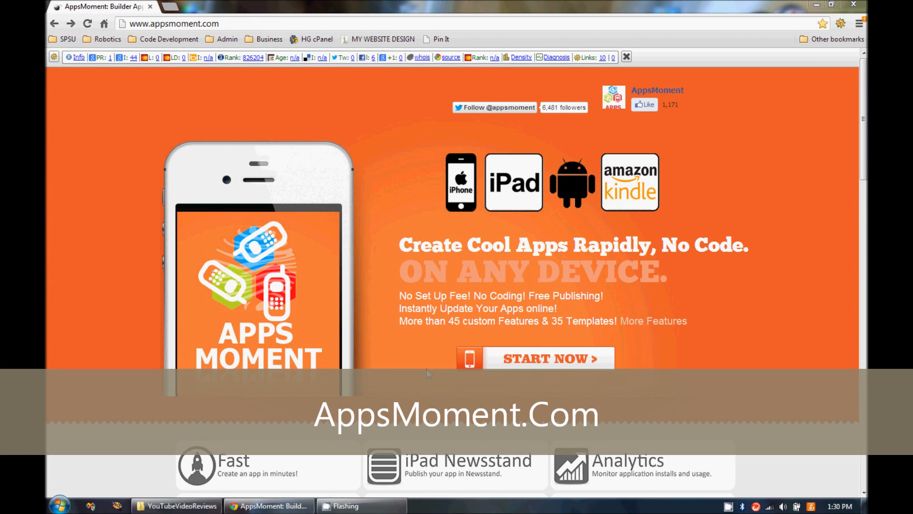
{"action": "mouse_move", "coordinate": [551, 362]}
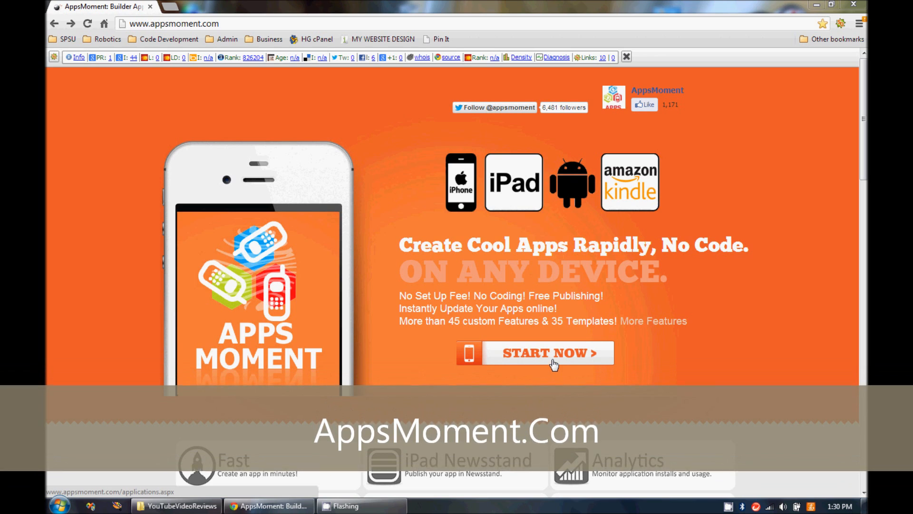
Start building from a template and browse page 1 of starter templates down to LaTerrasse and MyBusiness
{"action": "left_click", "coordinate": [547, 352]}
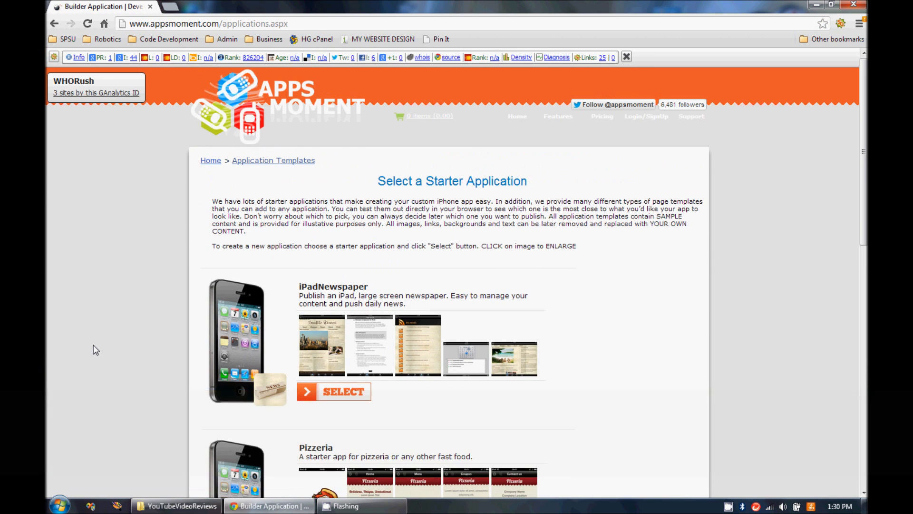
{"action": "scroll", "scroll_direction": "down", "scroll_amount": 3}
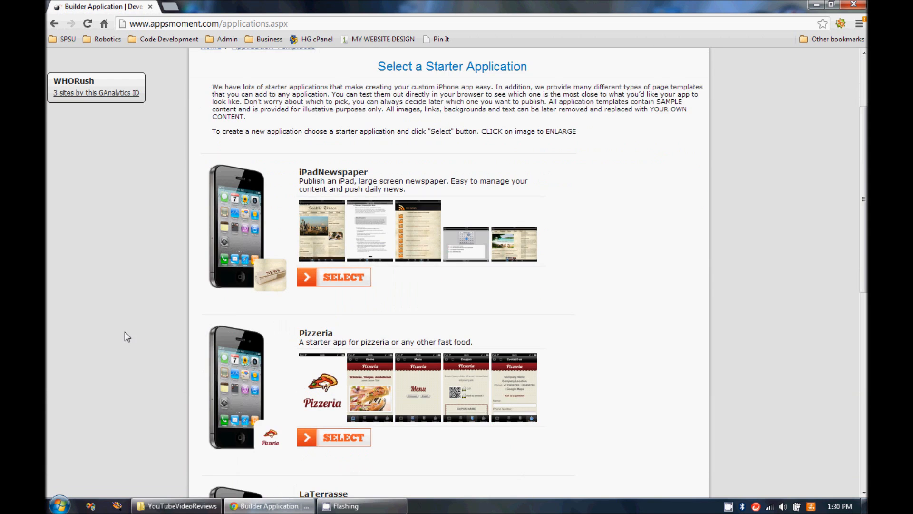
{"action": "scroll", "scroll_direction": "down", "scroll_amount": 3}
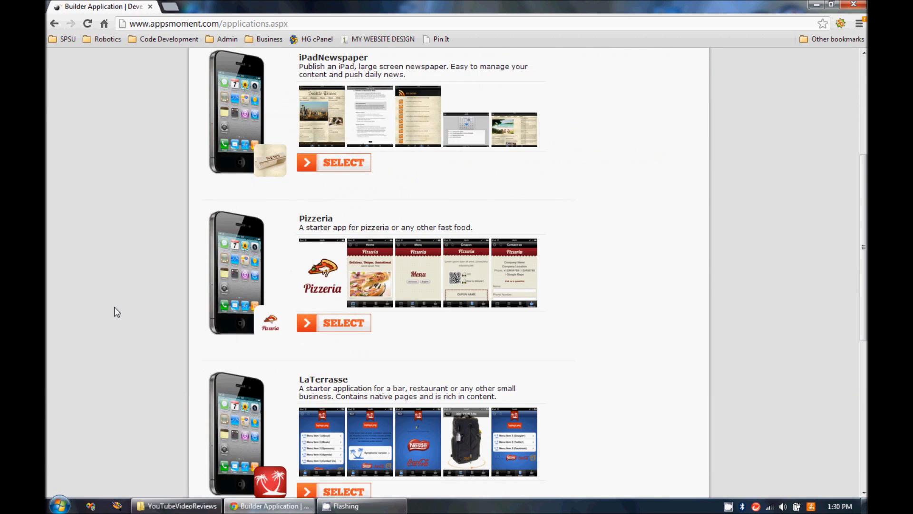
{"action": "scroll", "scroll_direction": "down", "scroll_amount": 3}
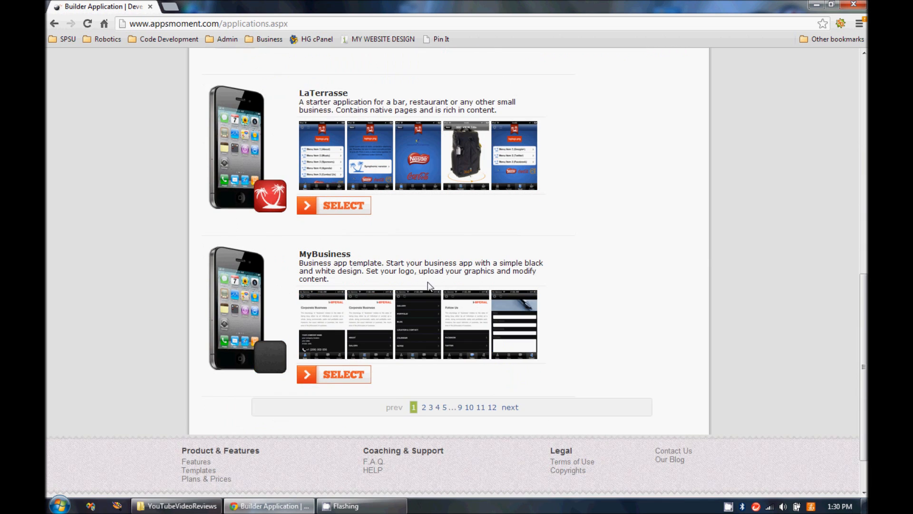
{"action": "scroll", "scroll_direction": "up", "scroll_amount": 3}
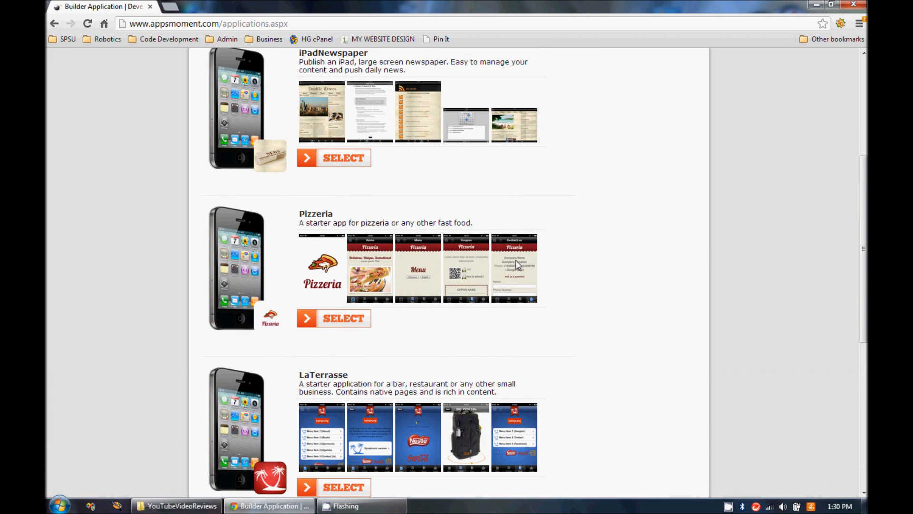
{"action": "scroll", "scroll_direction": "down", "scroll_amount": 3}
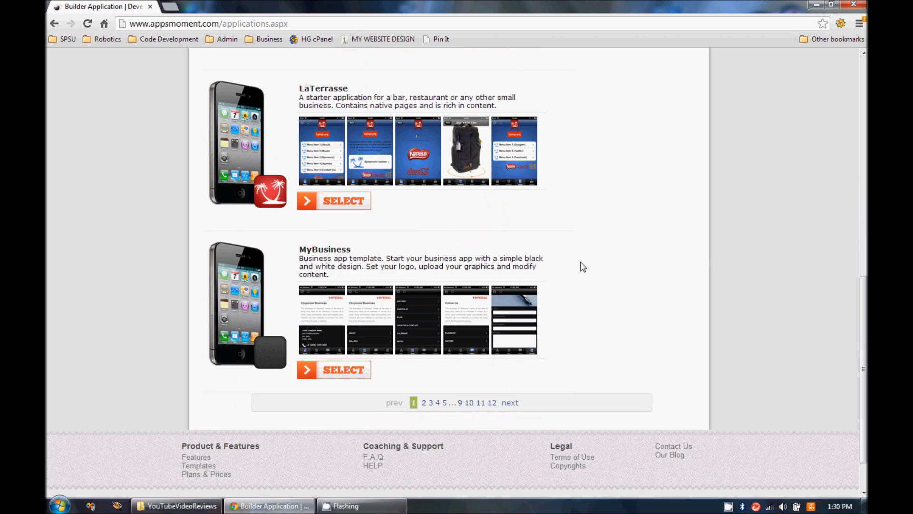
{"action": "scroll", "scroll_direction": "up", "scroll_amount": 3}
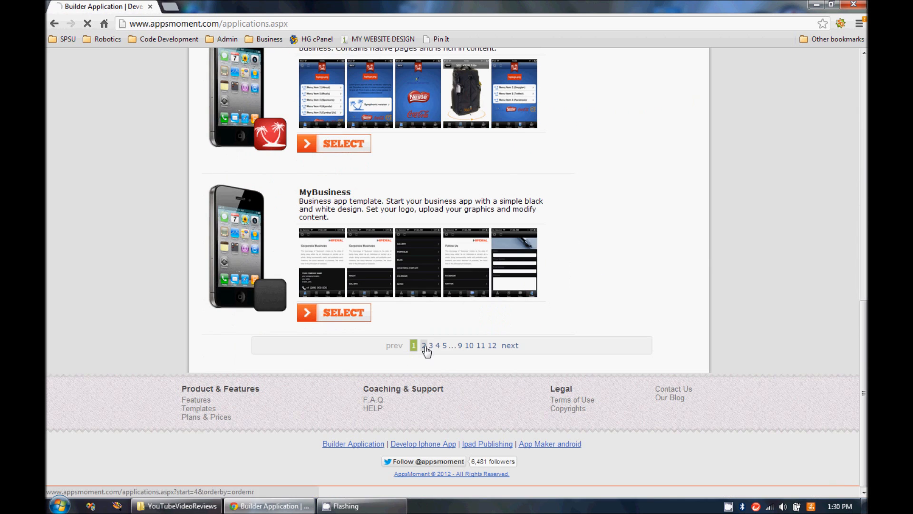
Browse the second page of starter templates, including Fashion, Portfolio and RealEstateAgent
{"action": "left_click", "coordinate": [422, 345]}
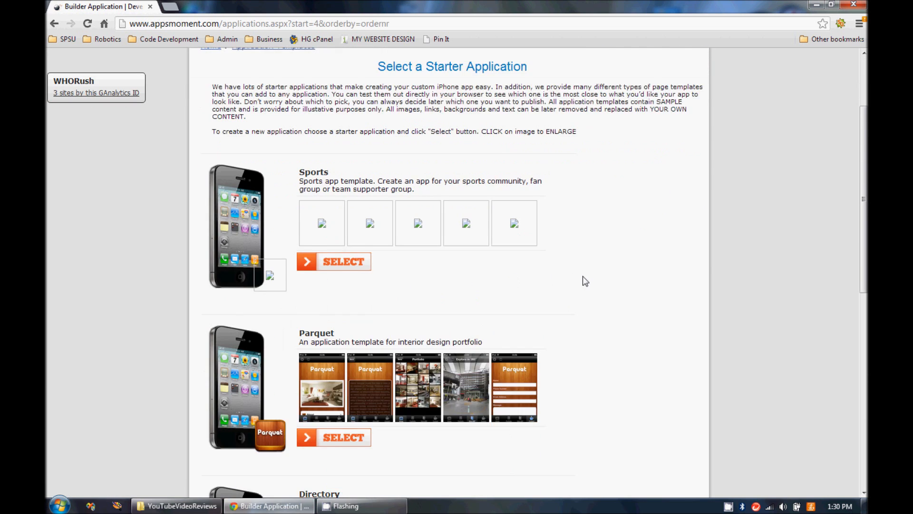
{"action": "scroll", "scroll_direction": "down", "scroll_amount": 3}
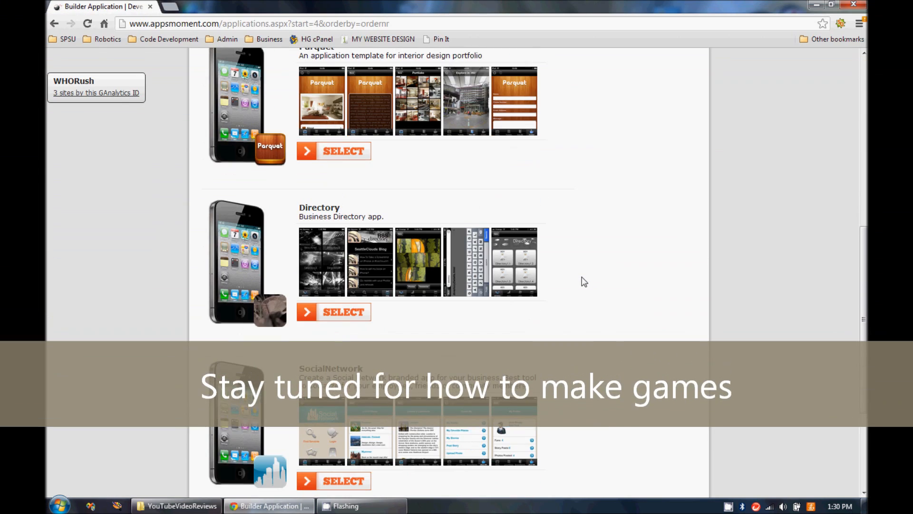
{"action": "scroll", "scroll_direction": "down", "scroll_amount": 3}
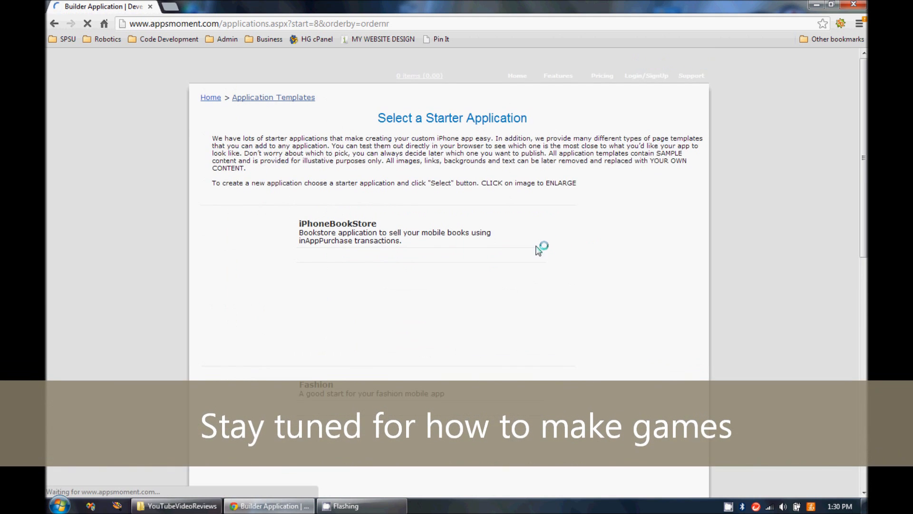
{"action": "scroll", "scroll_direction": "down", "scroll_amount": 3}
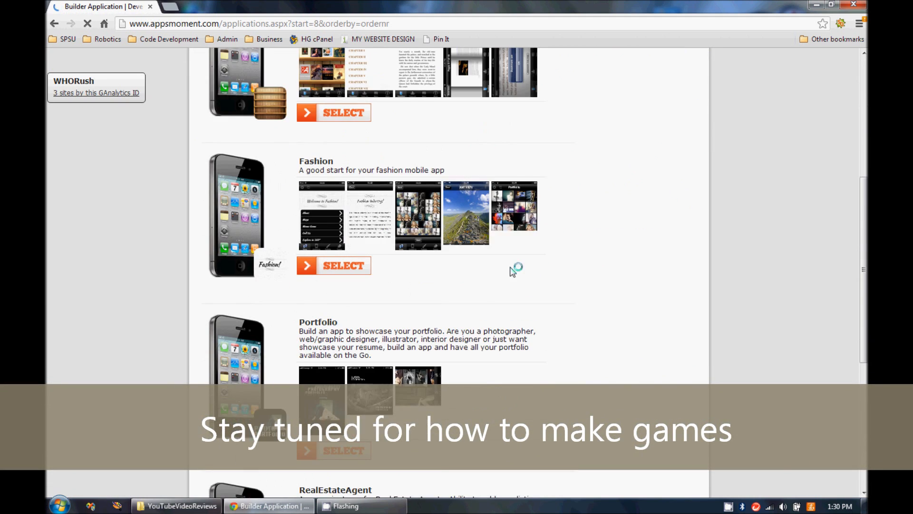
{"action": "scroll", "scroll_direction": "down", "scroll_amount": 3}
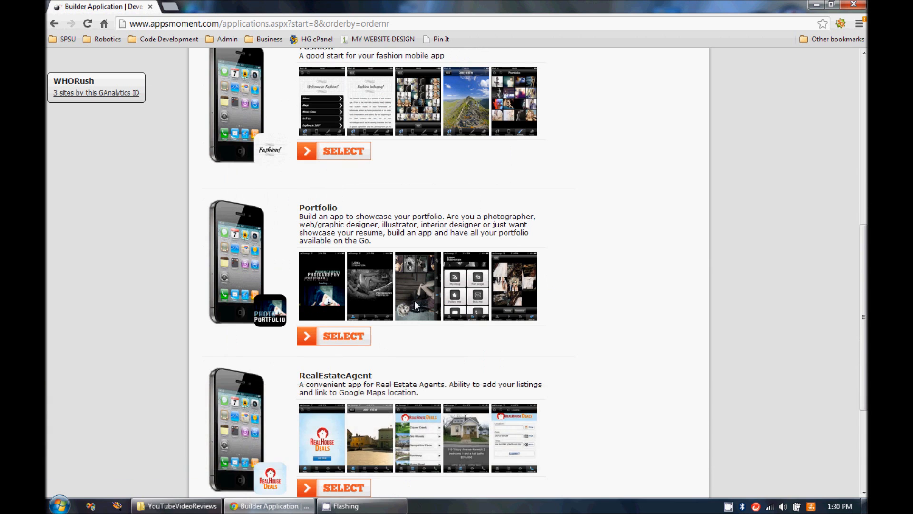
Browse the fourth page of starter templates with iPadBookStore, FanPages, CoffeeShops and SlideIcons
{"action": "left_click", "coordinate": [421, 414]}
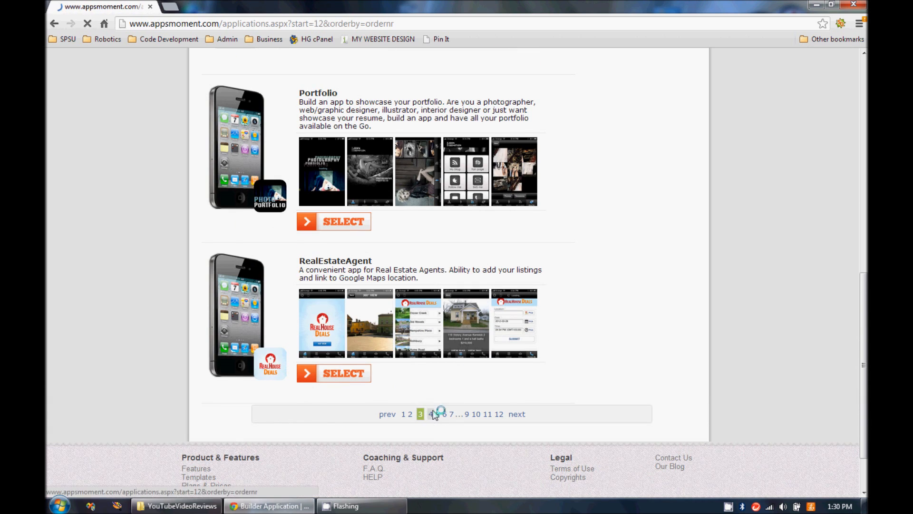
{"action": "left_click", "coordinate": [429, 413]}
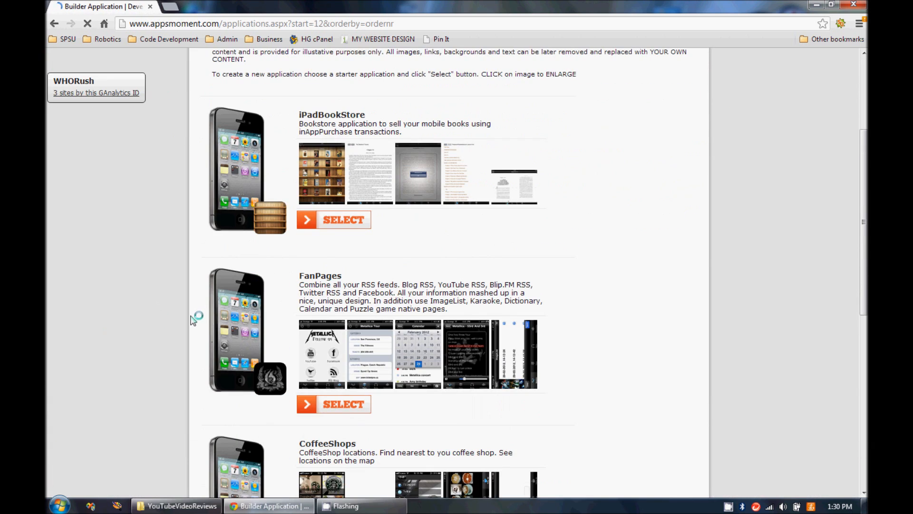
{"action": "scroll", "scroll_direction": "down", "scroll_amount": 3}
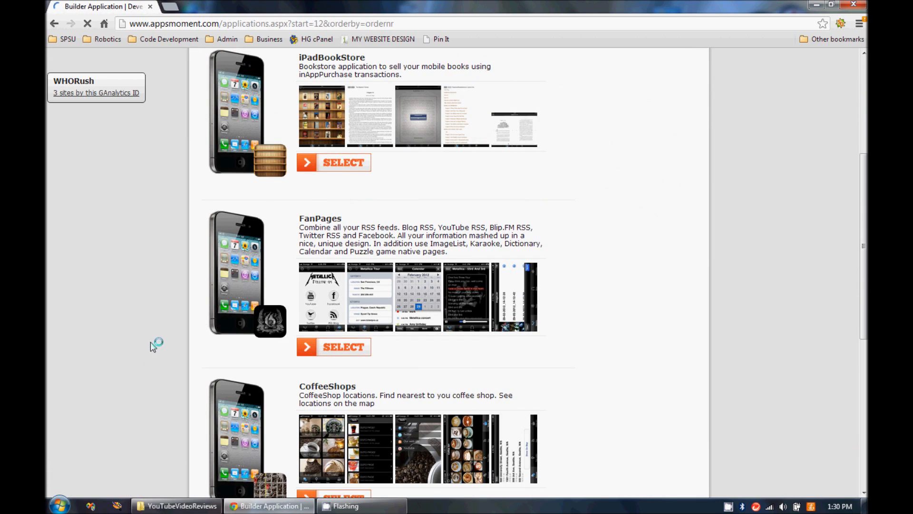
{"action": "scroll", "scroll_direction": "down", "scroll_amount": 3}
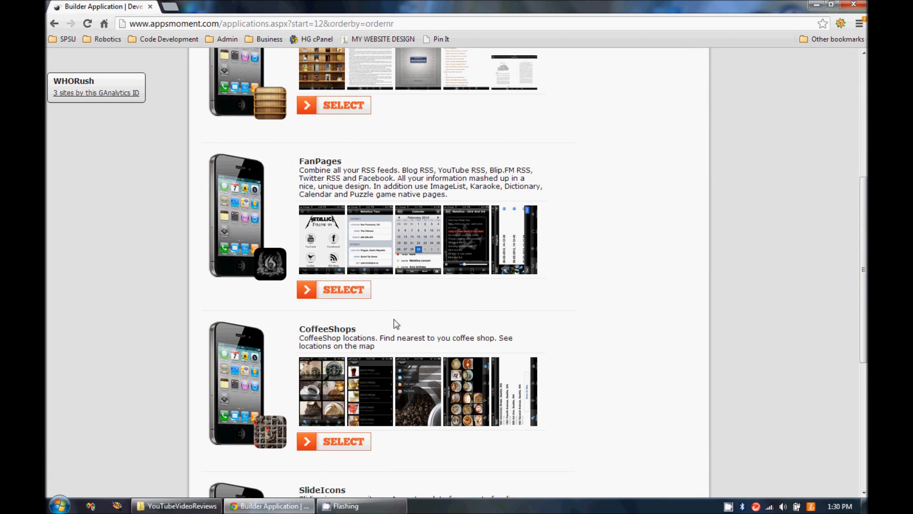
{"action": "scroll", "scroll_direction": "down", "scroll_amount": 3}
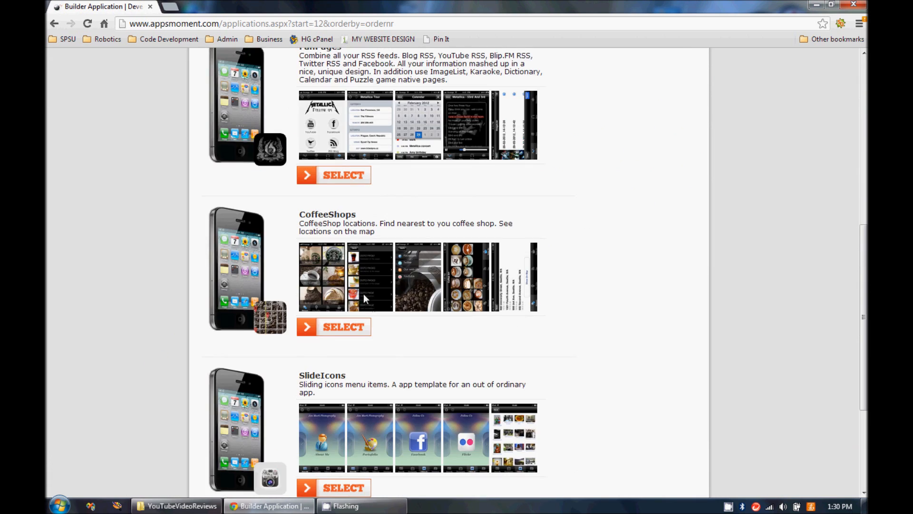
{"action": "scroll", "scroll_direction": "down", "scroll_amount": 3}
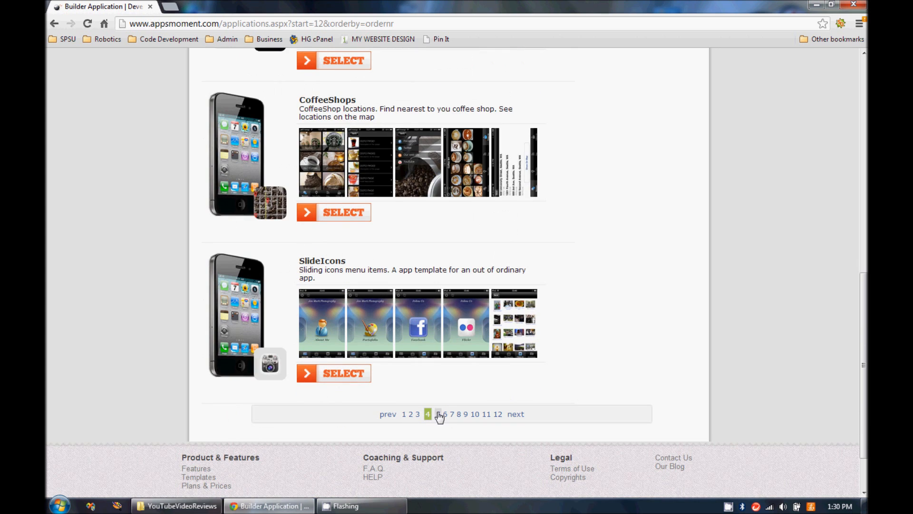
Browse the fifth page of starter templates down to Restaurant, iPadQuiz, HealthAndFitness and Trivia
{"action": "left_click", "coordinate": [437, 414]}
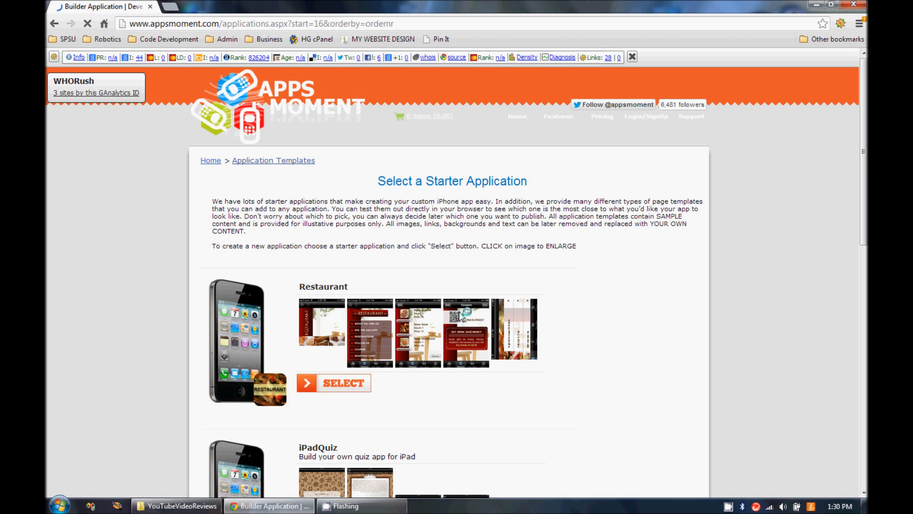
{"action": "scroll", "scroll_direction": "down", "scroll_amount": 3}
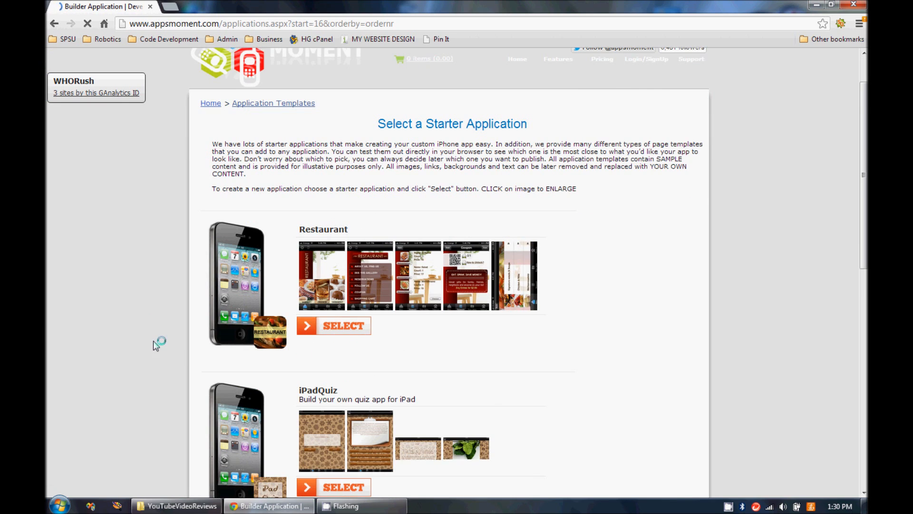
{"action": "scroll", "scroll_direction": "down", "scroll_amount": 3}
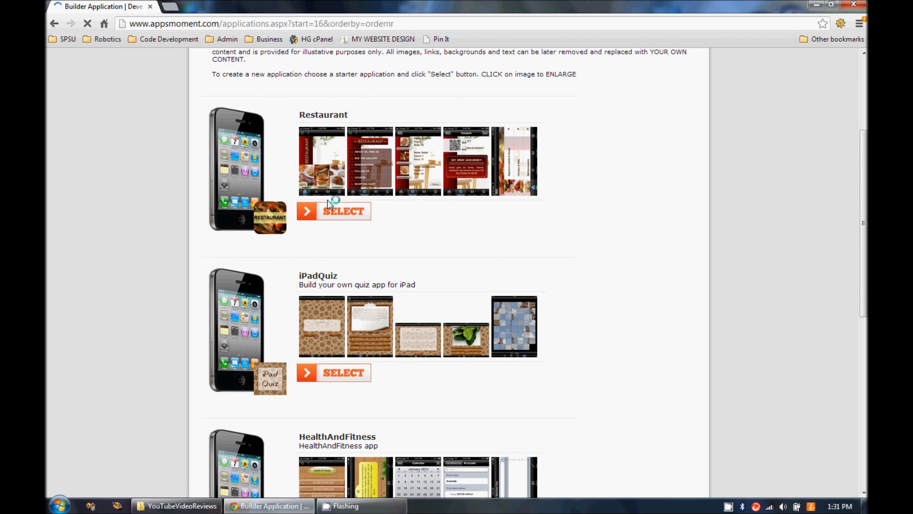
{"action": "scroll", "scroll_direction": "down", "scroll_amount": 3}
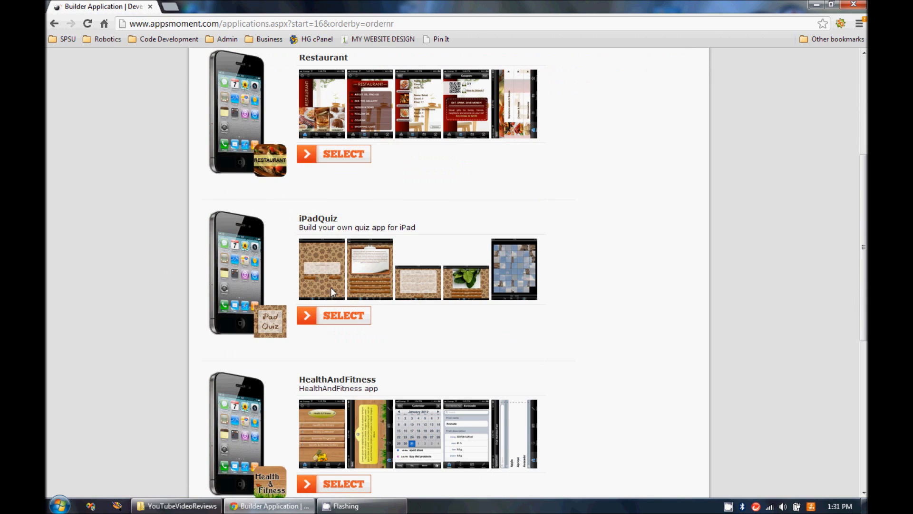
{"action": "mouse_move", "coordinate": [171, 219]}
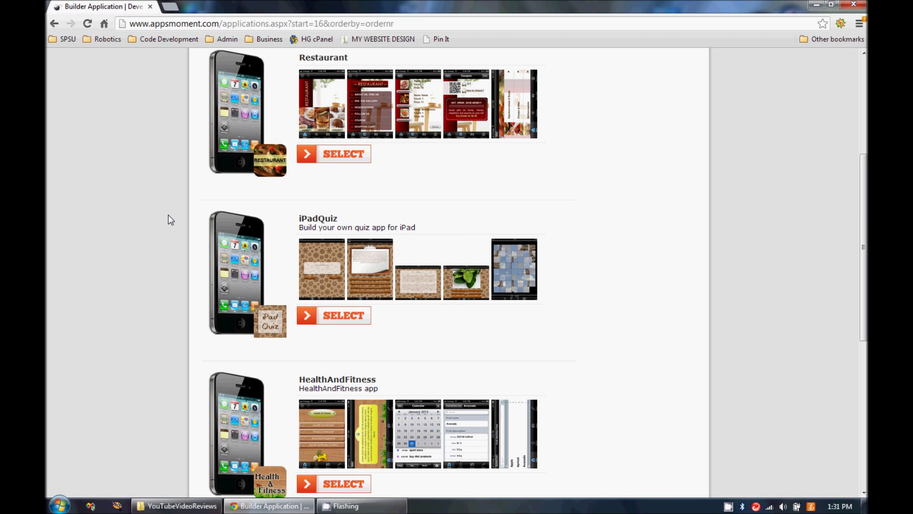
{"action": "mouse_move", "coordinate": [175, 226]}
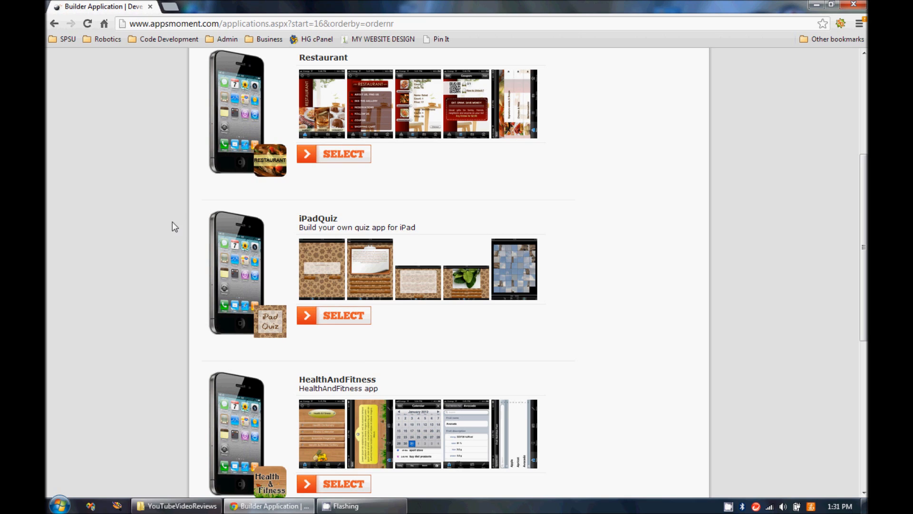
{"action": "mouse_move", "coordinate": [160, 233]}
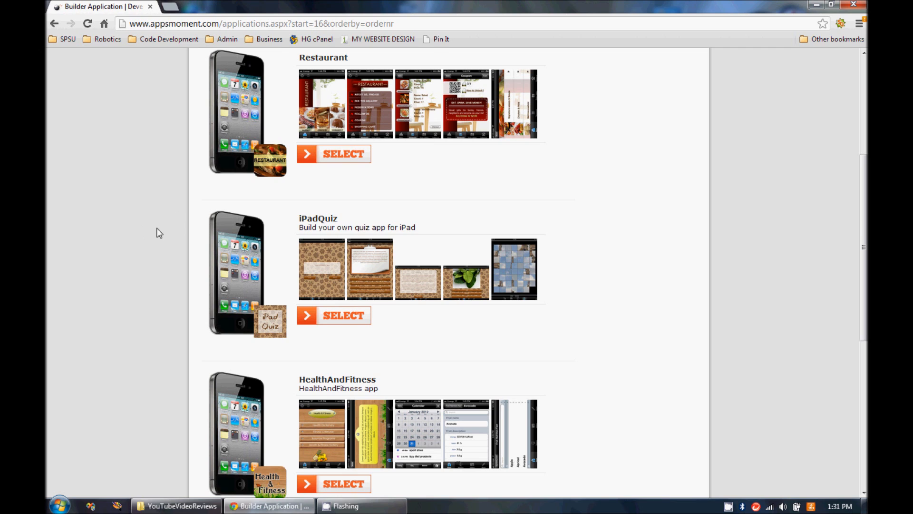
{"action": "mouse_move", "coordinate": [323, 276]}
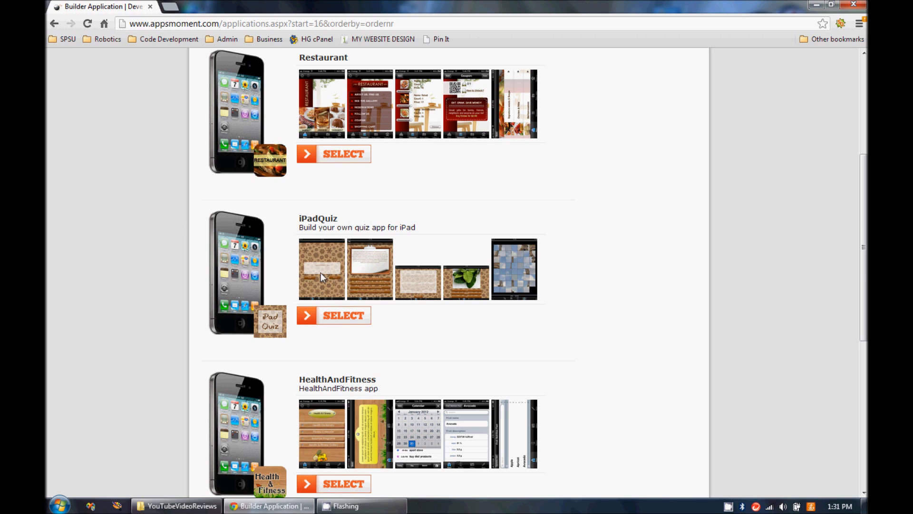
{"action": "scroll", "scroll_direction": "down", "scroll_amount": 3}
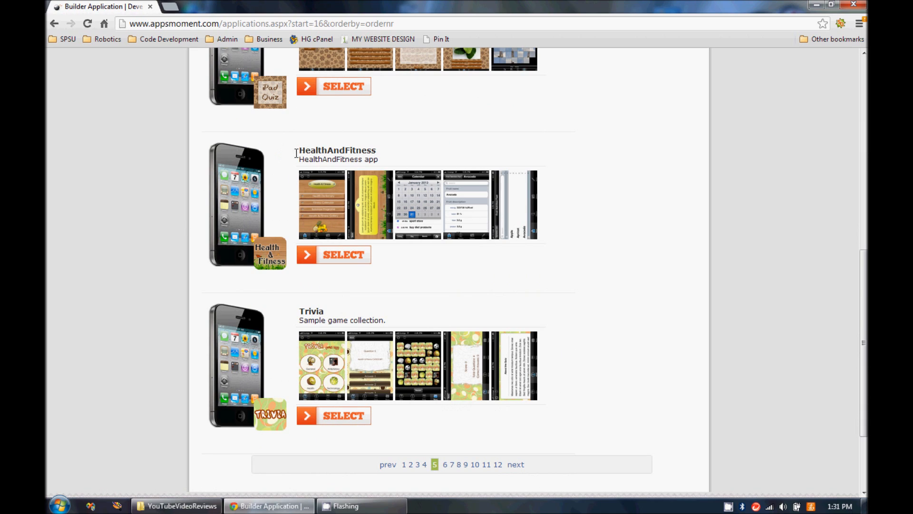
{"action": "mouse_move", "coordinate": [308, 161]}
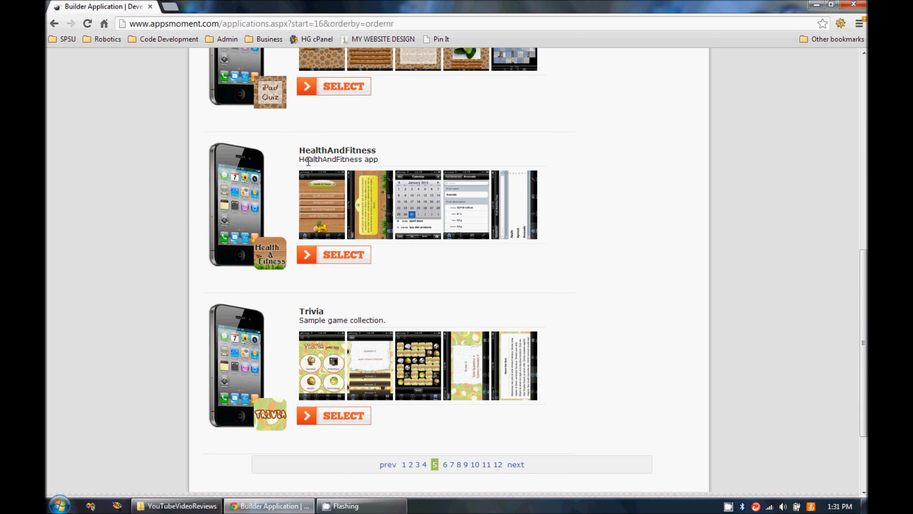
{"action": "mouse_move", "coordinate": [344, 138]}
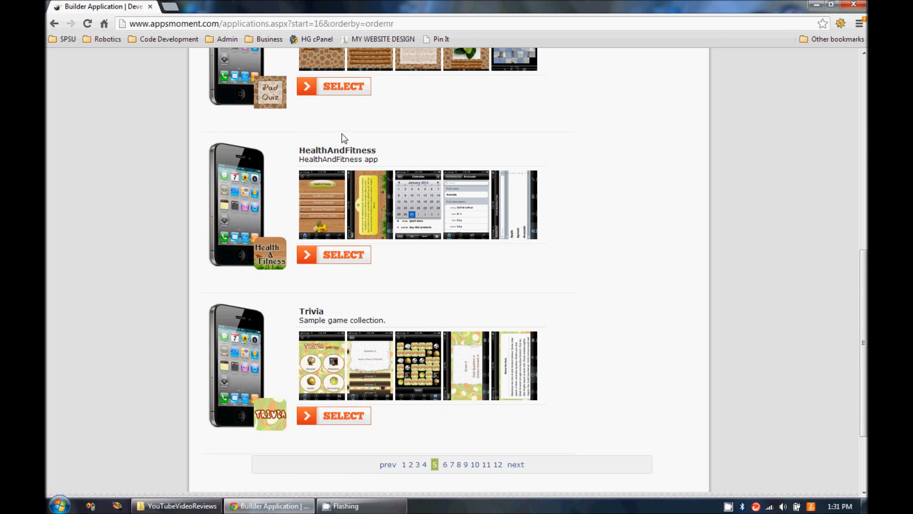
{"action": "mouse_move", "coordinate": [316, 300]}
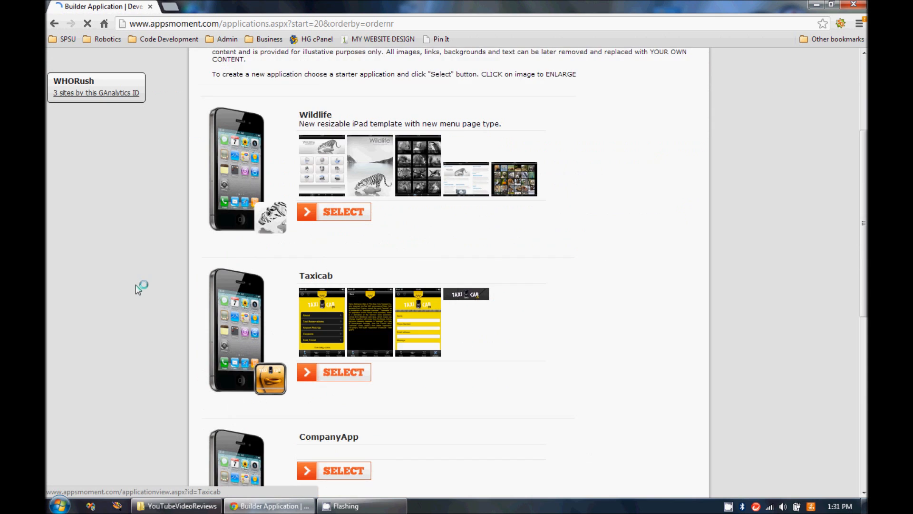
Browse through the later template pages listing Wildlife, Taxicab and CompanyApp
{"action": "scroll", "scroll_direction": "down", "scroll_amount": 3}
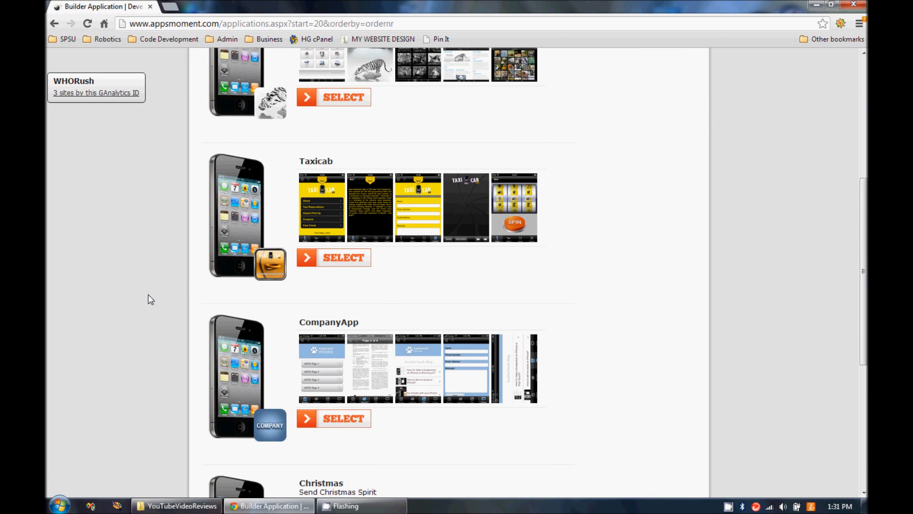
{"action": "scroll", "scroll_direction": "down", "scroll_amount": 3}
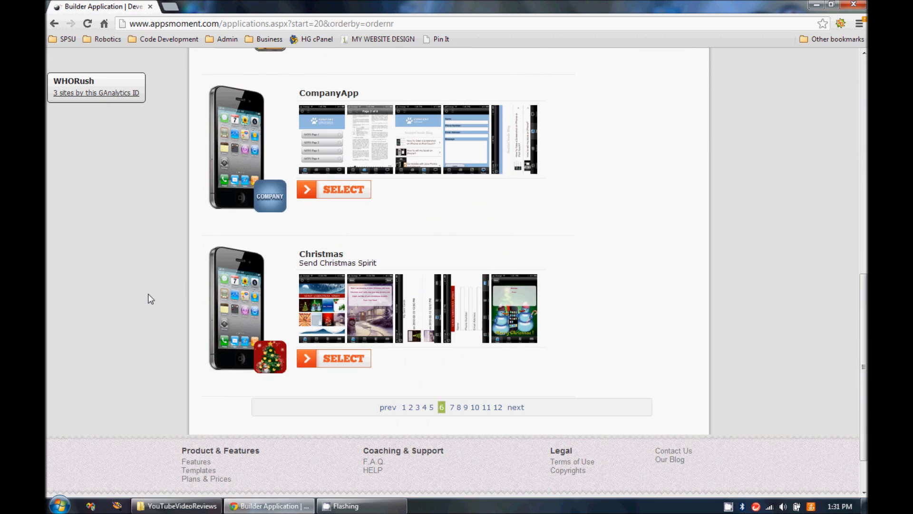
{"action": "scroll", "scroll_direction": "up", "scroll_amount": 3}
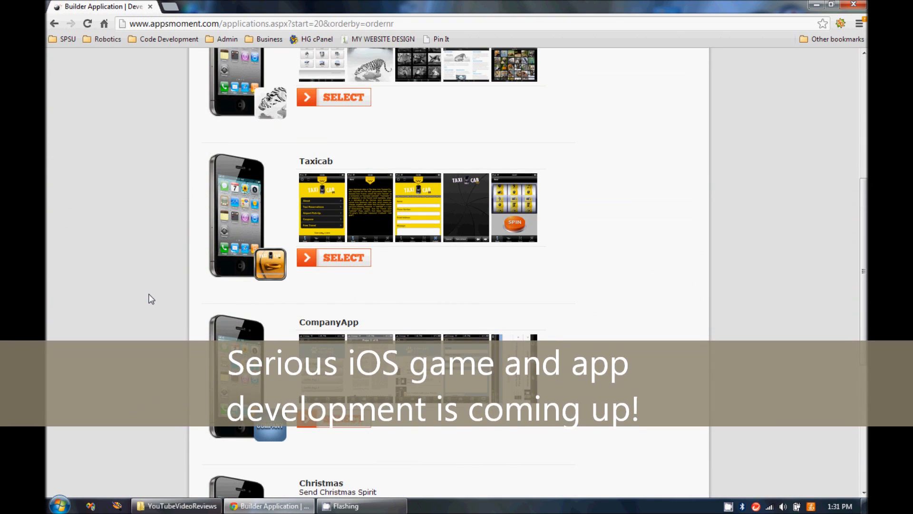
{"action": "scroll", "scroll_direction": "down", "scroll_amount": 3}
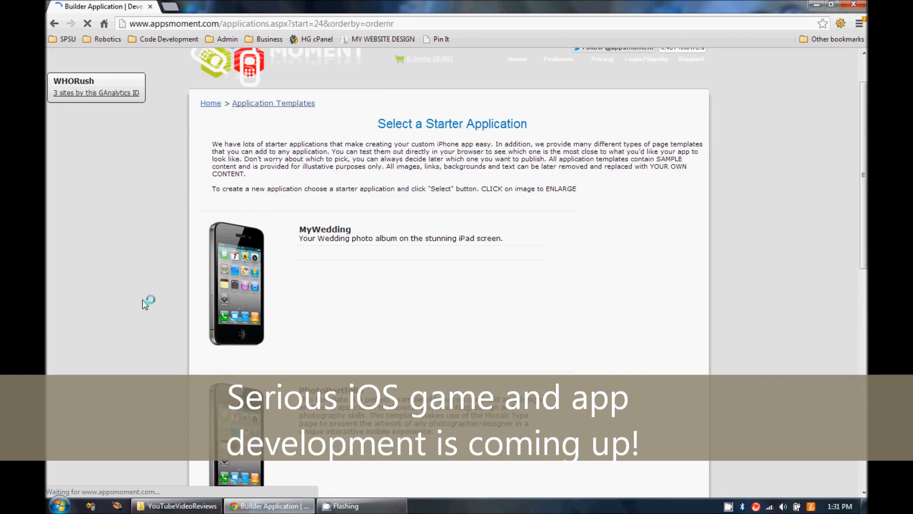
{"action": "scroll", "scroll_direction": "down", "scroll_amount": 3}
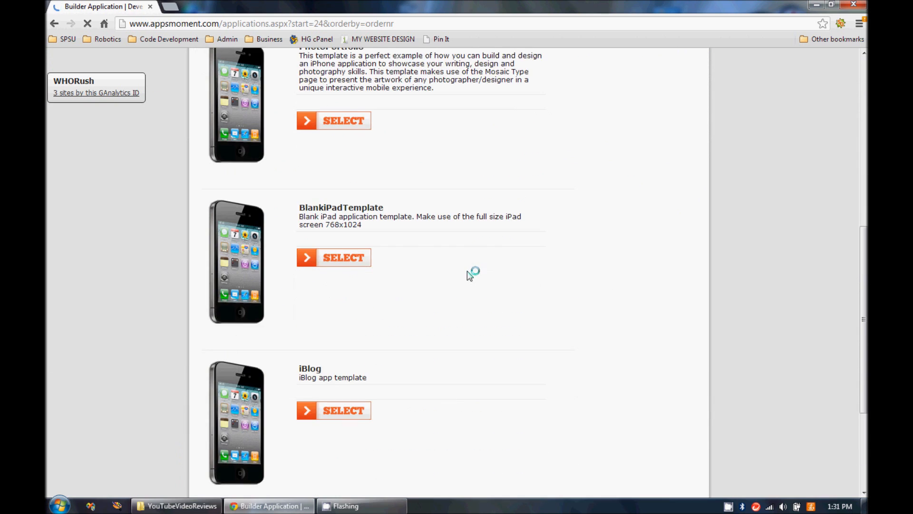
{"action": "scroll", "scroll_direction": "down", "scroll_amount": 3}
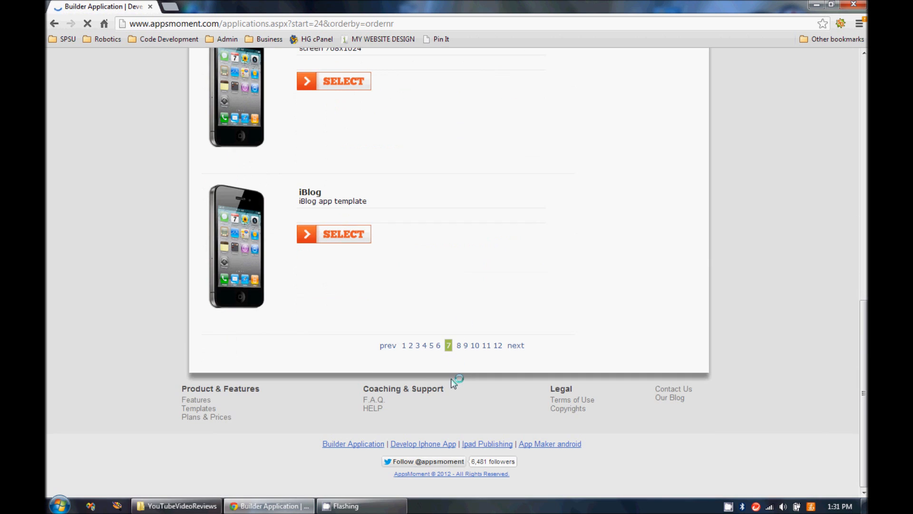
Return to template page 2, try selecting Sports, go back after the server error and scroll to SocialNetwork
{"action": "left_click", "coordinate": [403, 345]}
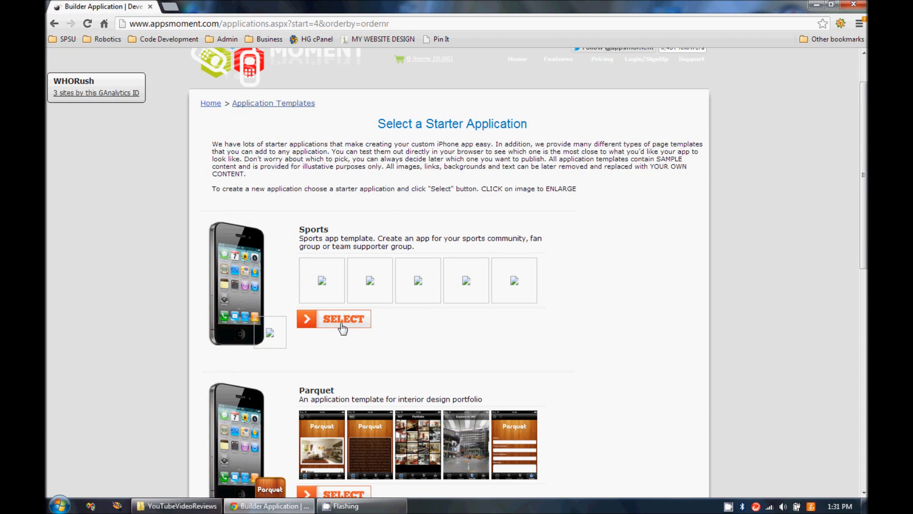
{"action": "left_click", "coordinate": [342, 318]}
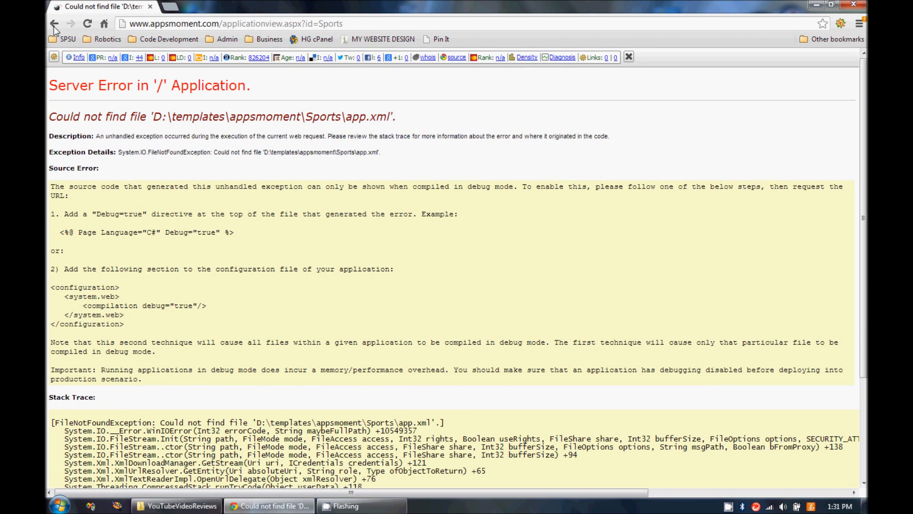
{"action": "left_click", "coordinate": [54, 24]}
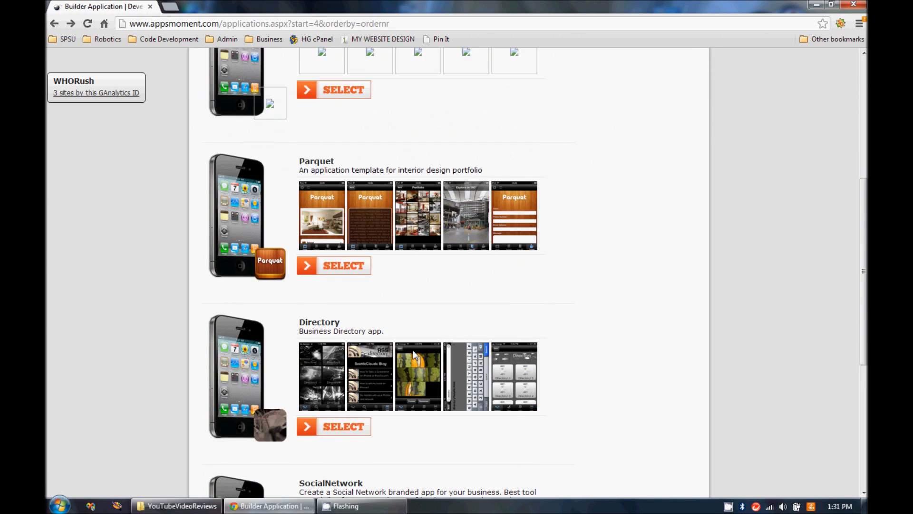
{"action": "scroll", "scroll_direction": "down", "scroll_amount": 3}
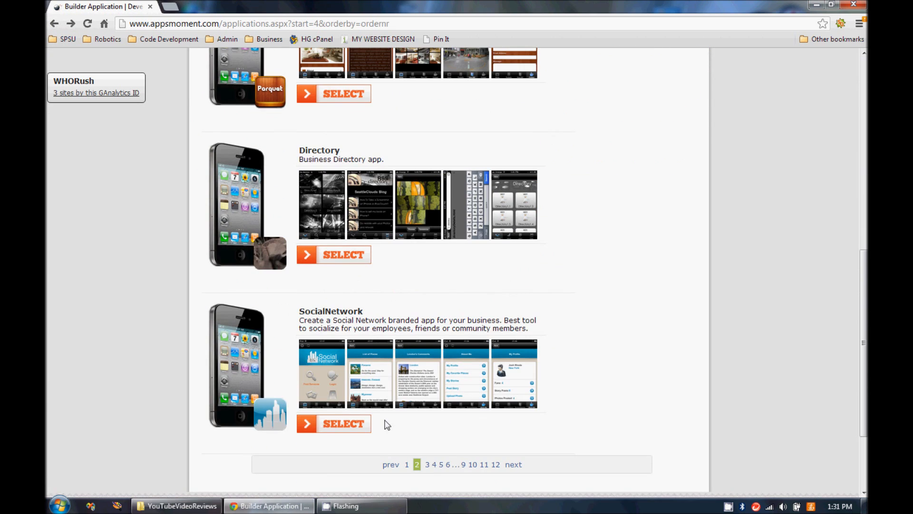
Preview the SocialNetwork template and create application SocialNetwork1 from it
{"action": "left_click", "coordinate": [332, 423]}
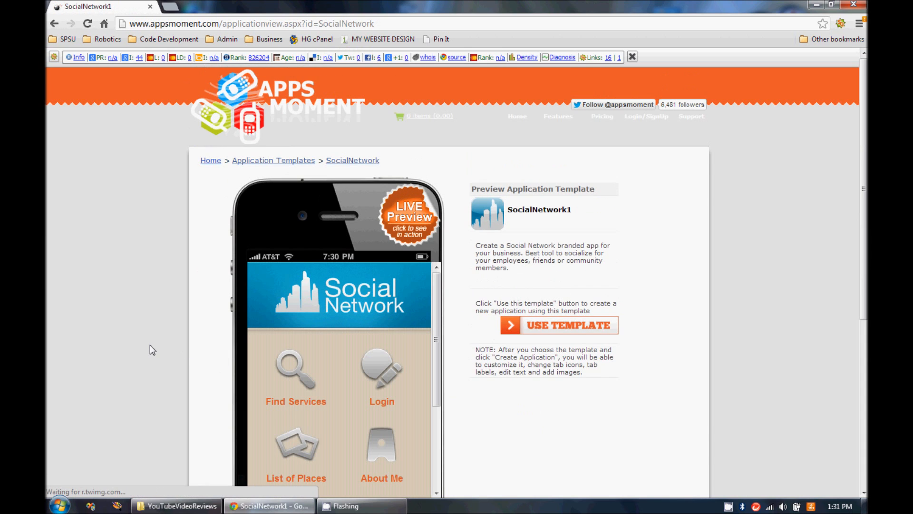
{"action": "scroll", "scroll_direction": "down", "scroll_amount": 3}
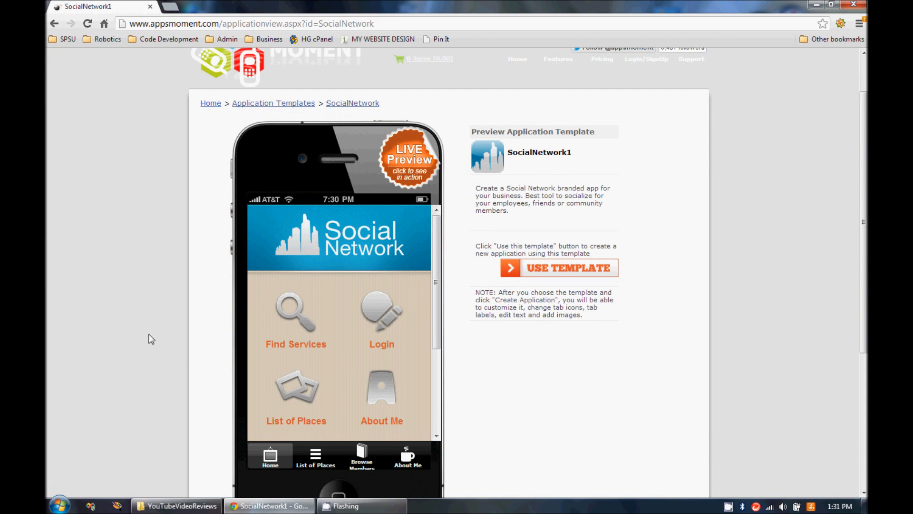
{"action": "mouse_move", "coordinate": [199, 271]}
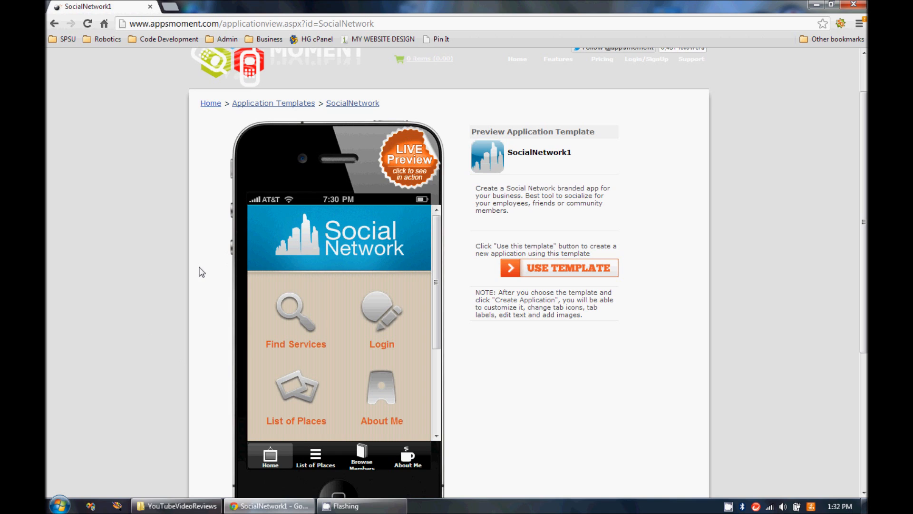
{"action": "mouse_move", "coordinate": [157, 298]}
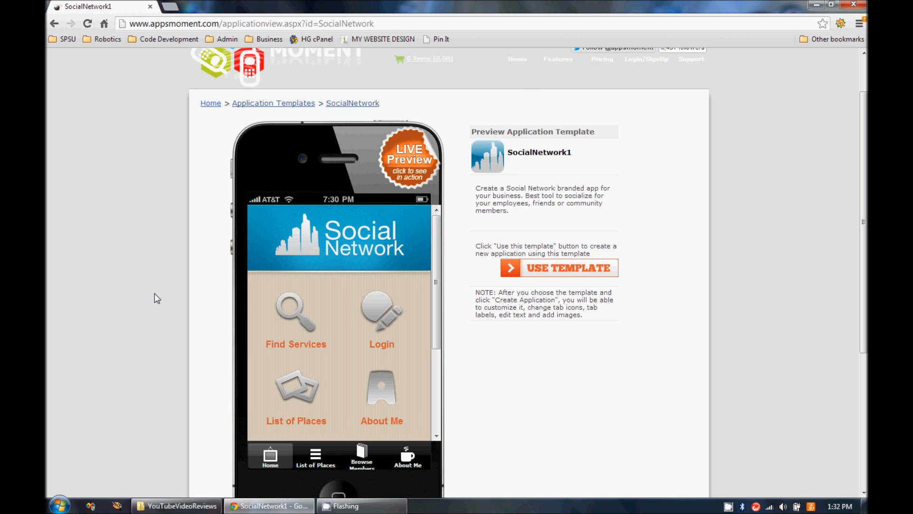
{"action": "scroll", "scroll_direction": "down", "scroll_amount": 3}
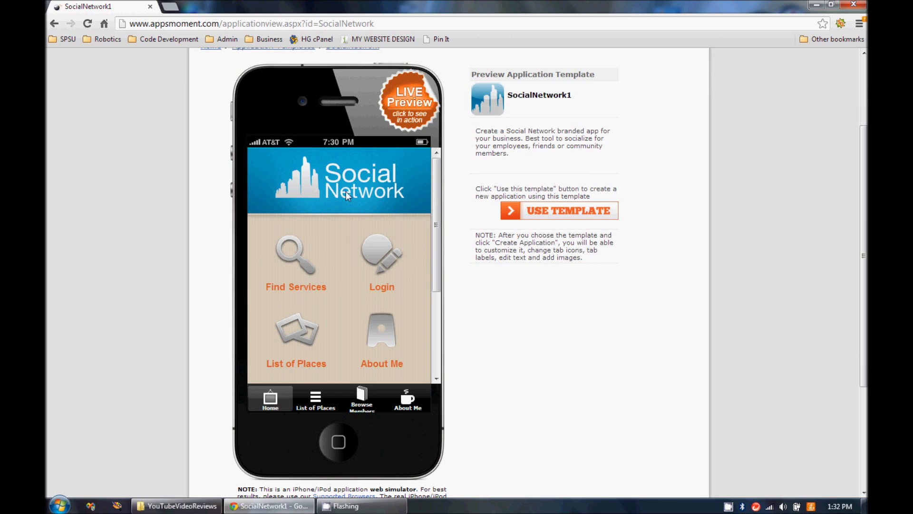
{"action": "mouse_move", "coordinate": [382, 296]}
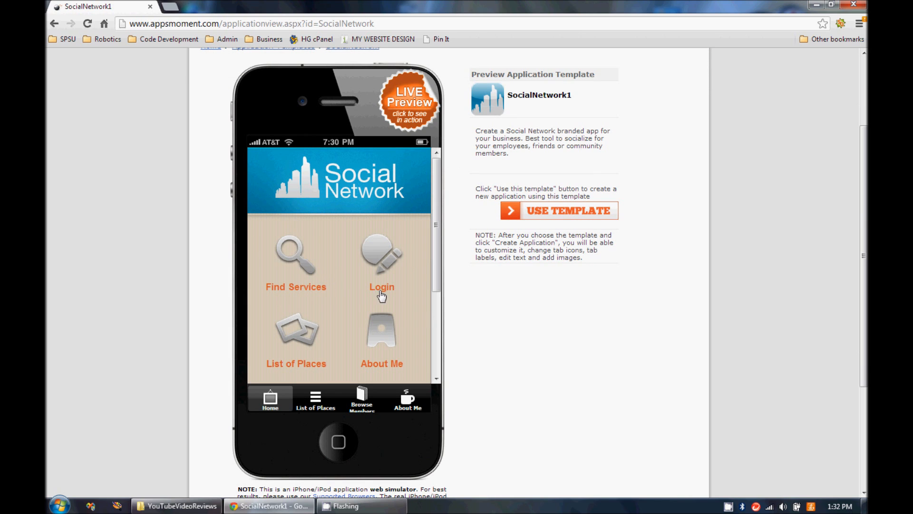
{"action": "mouse_move", "coordinate": [313, 285]}
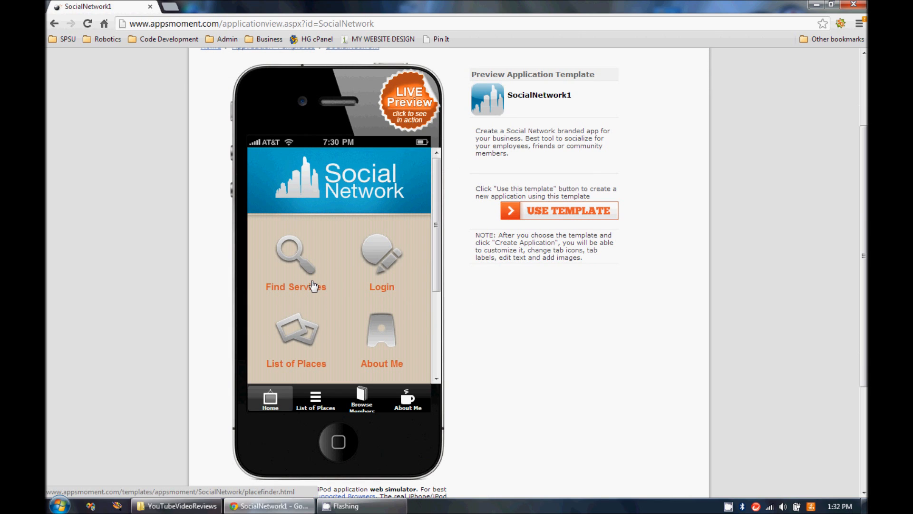
{"action": "mouse_move", "coordinate": [307, 279]}
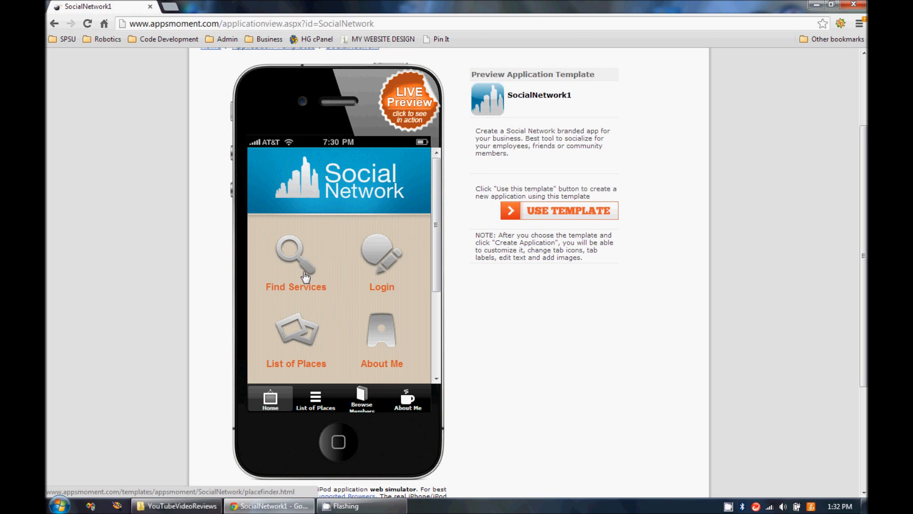
{"action": "mouse_move", "coordinate": [293, 231]}
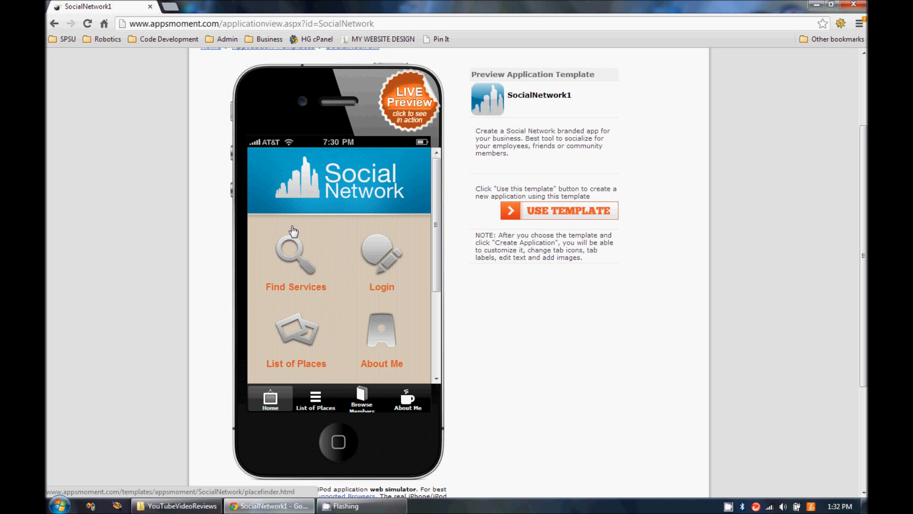
{"action": "mouse_move", "coordinate": [151, 285]}
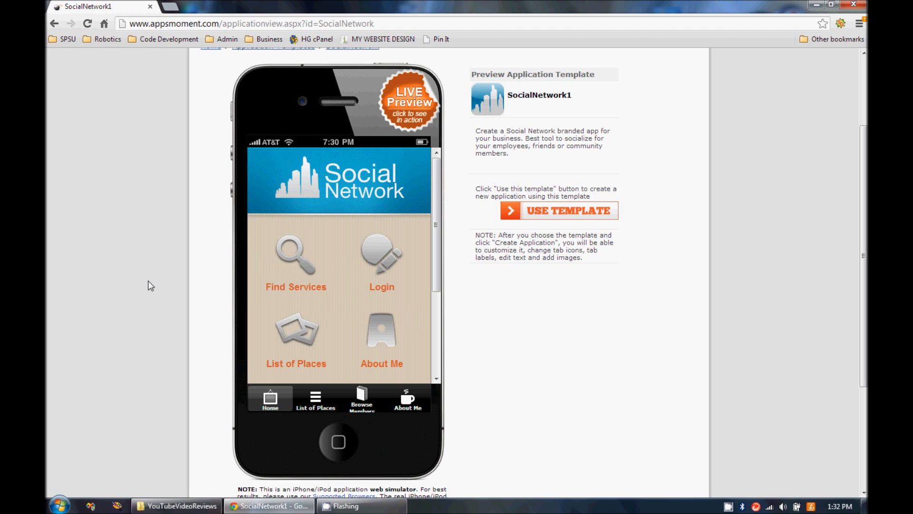
{"action": "mouse_move", "coordinate": [645, 301]}
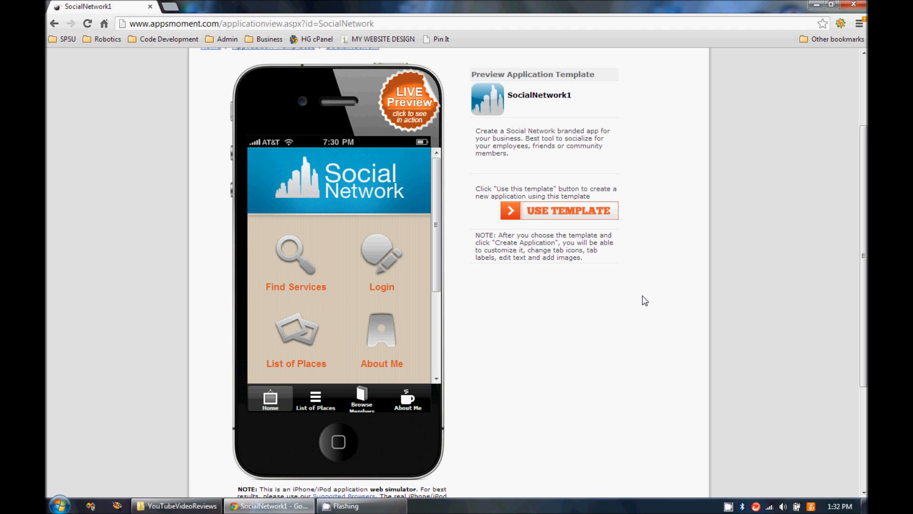
{"action": "left_click", "coordinate": [558, 210]}
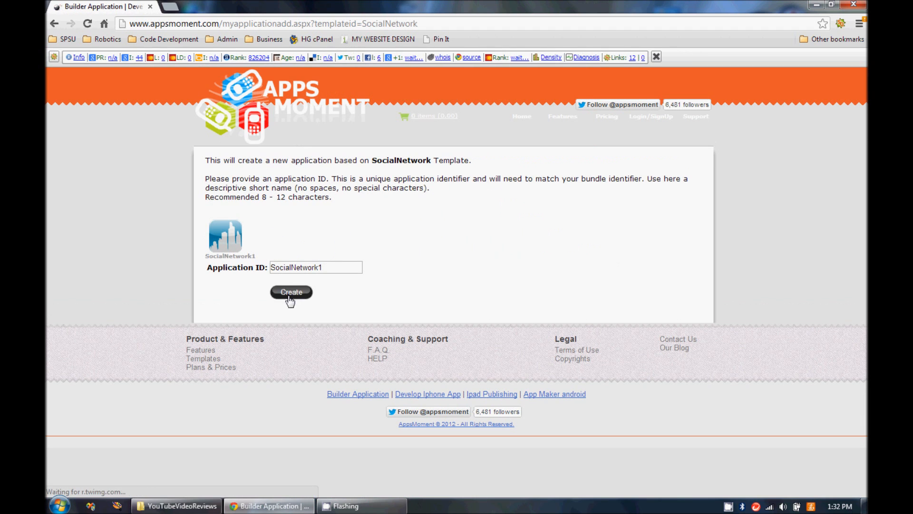
{"action": "left_click", "coordinate": [291, 292]}
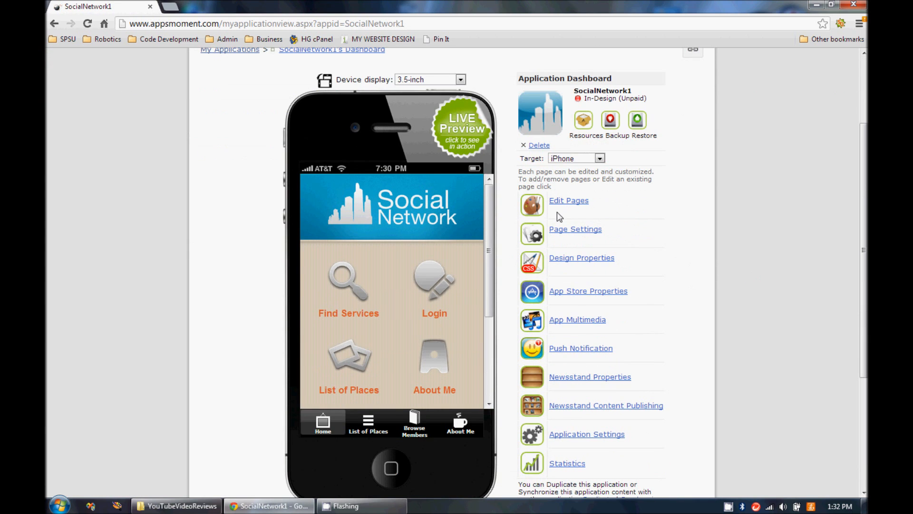
{"action": "mouse_move", "coordinate": [573, 232]}
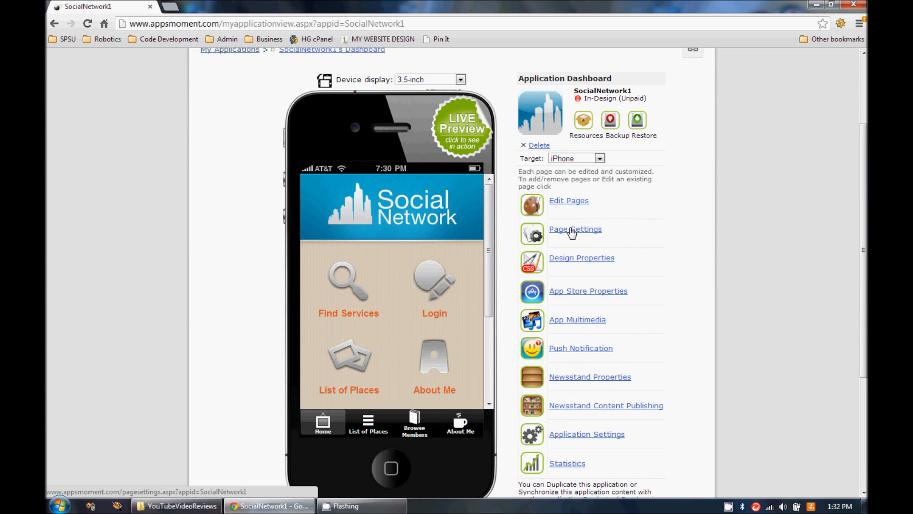
{"action": "mouse_move", "coordinate": [554, 252]}
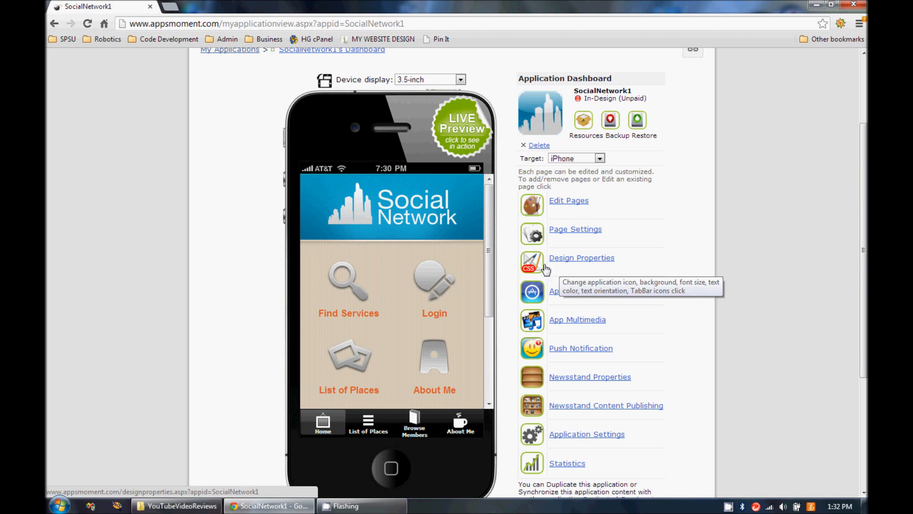
{"action": "mouse_move", "coordinate": [572, 264]}
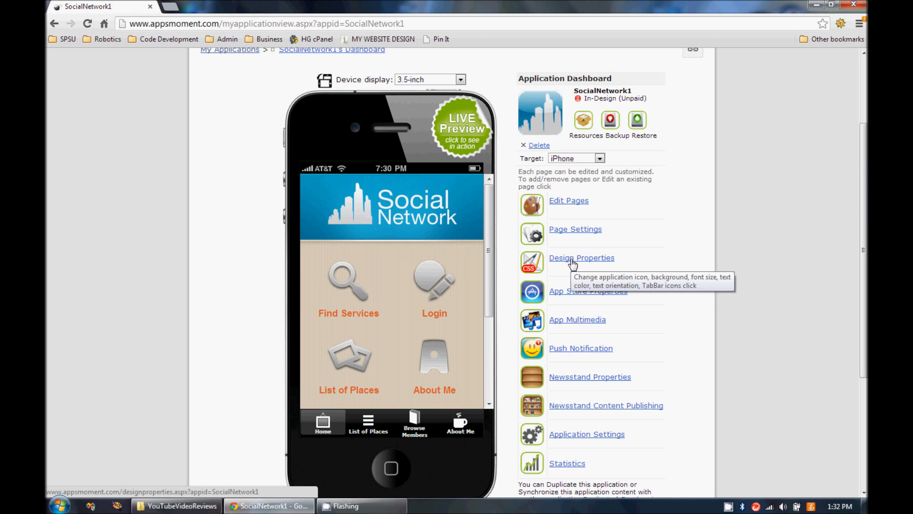
{"action": "mouse_move", "coordinate": [572, 313]}
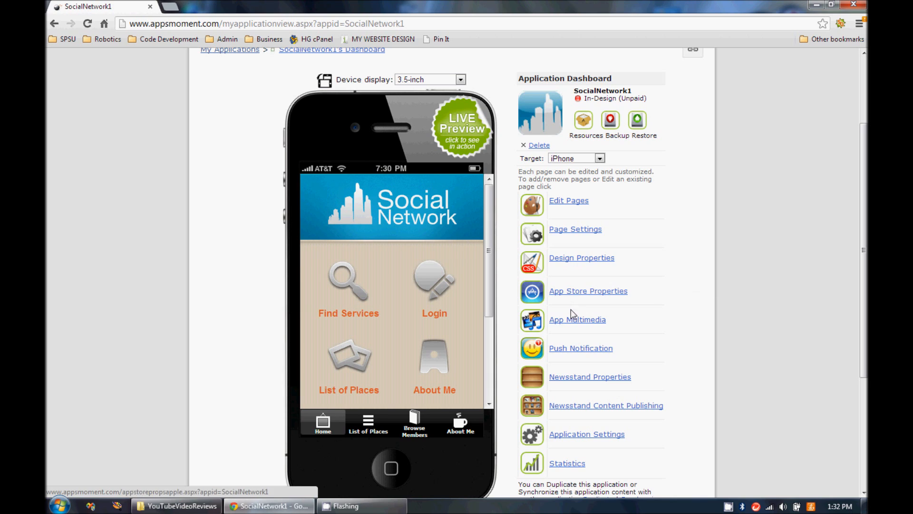
{"action": "mouse_move", "coordinate": [594, 329]}
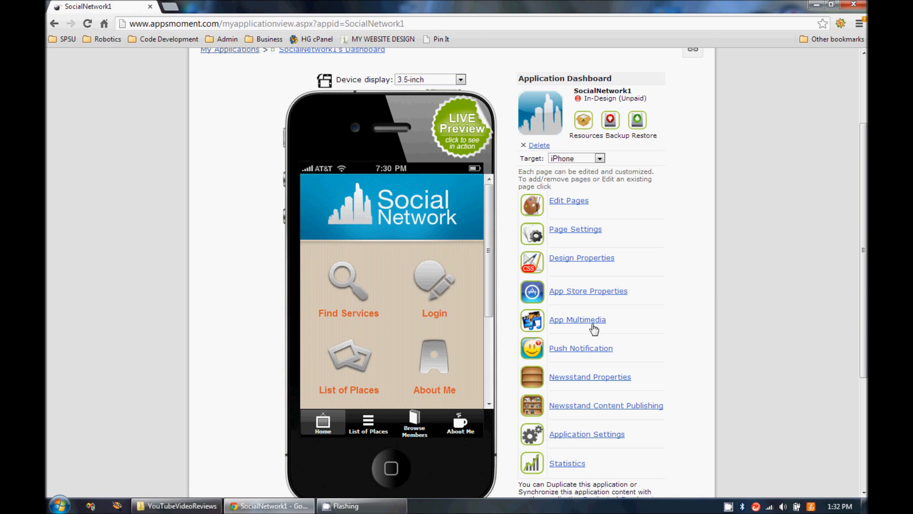
{"action": "mouse_move", "coordinate": [570, 354]}
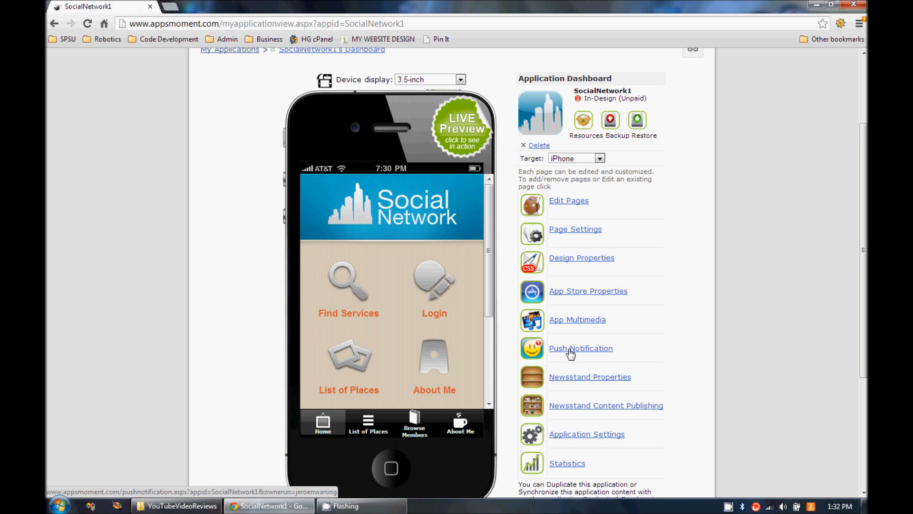
{"action": "mouse_move", "coordinate": [562, 354]}
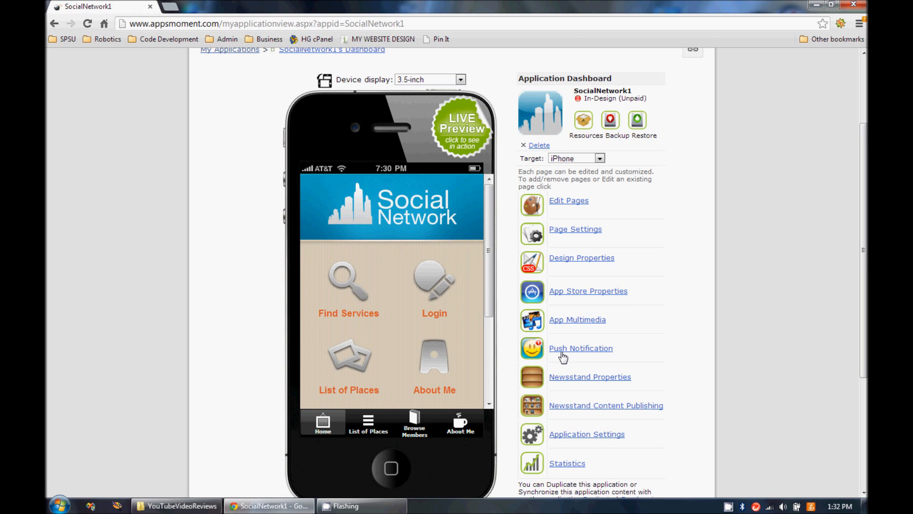
{"action": "mouse_move", "coordinate": [572, 390]}
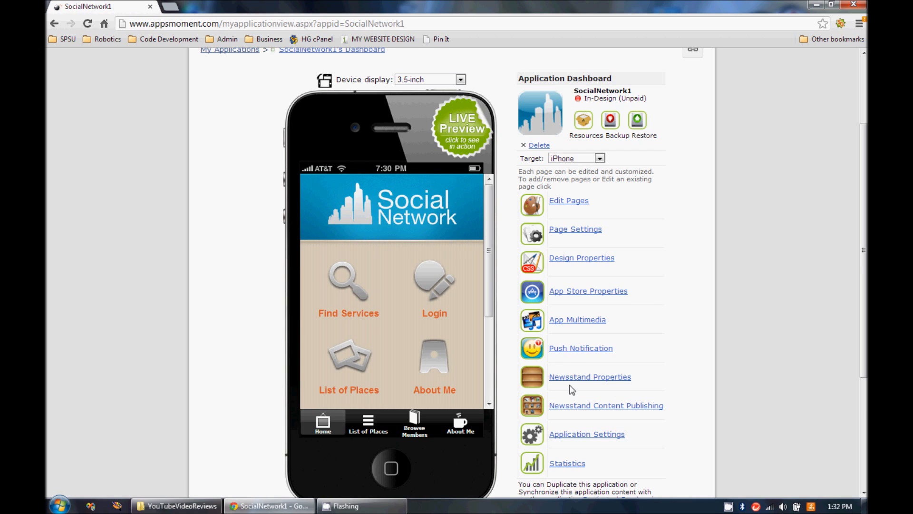
From SocialNetwork1's dashboard, list its pages and select tab1.html for editing
{"action": "scroll", "scroll_direction": "up", "scroll_amount": 3}
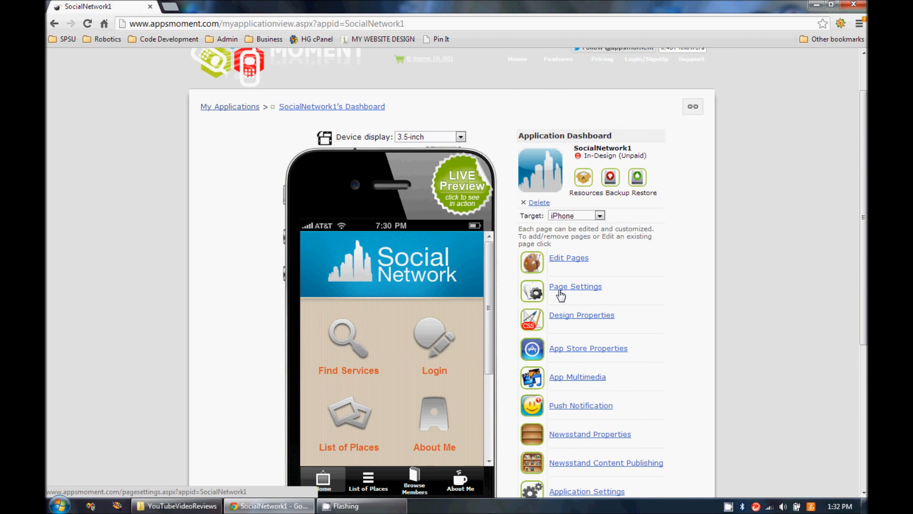
{"action": "left_click", "coordinate": [569, 258]}
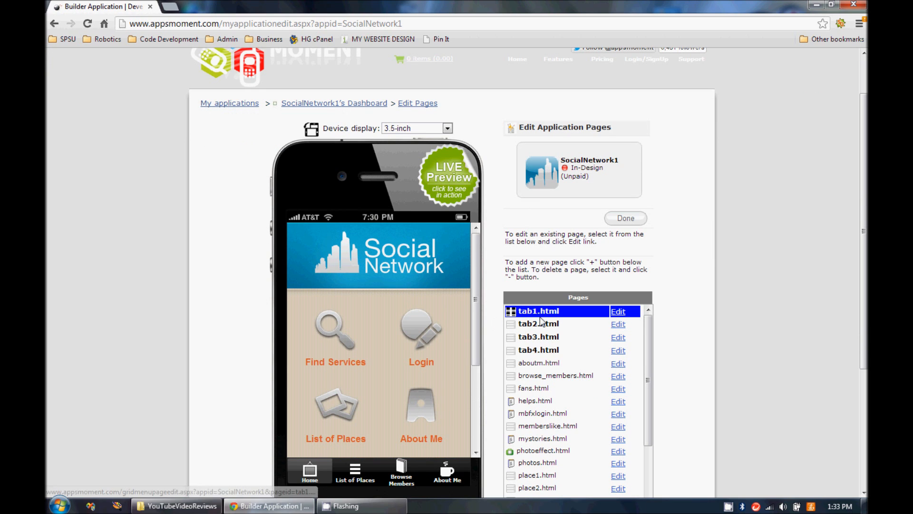
{"action": "left_click", "coordinate": [617, 311]}
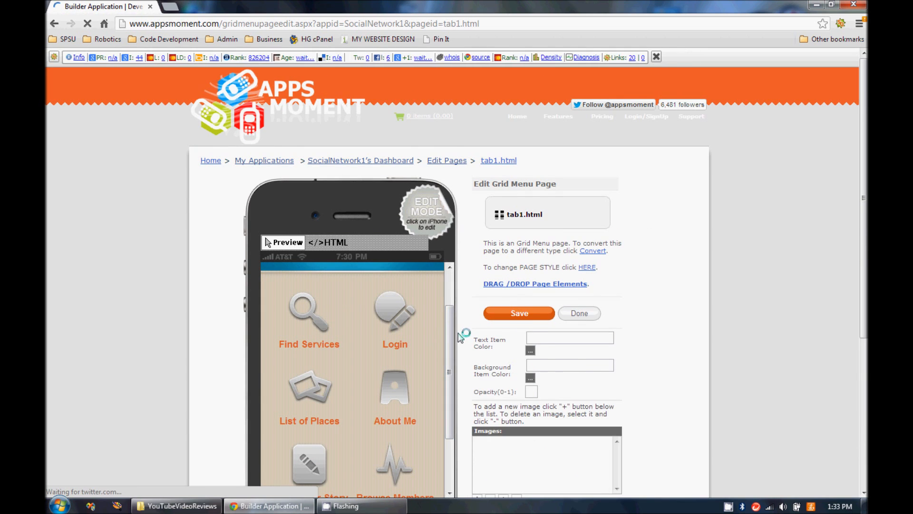
Look over the tab1.html grid menu editor and return to SocialNetwork1's dashboard
{"action": "scroll", "scroll_direction": "down", "scroll_amount": 3}
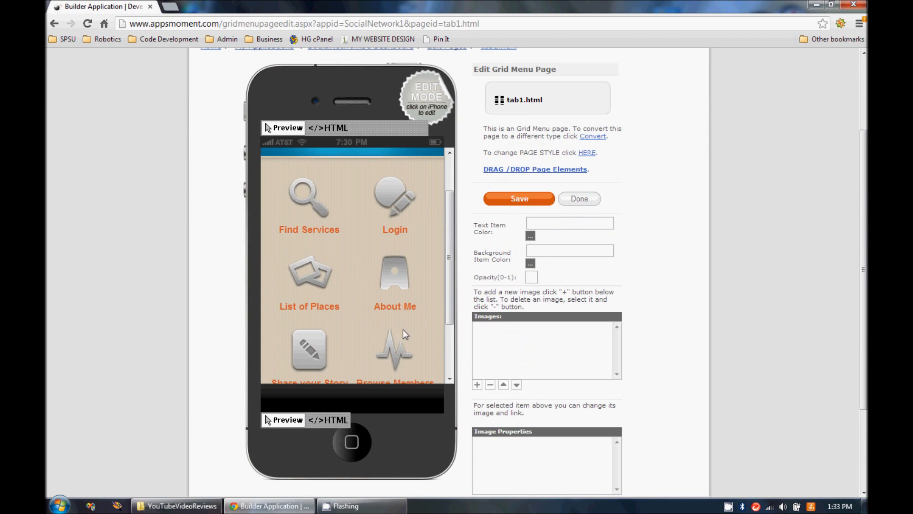
{"action": "mouse_move", "coordinate": [572, 354]}
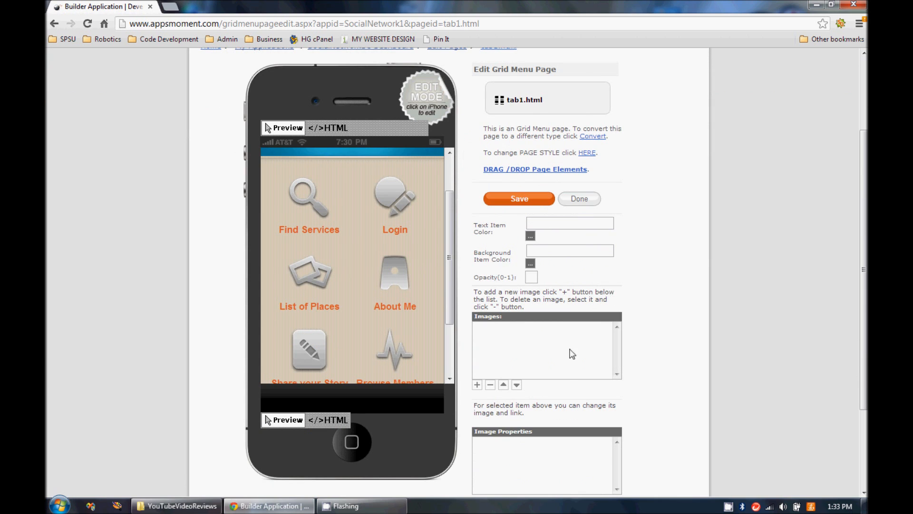
{"action": "scroll", "scroll_direction": "up", "scroll_amount": 3}
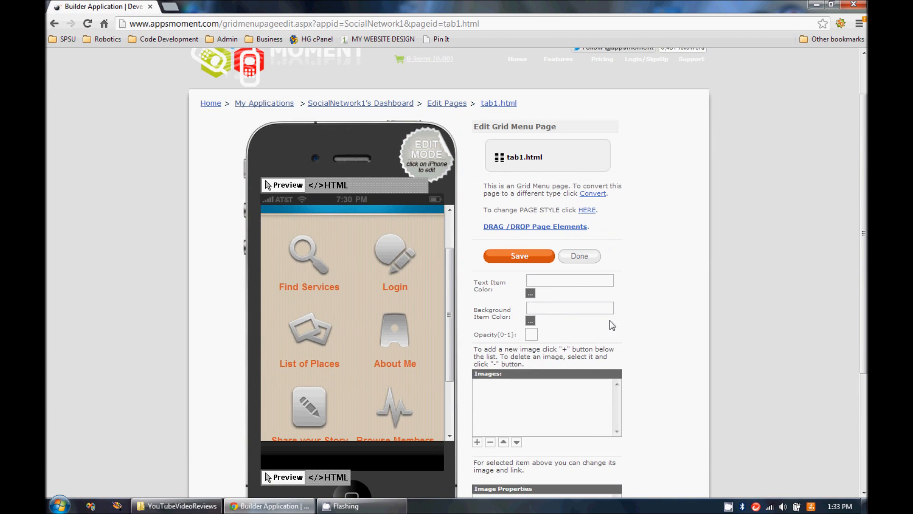
{"action": "mouse_move", "coordinate": [422, 113]}
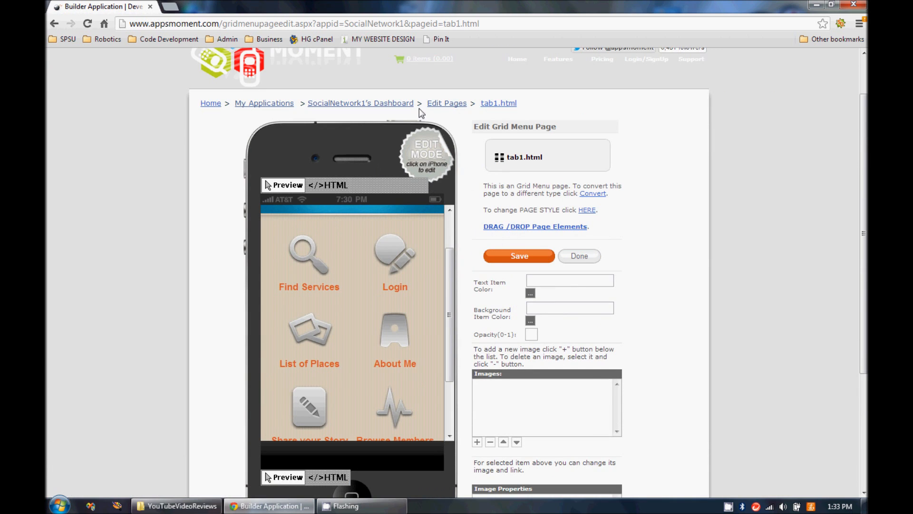
{"action": "left_click", "coordinate": [359, 103]}
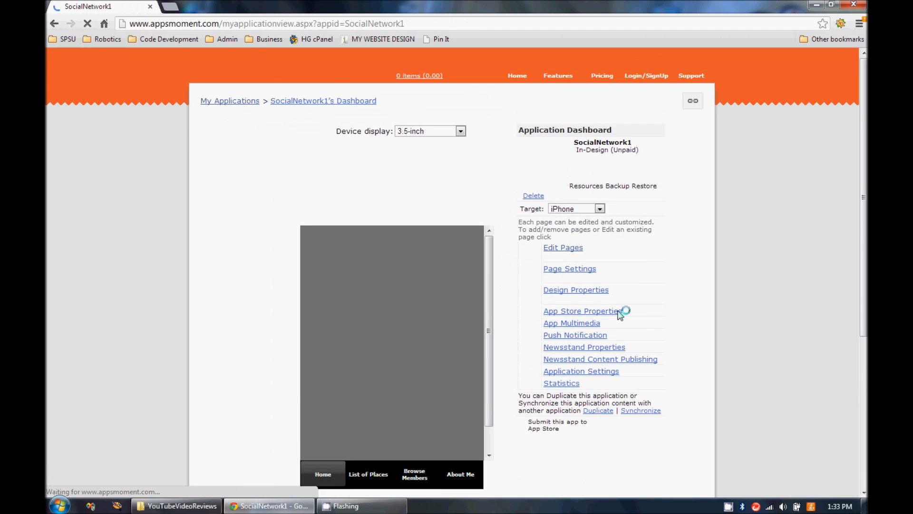
Browse SocialNetwork1's Page Settings lists of ad banner, navigation bar and per-page title options
{"action": "left_click", "coordinate": [568, 269]}
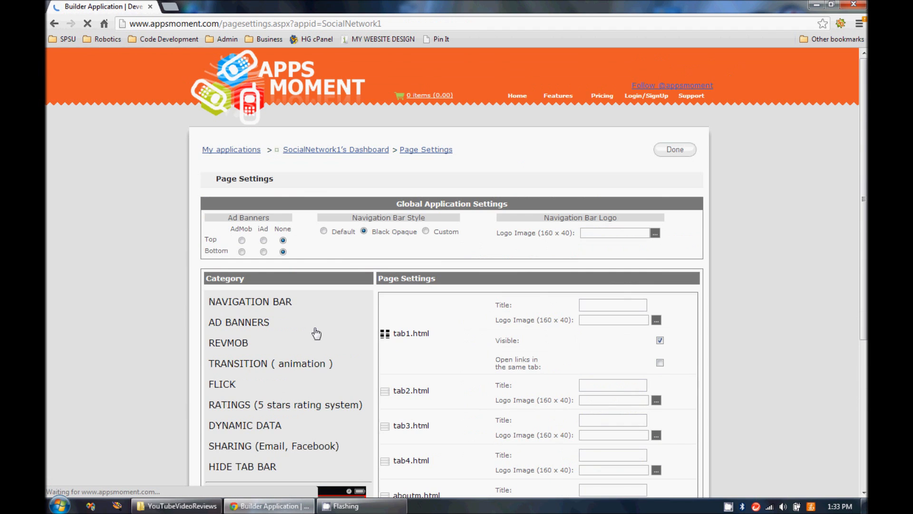
{"action": "scroll", "scroll_direction": "down", "scroll_amount": 3}
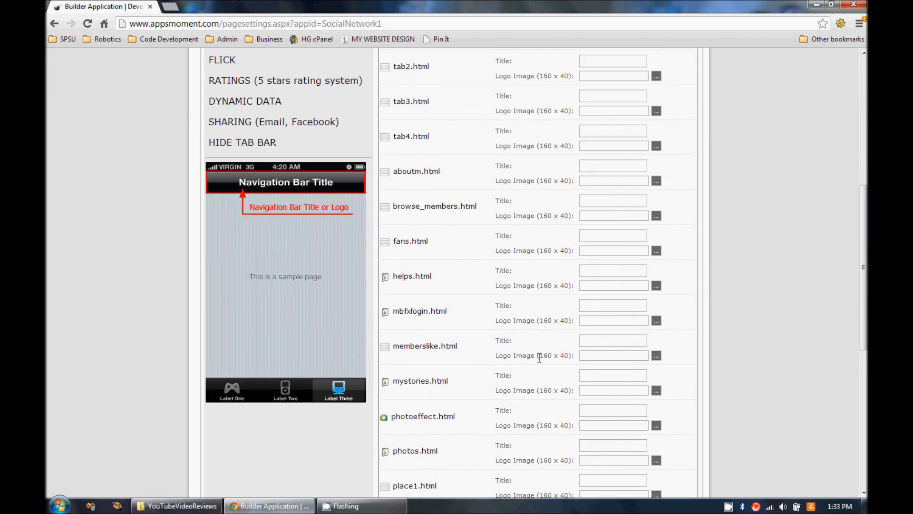
{"action": "scroll", "scroll_direction": "up", "scroll_amount": 3}
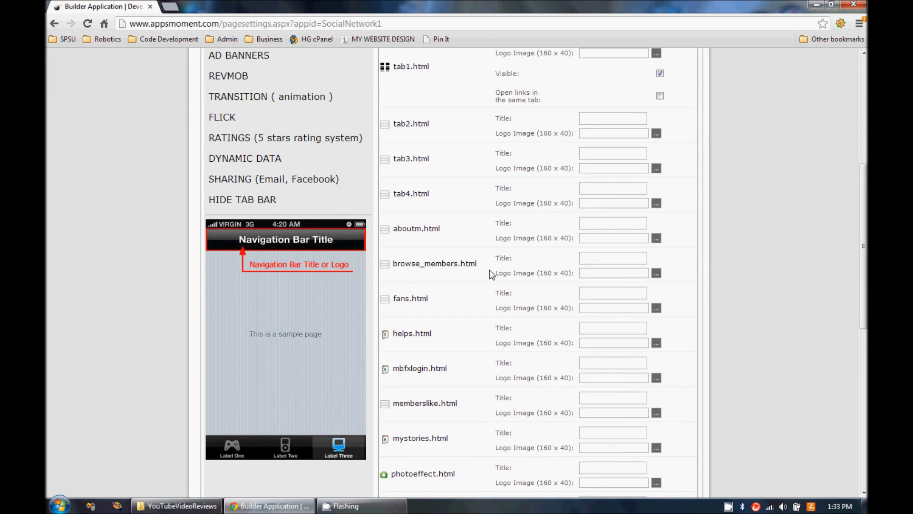
{"action": "scroll", "scroll_direction": "up", "scroll_amount": 3}
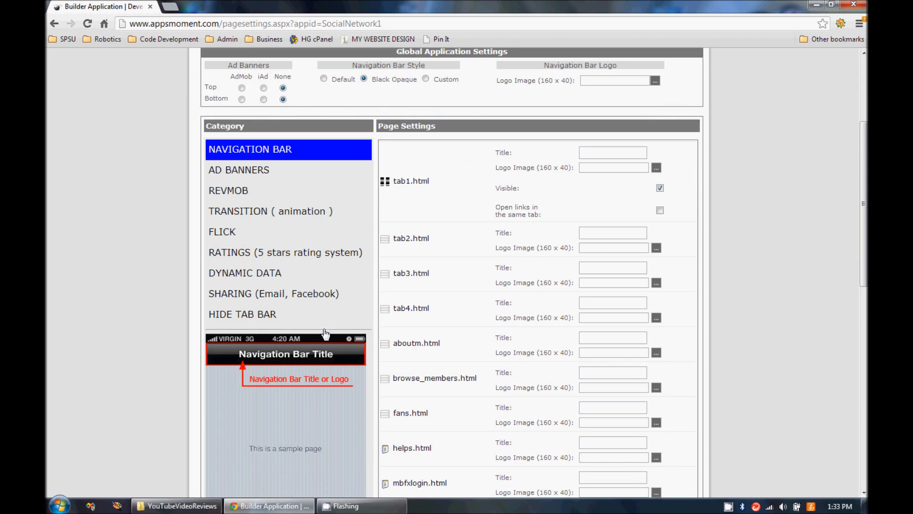
{"action": "scroll", "scroll_direction": "down", "scroll_amount": 3}
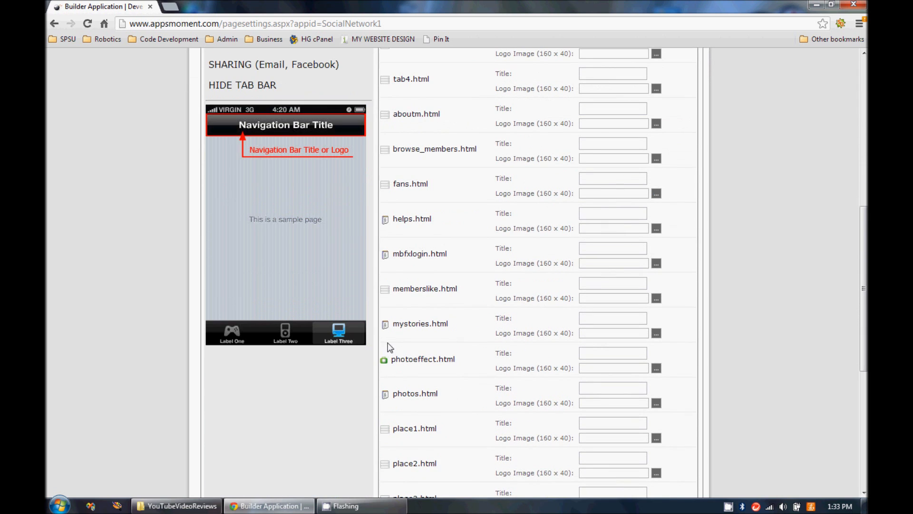
{"action": "scroll", "scroll_direction": "up", "scroll_amount": 3}
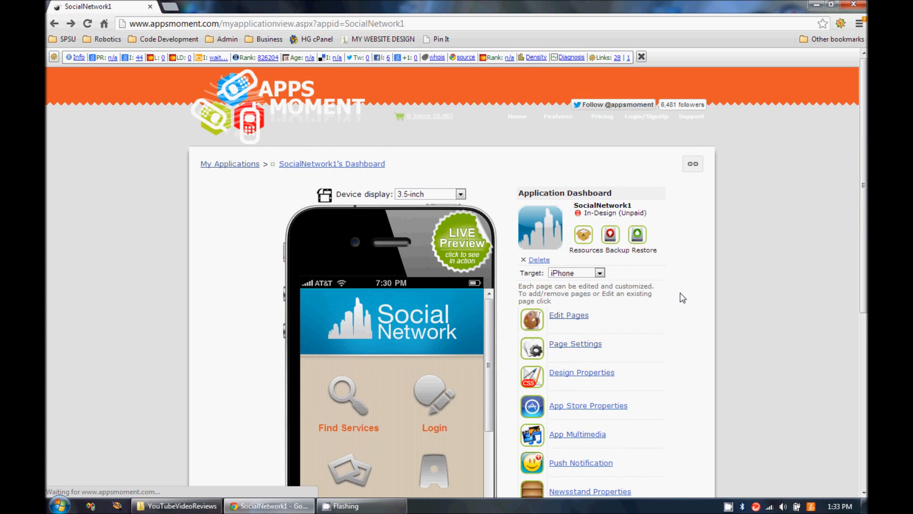
{"action": "mouse_move", "coordinate": [652, 308]}
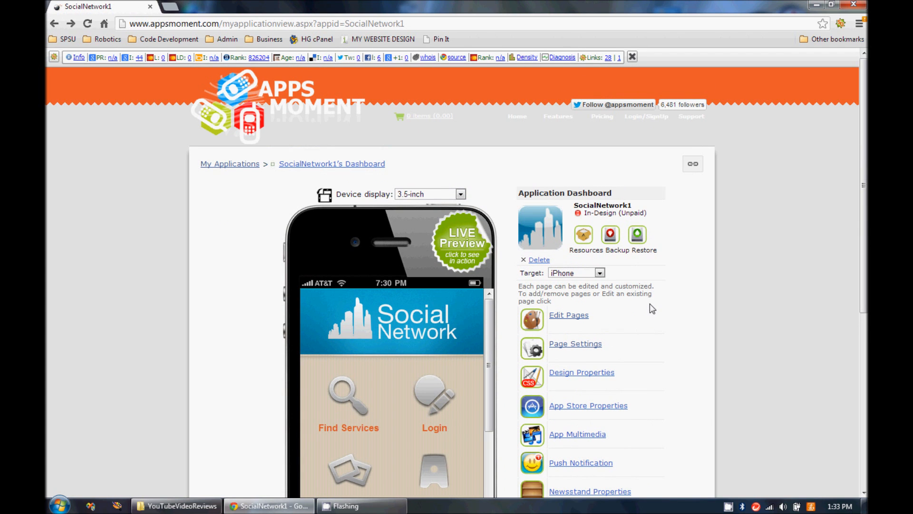
{"action": "mouse_move", "coordinate": [568, 320]}
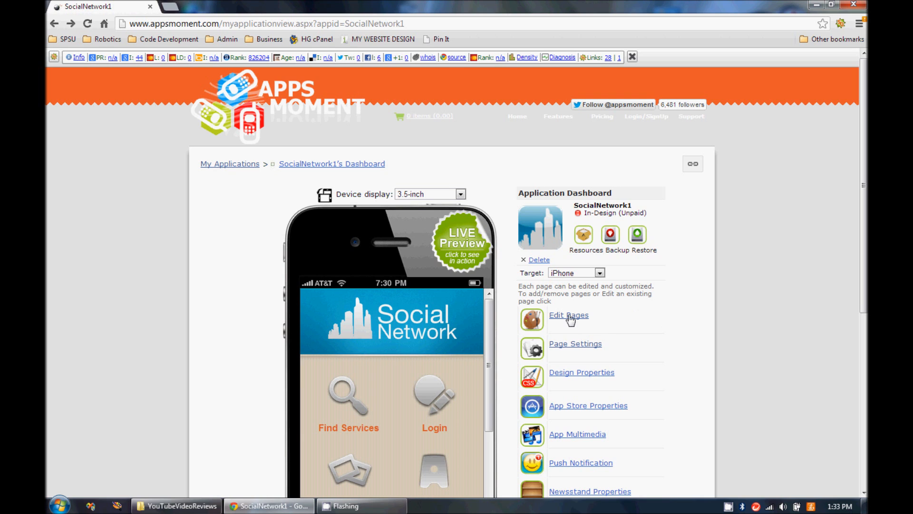
Visit SocialNetwork1's page settings, preview the Find Services screen and view its design properties
{"action": "left_click", "coordinate": [568, 315]}
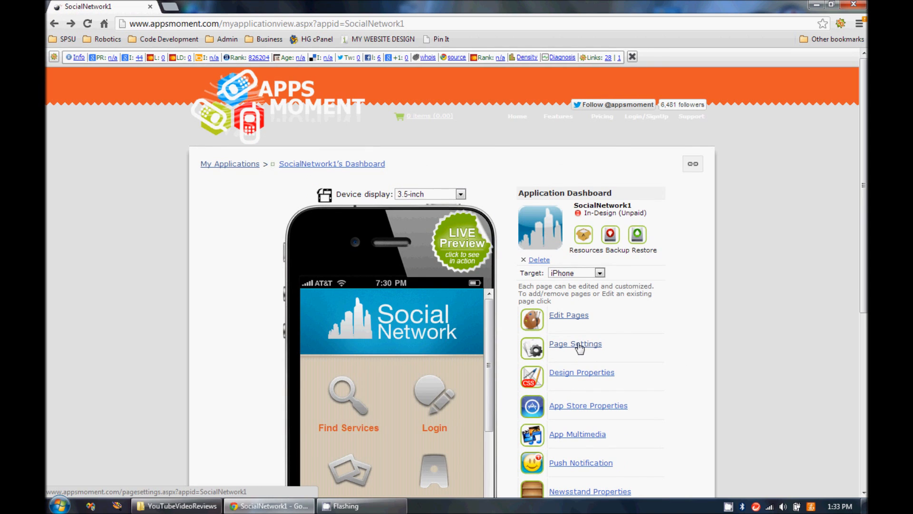
{"action": "left_click", "coordinate": [574, 343]}
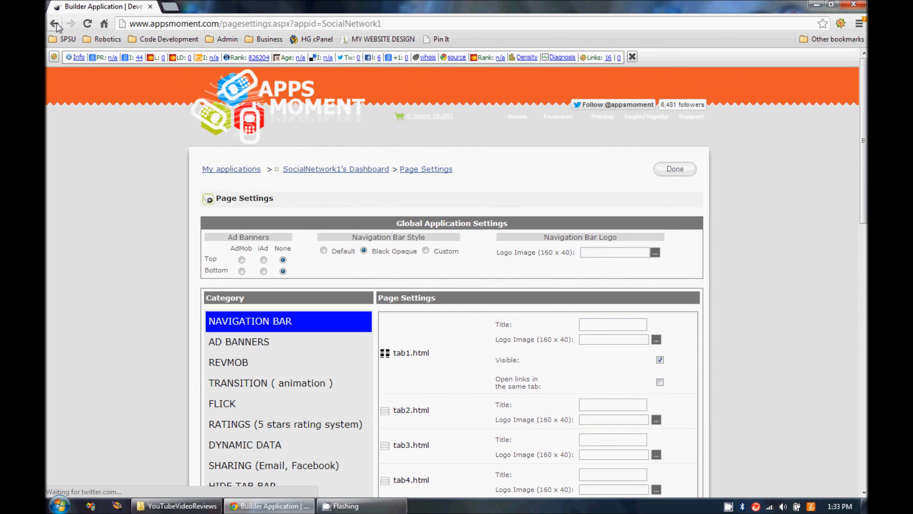
{"action": "left_click", "coordinate": [54, 23]}
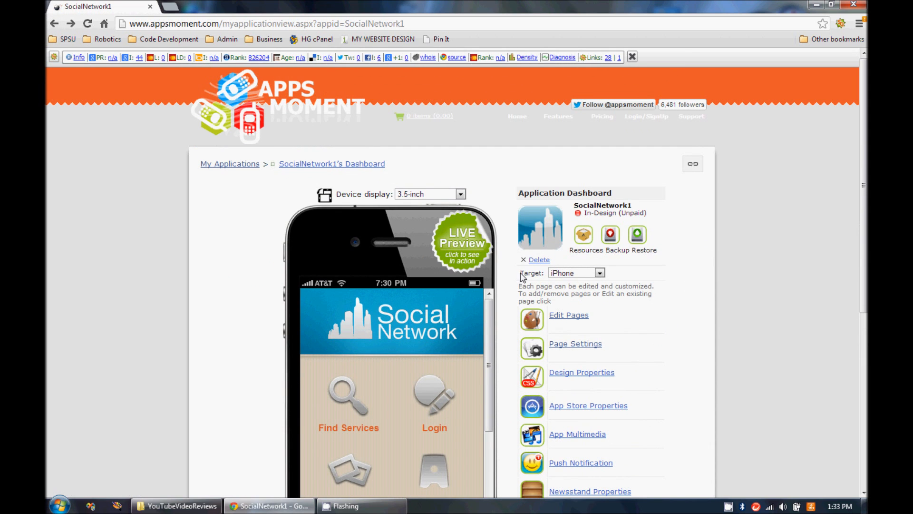
{"action": "scroll", "scroll_direction": "down", "scroll_amount": 3}
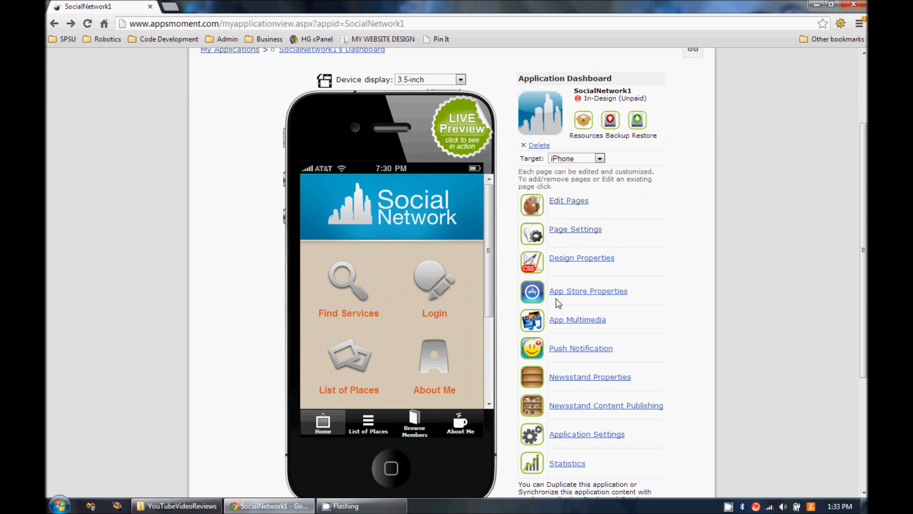
{"action": "left_click", "coordinate": [348, 288]}
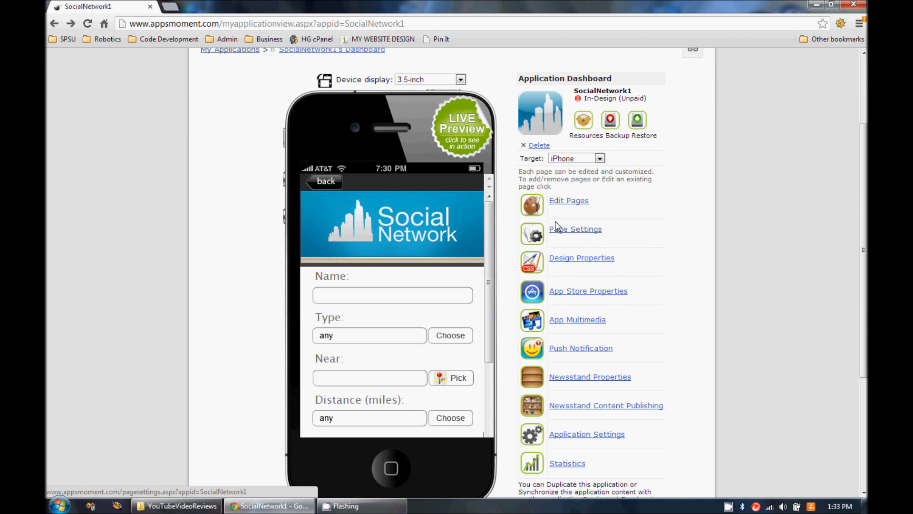
{"action": "mouse_move", "coordinate": [581, 257]}
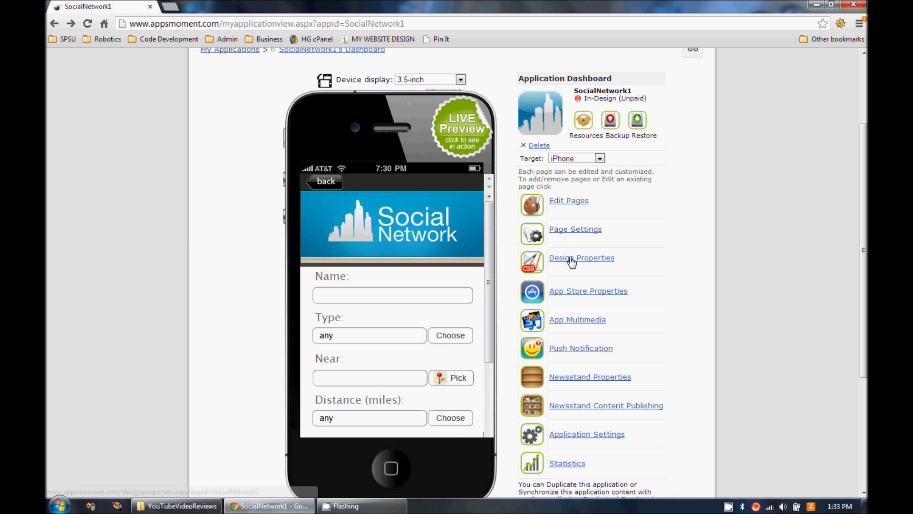
{"action": "left_click", "coordinate": [580, 258]}
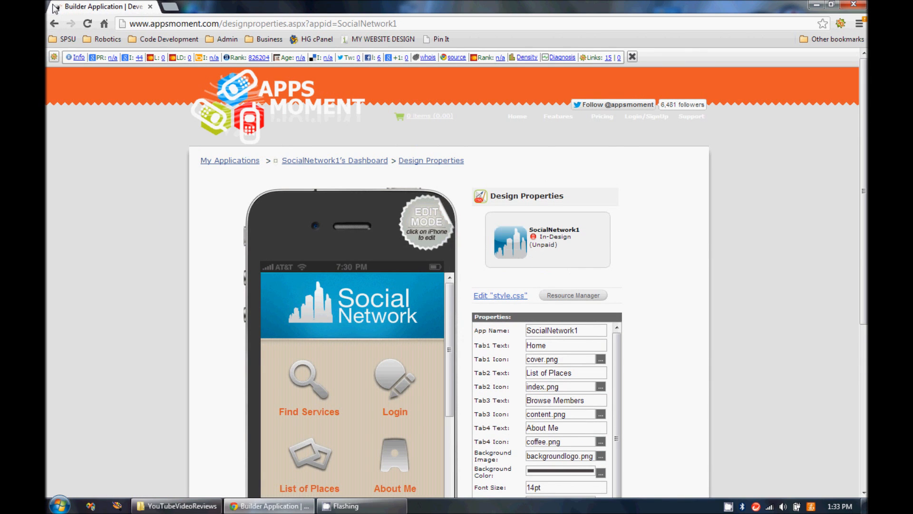
{"action": "left_click", "coordinate": [334, 160]}
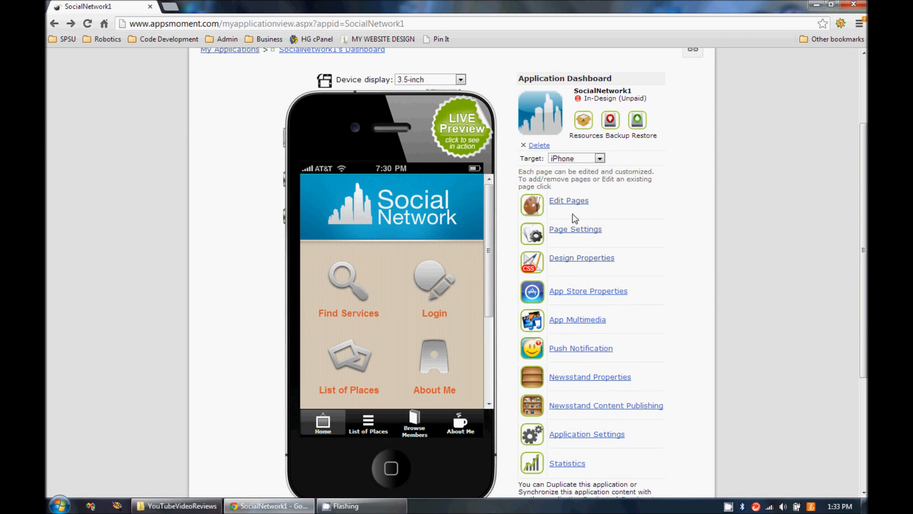
Reopen SocialNetwork1's Edit Pages list and preview the About Me page (aboutm.html)
{"action": "left_click", "coordinate": [569, 201]}
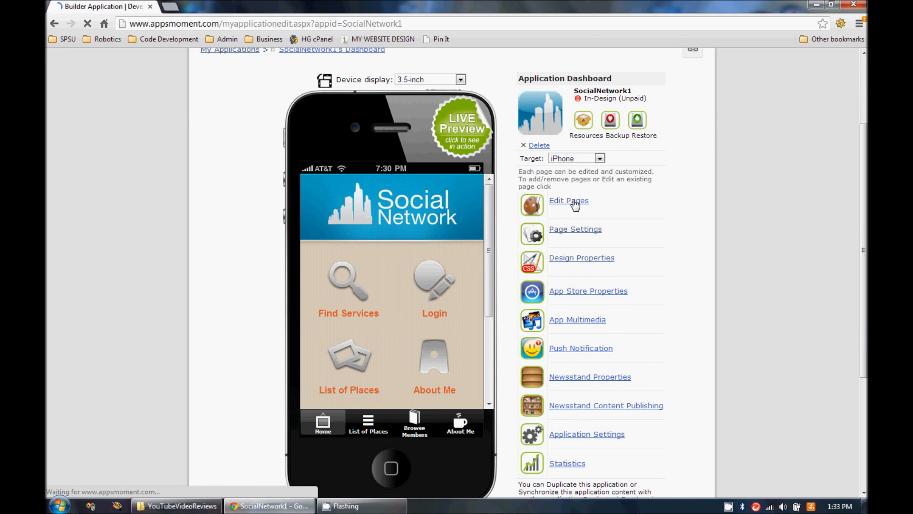
{"action": "left_click", "coordinate": [568, 199]}
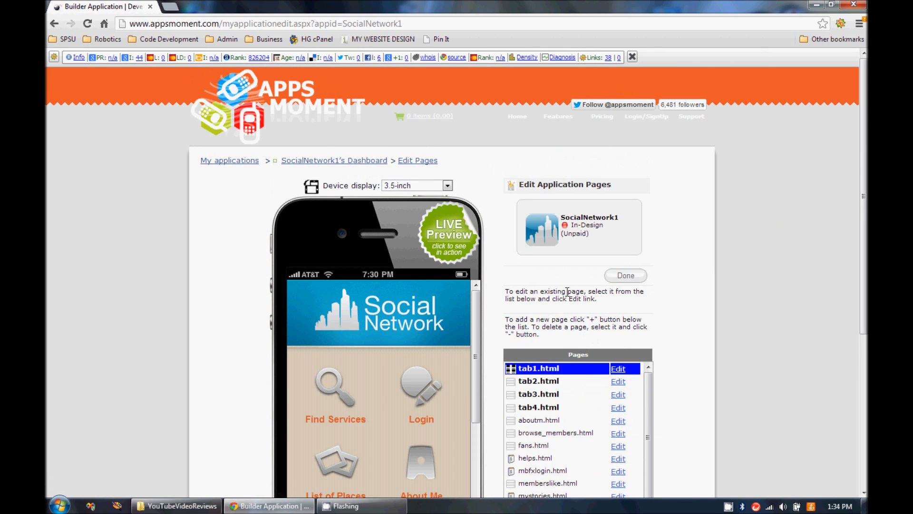
{"action": "left_click", "coordinate": [623, 275]}
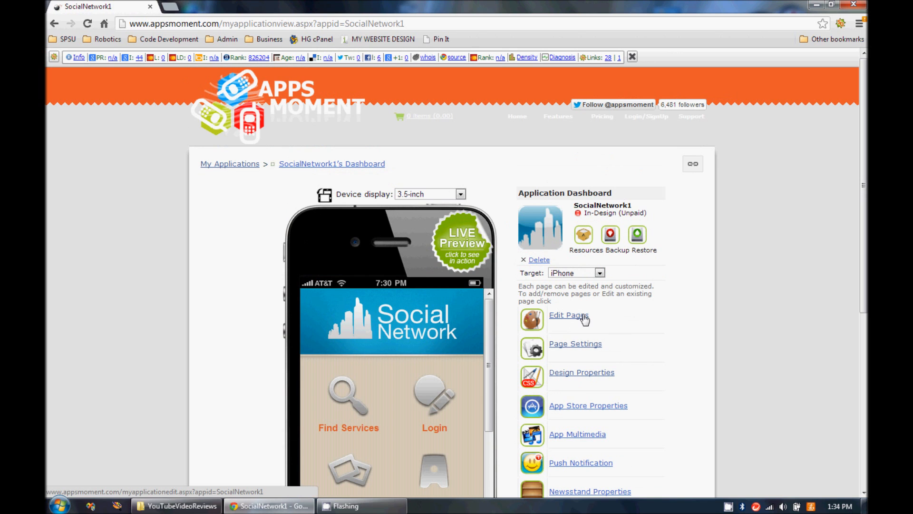
{"action": "left_click", "coordinate": [568, 314]}
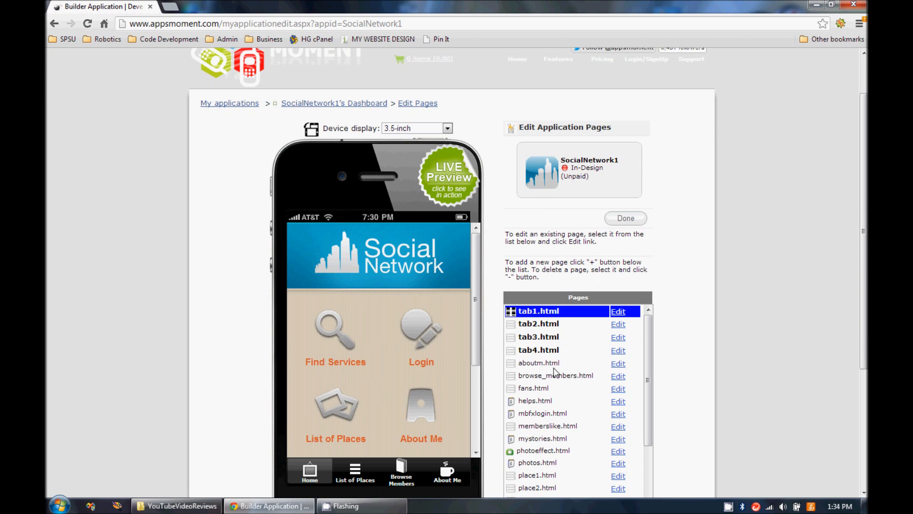
{"action": "left_click", "coordinate": [539, 362]}
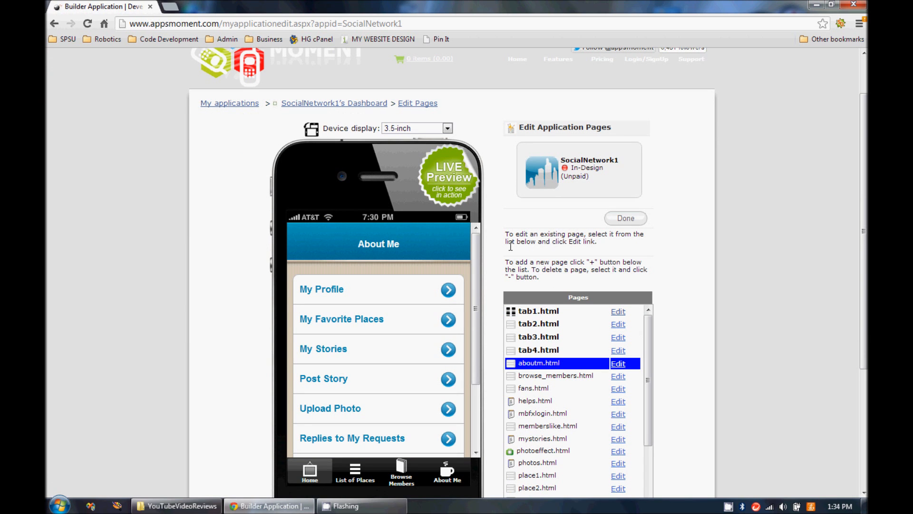
{"action": "scroll", "scroll_direction": "down", "scroll_amount": 3}
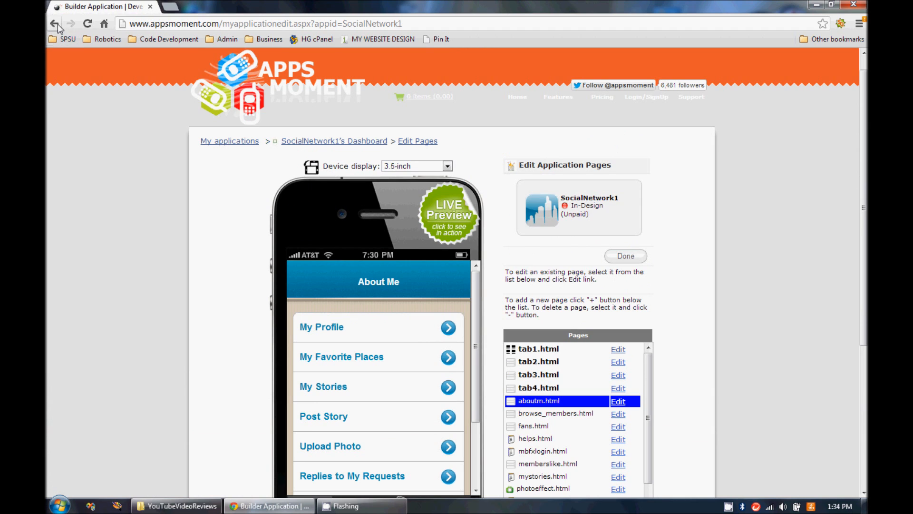
{"action": "scroll", "scroll_direction": "down", "scroll_amount": 3}
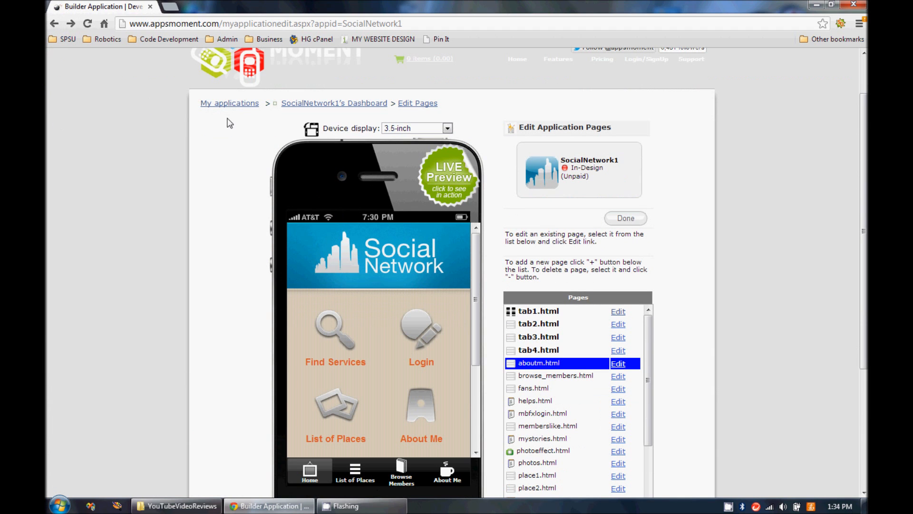
From the apps list, create a second app iPadNewspaper1 from the iPadNewspaper template
{"action": "left_click", "coordinate": [230, 102]}
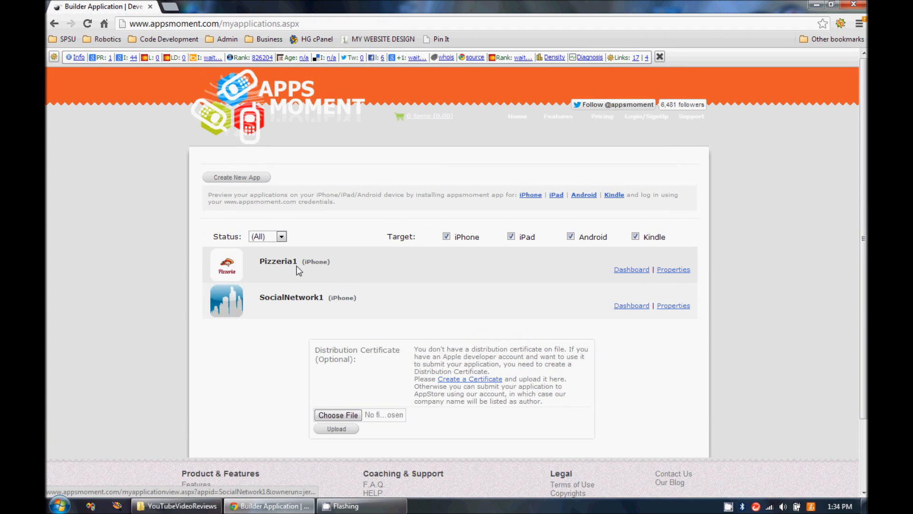
{"action": "left_click", "coordinate": [236, 177]}
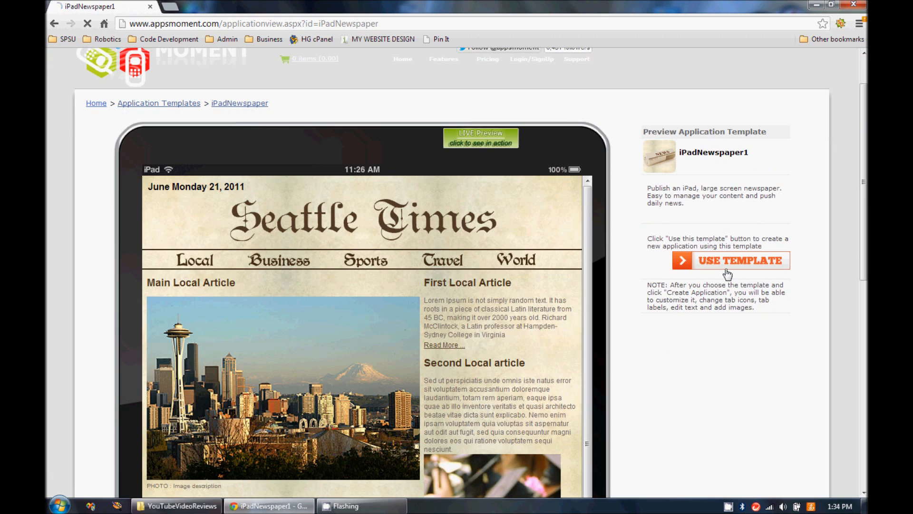
{"action": "left_click", "coordinate": [733, 260]}
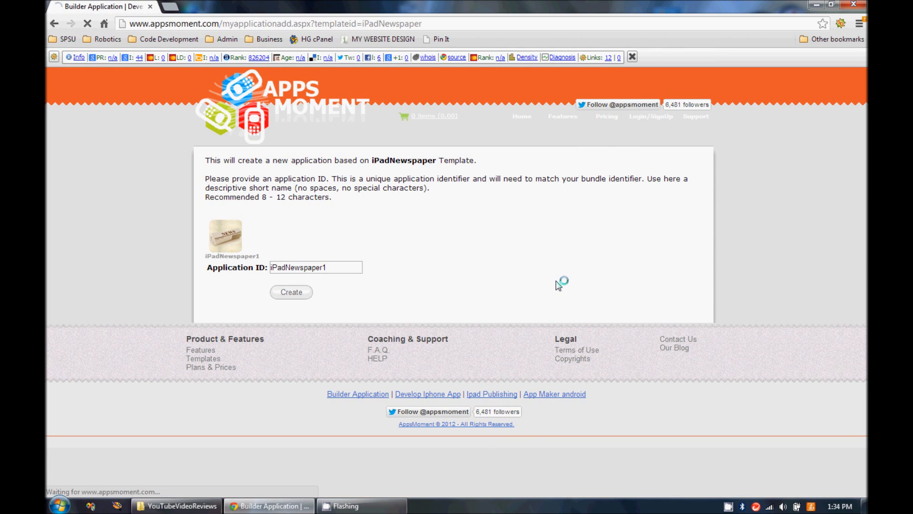
{"action": "mouse_move", "coordinate": [598, 289]}
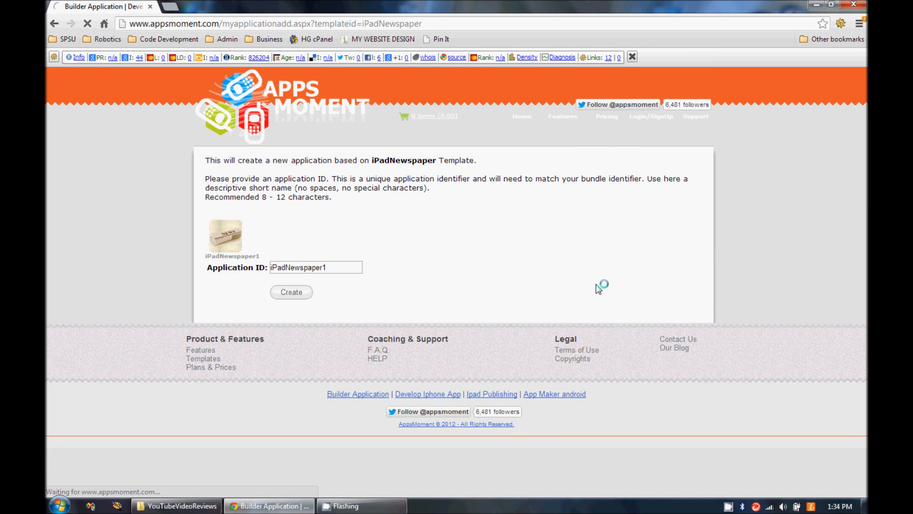
{"action": "mouse_move", "coordinate": [445, 291]}
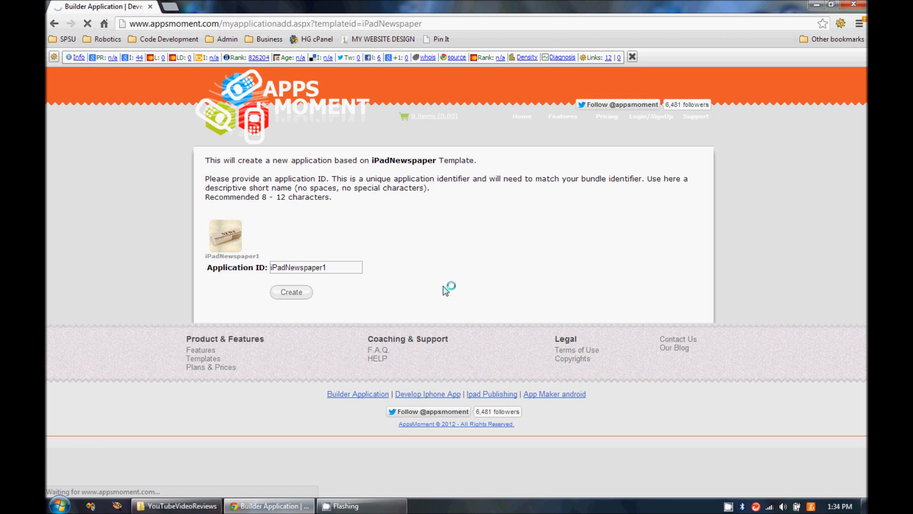
{"action": "mouse_move", "coordinate": [504, 290]}
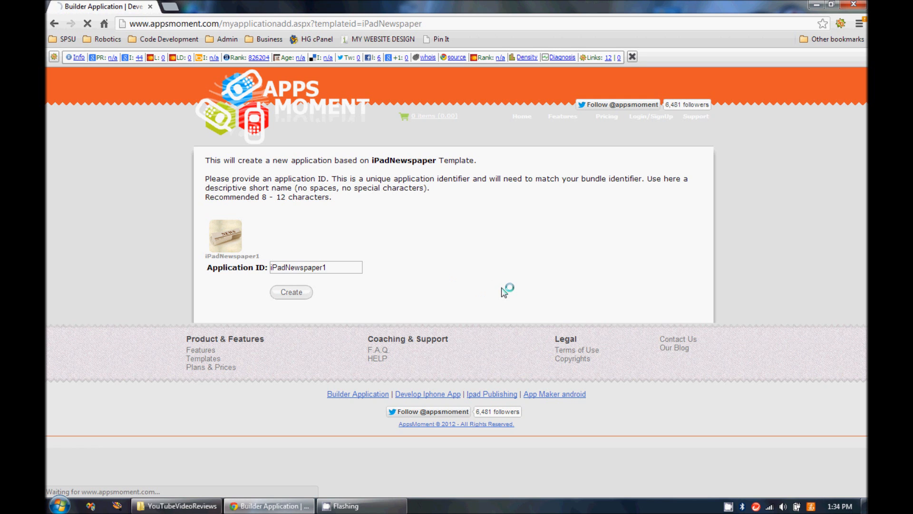
{"action": "left_click", "coordinate": [291, 292]}
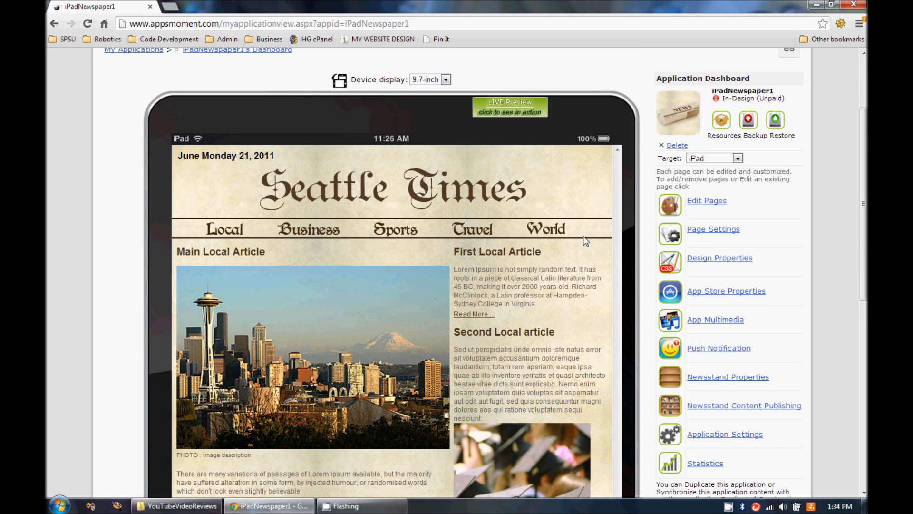
Scroll through the iPadNewspaper1 dashboard and its Seattle Times preview down to the footer and tab bar
{"action": "scroll", "scroll_direction": "down", "scroll_amount": 3}
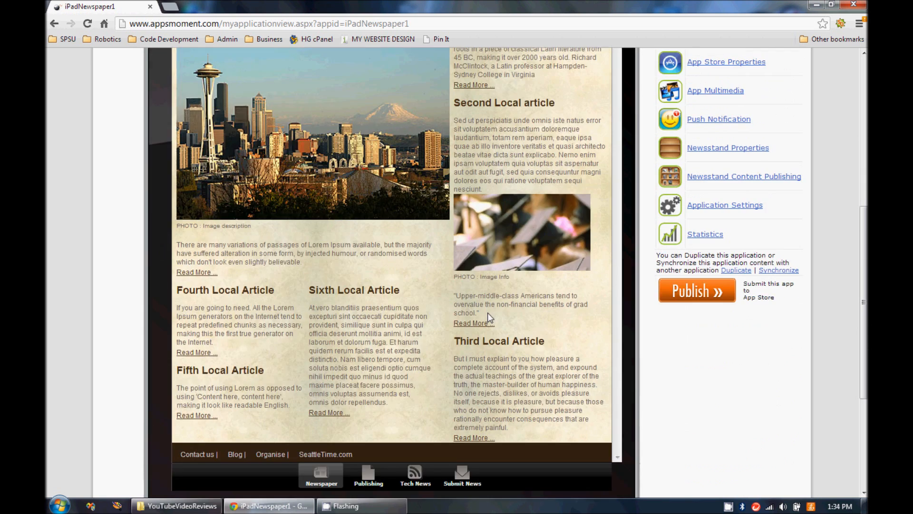
{"action": "scroll", "scroll_direction": "up", "scroll_amount": 3}
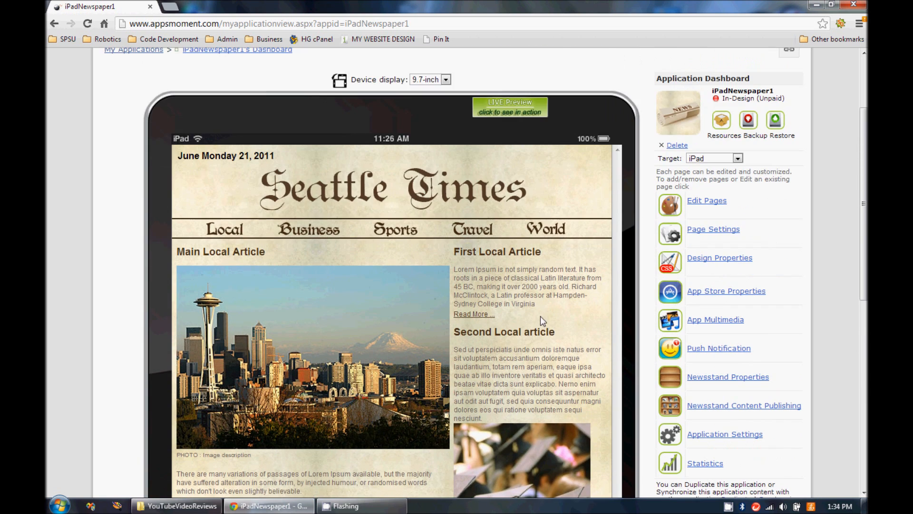
{"action": "scroll", "scroll_direction": "down", "scroll_amount": 3}
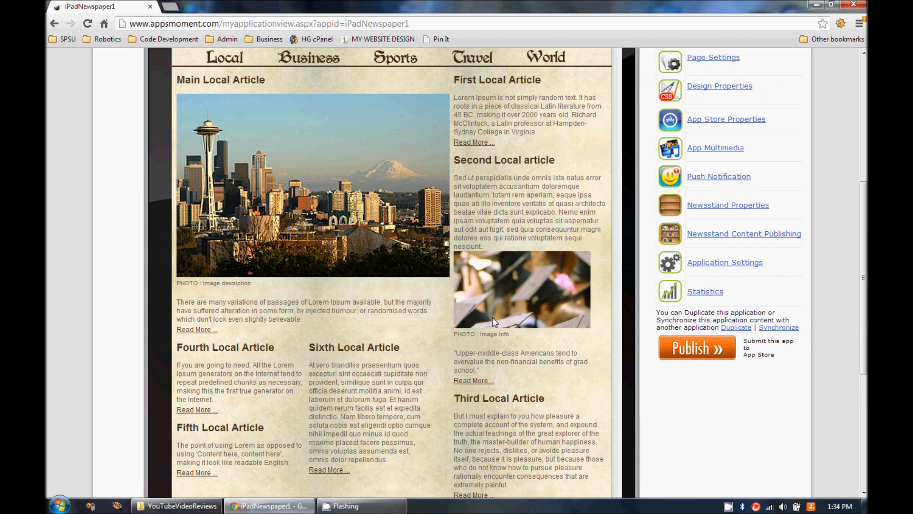
{"action": "scroll", "scroll_direction": "down", "scroll_amount": 3}
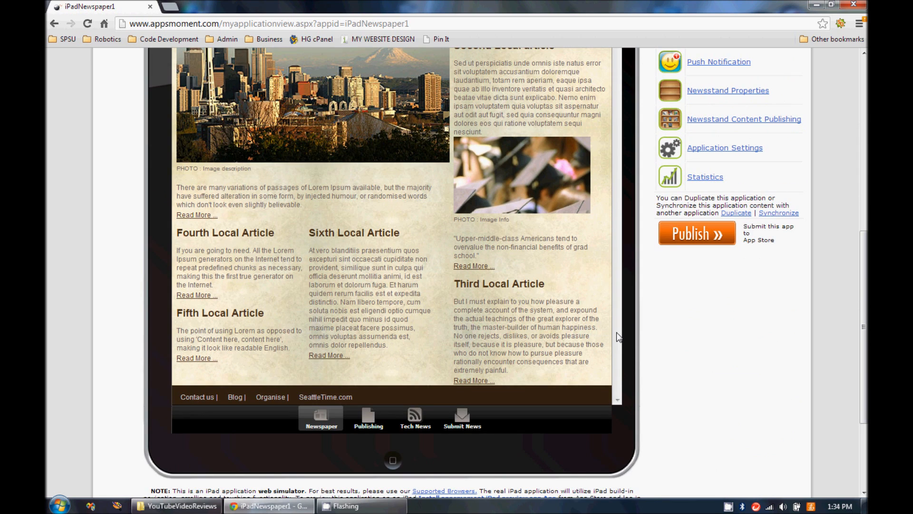
{"action": "scroll", "scroll_direction": "up", "scroll_amount": 3}
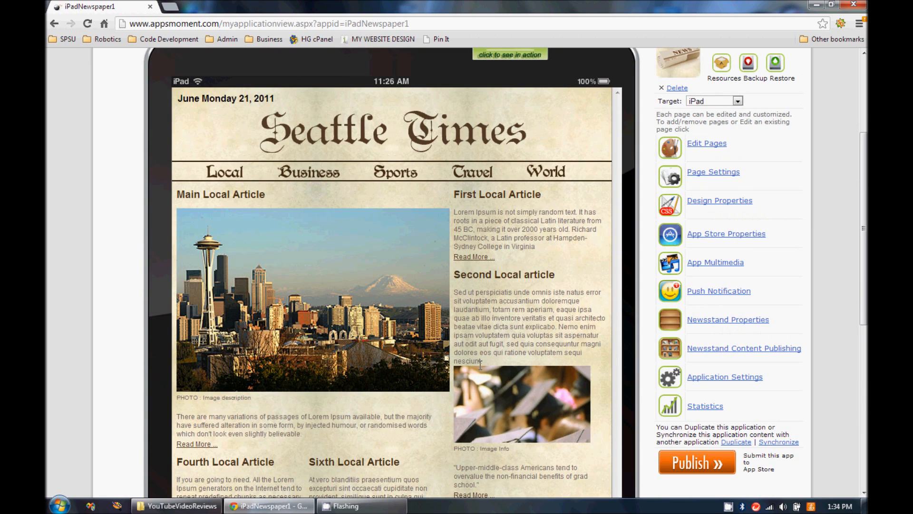
{"action": "mouse_move", "coordinate": [480, 357]}
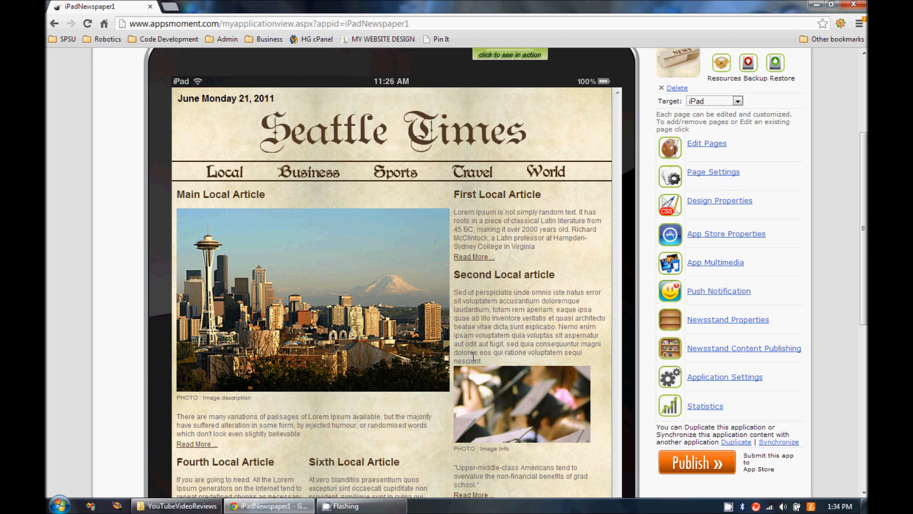
{"action": "scroll", "scroll_direction": "down", "scroll_amount": 3}
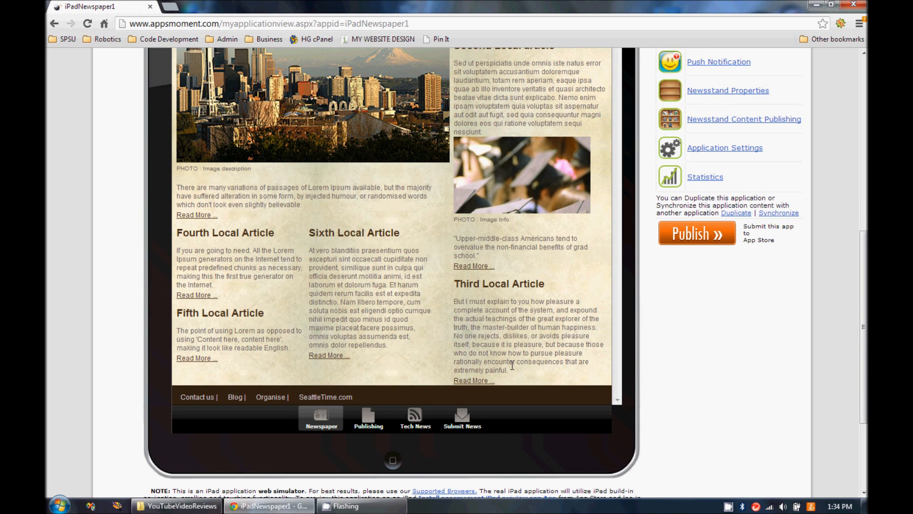
{"action": "scroll", "scroll_direction": "up", "scroll_amount": 3}
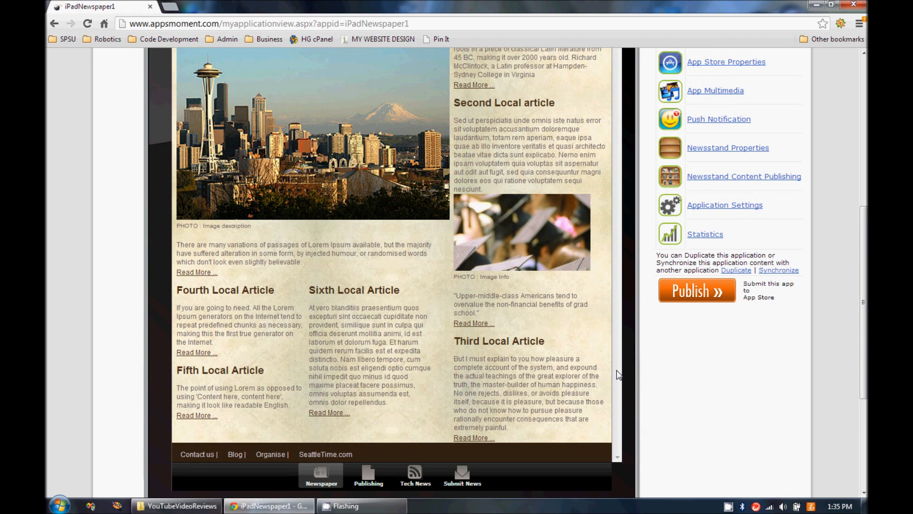
{"action": "mouse_move", "coordinate": [683, 358]}
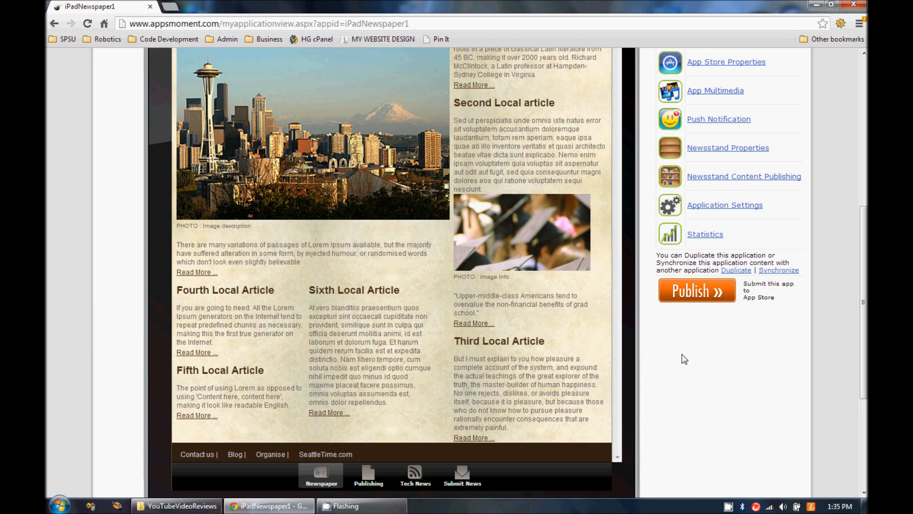
{"action": "mouse_move", "coordinate": [672, 359]}
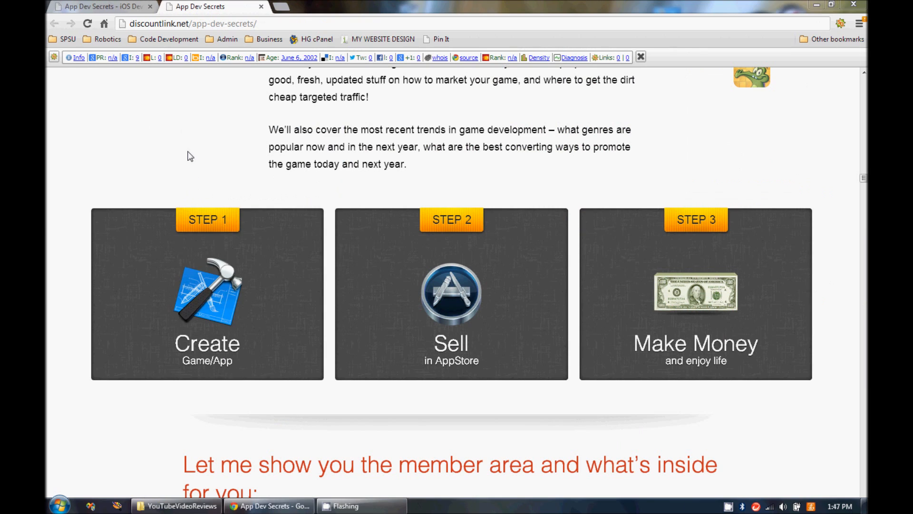
{"action": "mouse_move", "coordinate": [168, 112]}
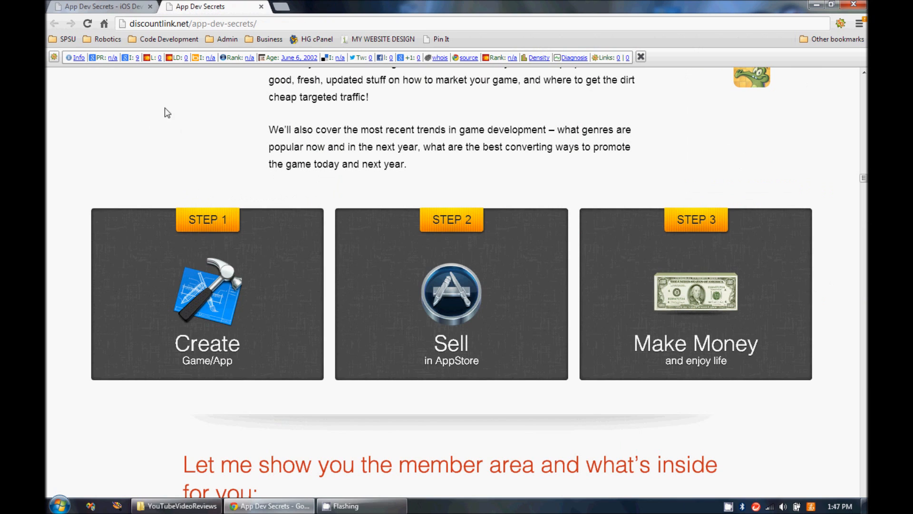
{"action": "mouse_move", "coordinate": [178, 109]}
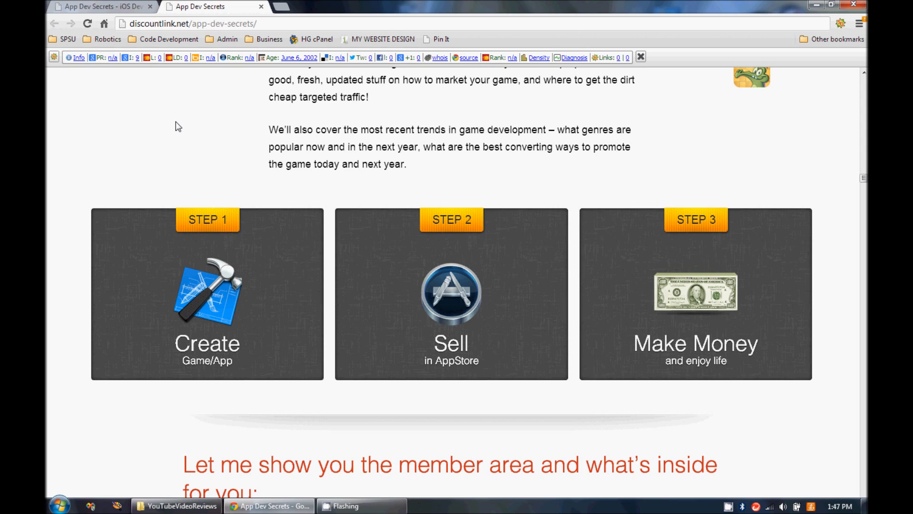
{"action": "mouse_move", "coordinate": [178, 120]}
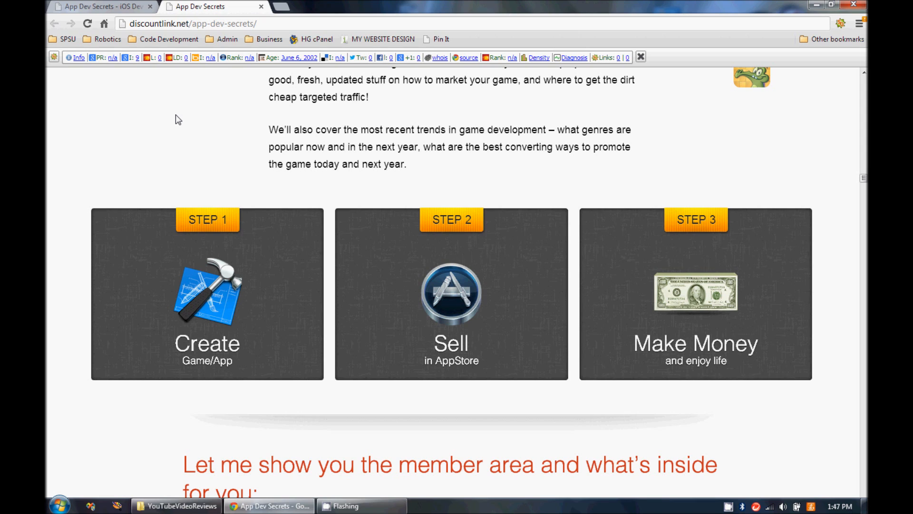
{"action": "mouse_move", "coordinate": [184, 125]}
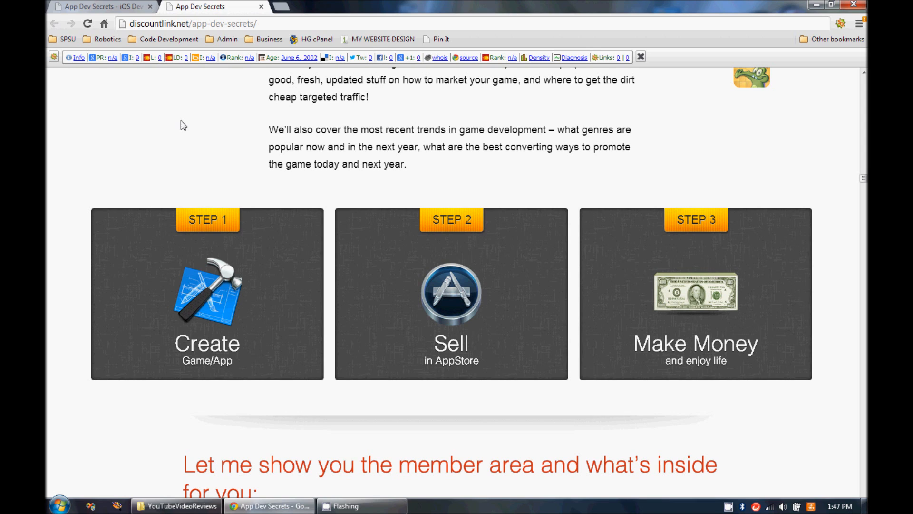
{"action": "mouse_move", "coordinate": [209, 97]}
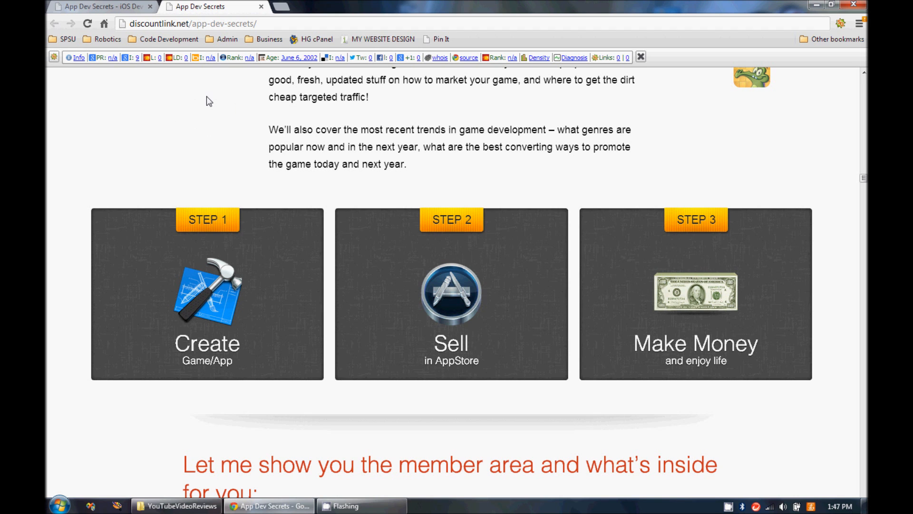
{"action": "mouse_move", "coordinate": [216, 96]}
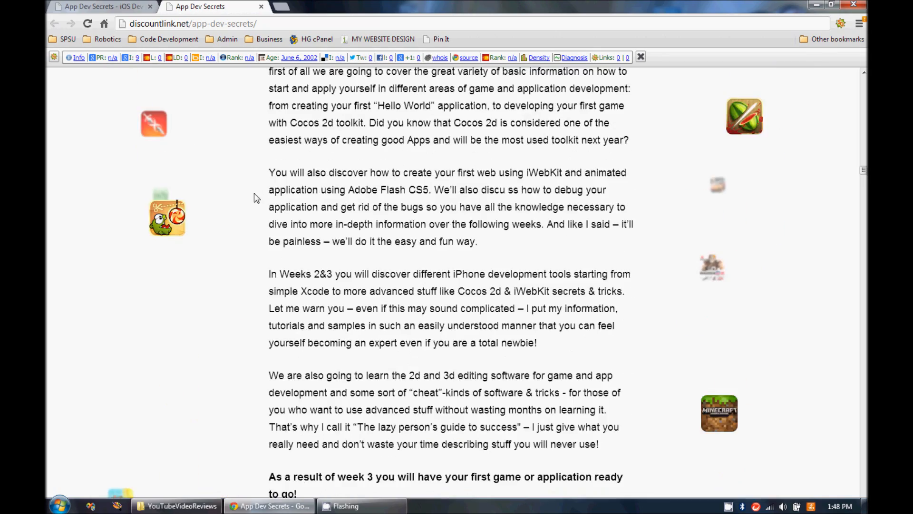
{"action": "scroll", "scroll_direction": "down", "scroll_amount": 3}
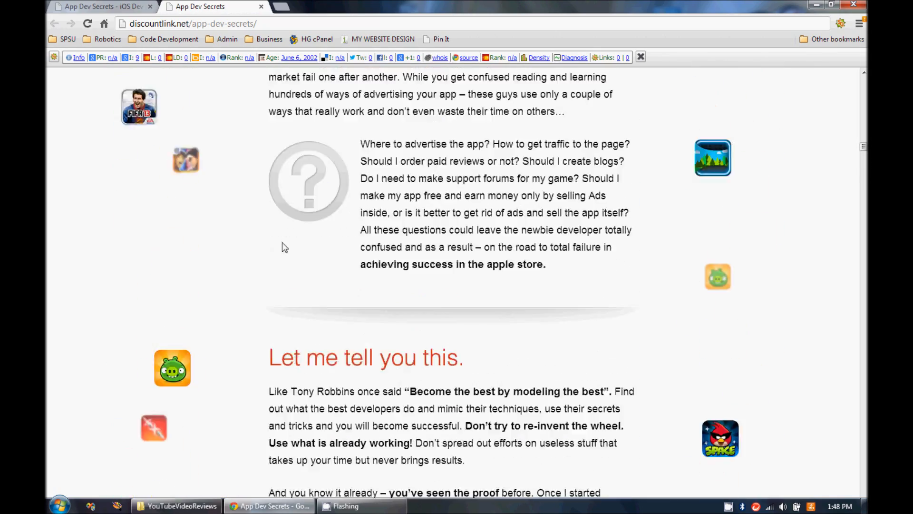
{"action": "scroll", "scroll_direction": "down", "scroll_amount": 3}
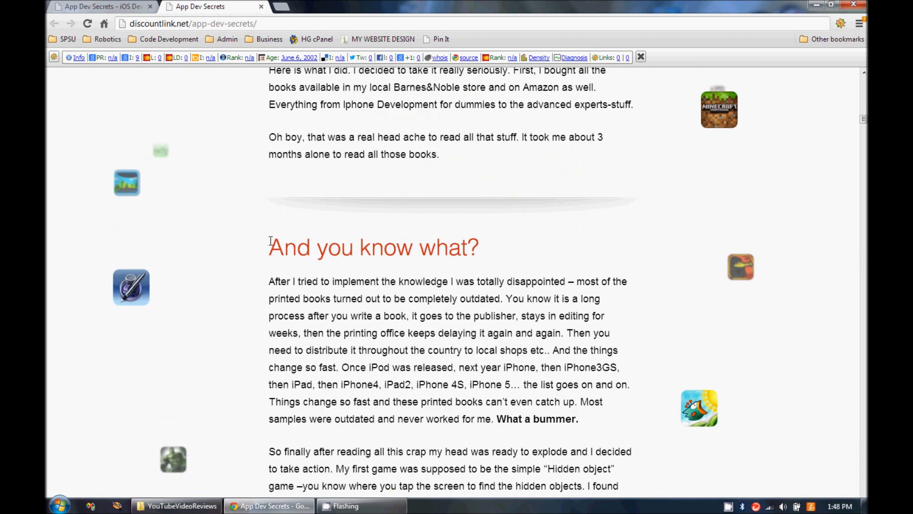
{"action": "scroll", "scroll_direction": "up", "scroll_amount": 3}
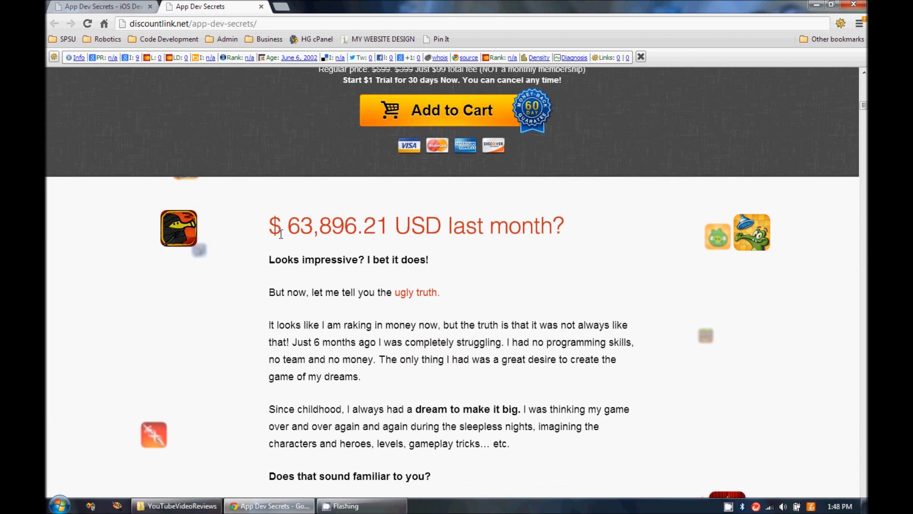
{"action": "scroll", "scroll_direction": "down", "scroll_amount": 3}
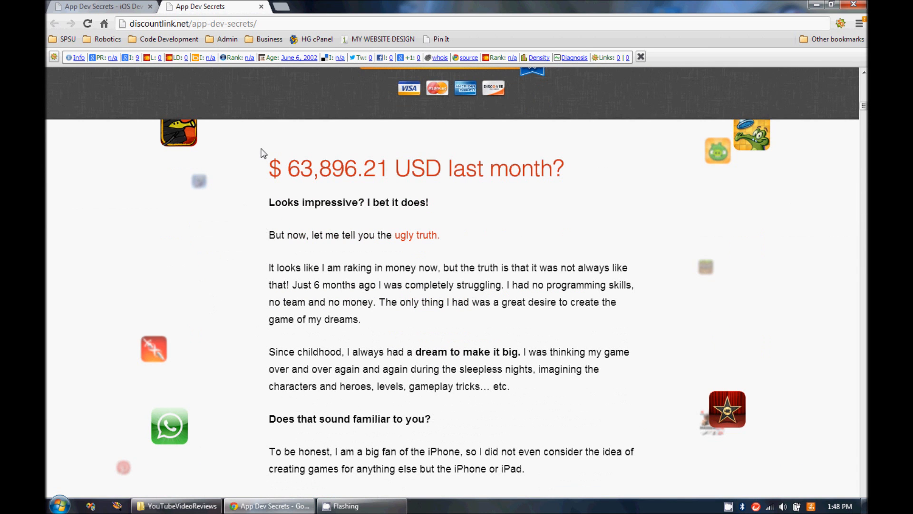
{"action": "double_click", "coordinate": [337, 168]}
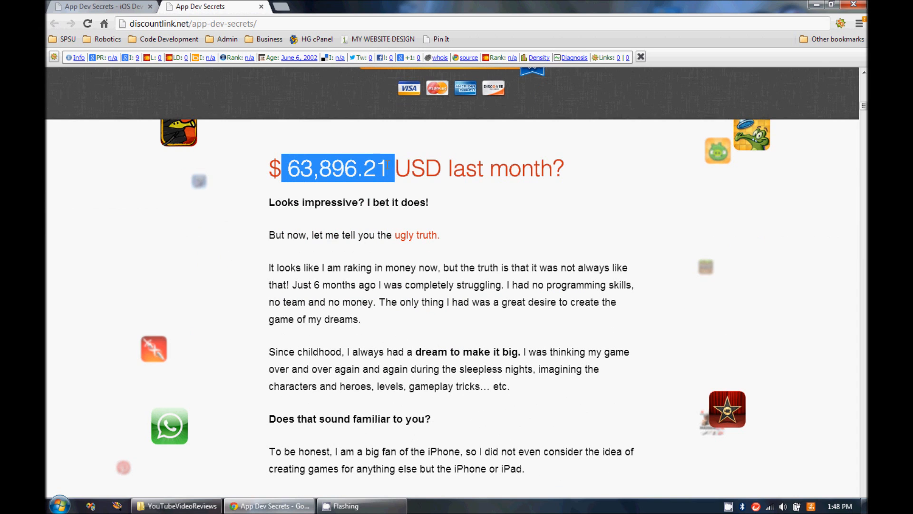
{"action": "scroll", "scroll_direction": "down", "scroll_amount": 3}
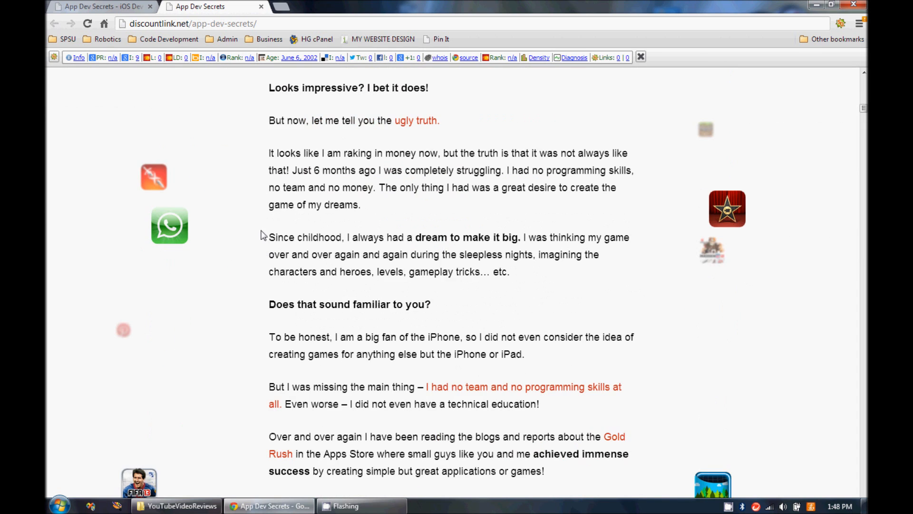
{"action": "scroll", "scroll_direction": "down", "scroll_amount": 3}
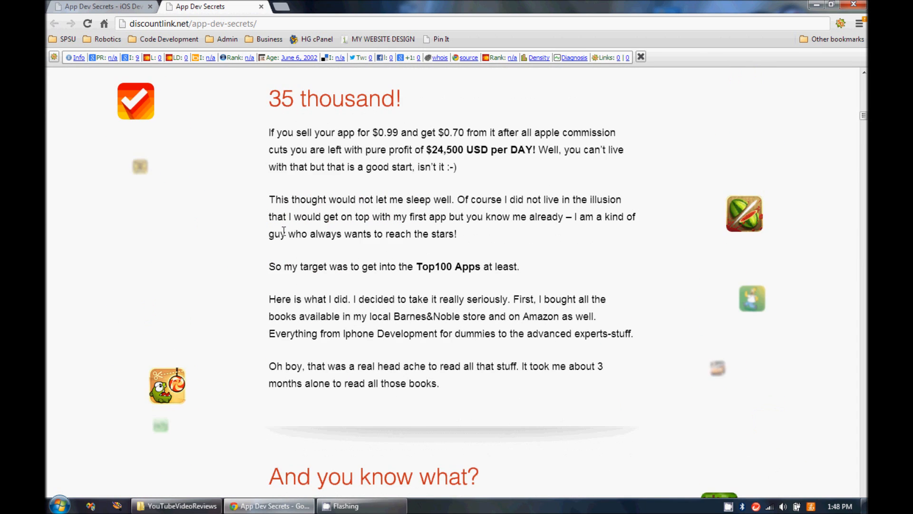
{"action": "scroll", "scroll_direction": "down", "scroll_amount": 3}
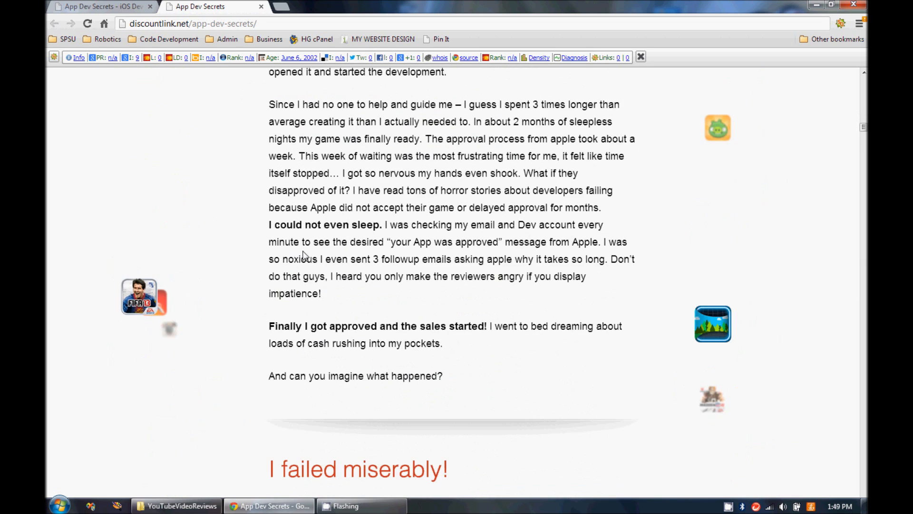
{"action": "scroll", "scroll_direction": "down", "scroll_amount": 3}
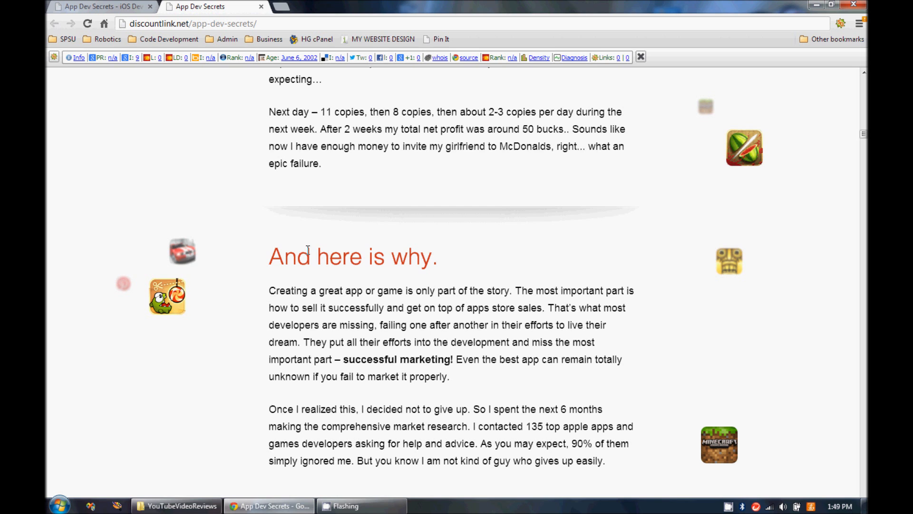
{"action": "mouse_move", "coordinate": [328, 287]}
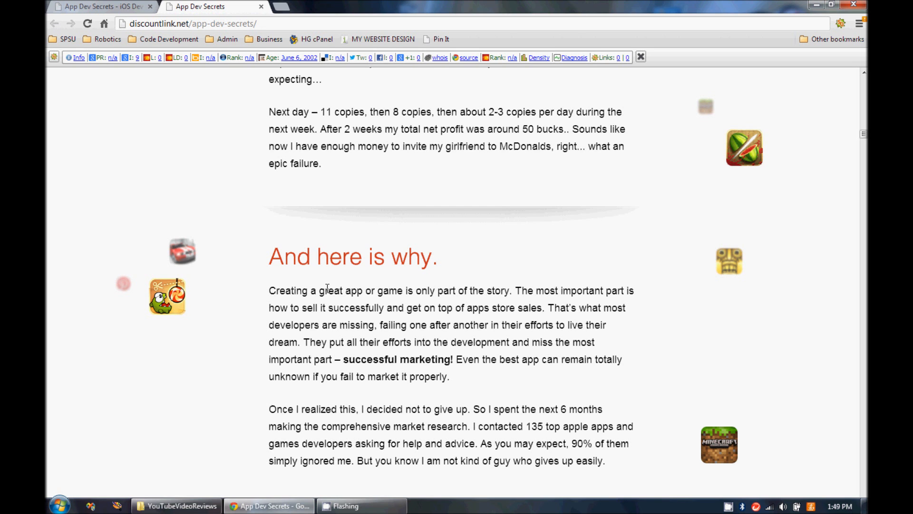
{"action": "scroll", "scroll_direction": "down", "scroll_amount": 3}
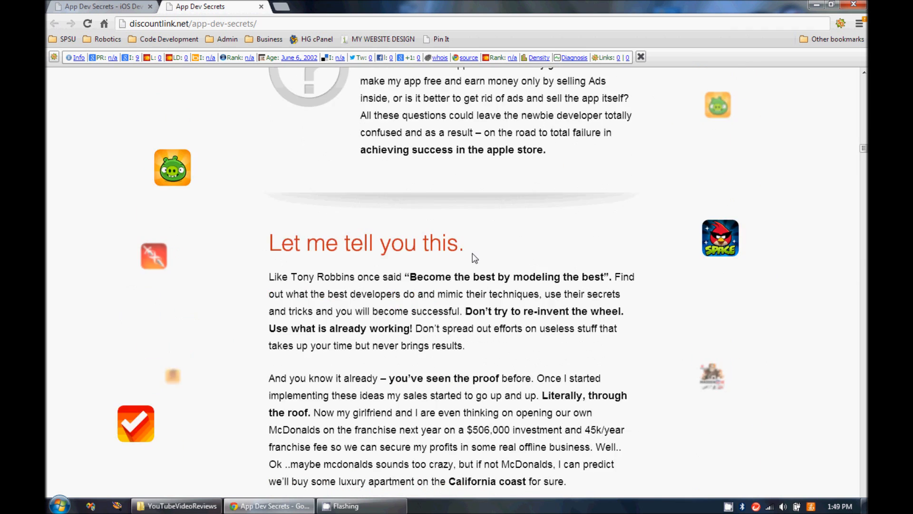
{"action": "scroll", "scroll_direction": "down", "scroll_amount": 3}
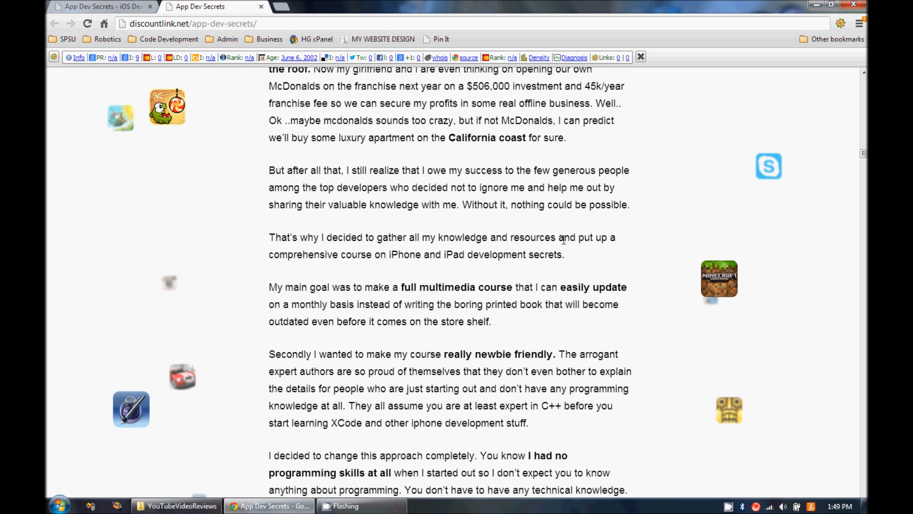
{"action": "mouse_move", "coordinate": [581, 250]}
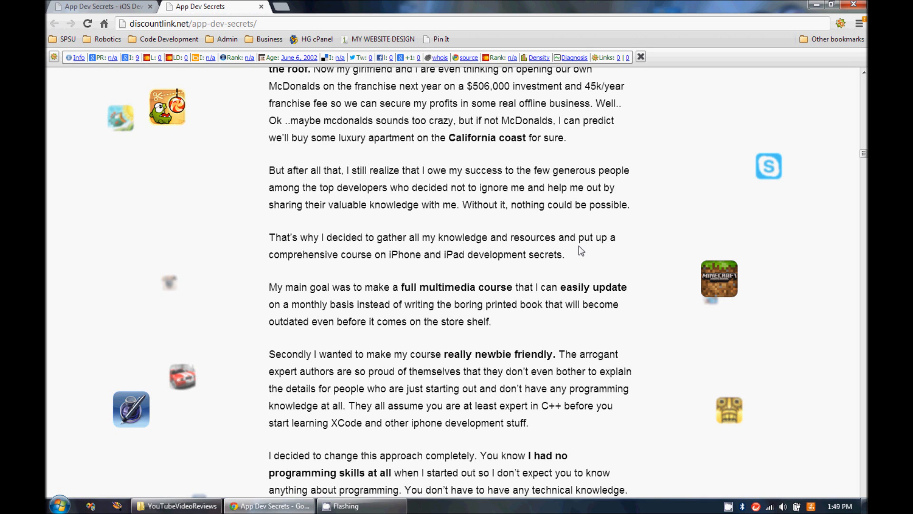
{"action": "scroll", "scroll_direction": "down", "scroll_amount": 3}
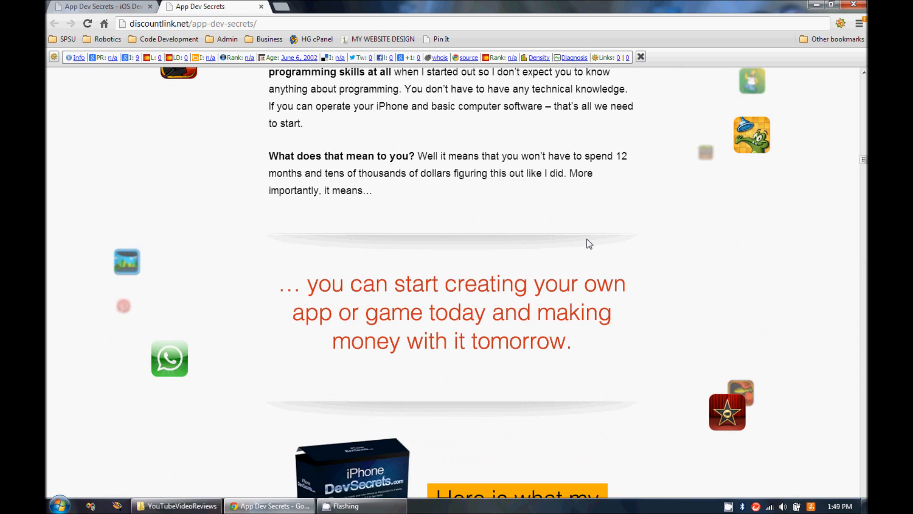
{"action": "scroll", "scroll_direction": "down", "scroll_amount": 3}
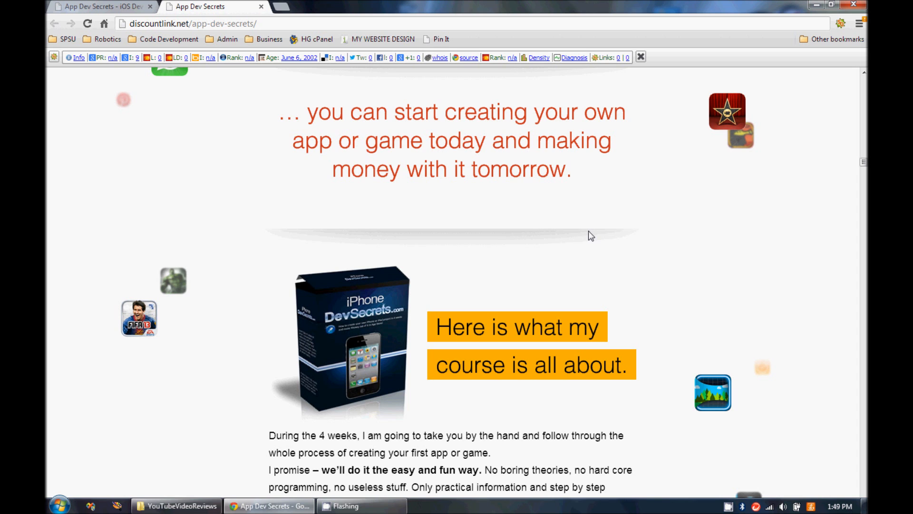
{"action": "scroll", "scroll_direction": "down", "scroll_amount": 3}
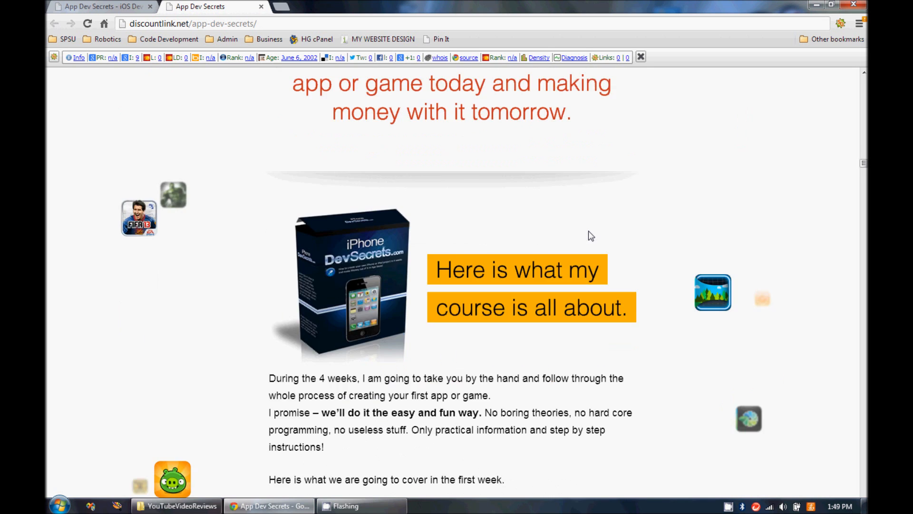
{"action": "scroll", "scroll_direction": "down", "scroll_amount": 3}
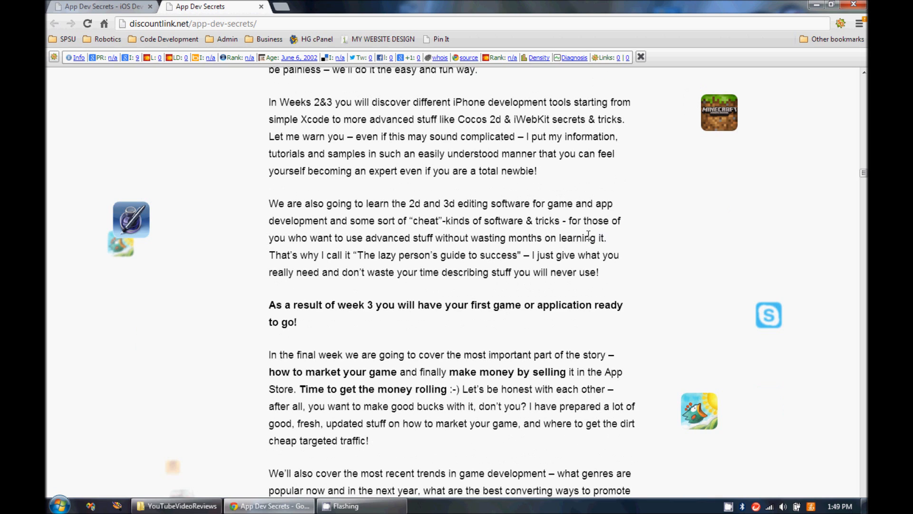
{"action": "scroll", "scroll_direction": "down", "scroll_amount": 3}
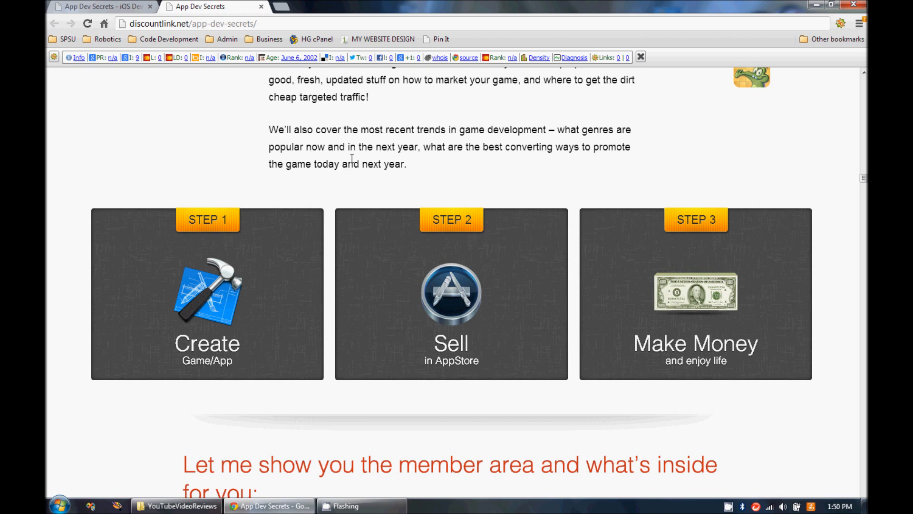
{"action": "scroll", "scroll_direction": "up", "scroll_amount": 3}
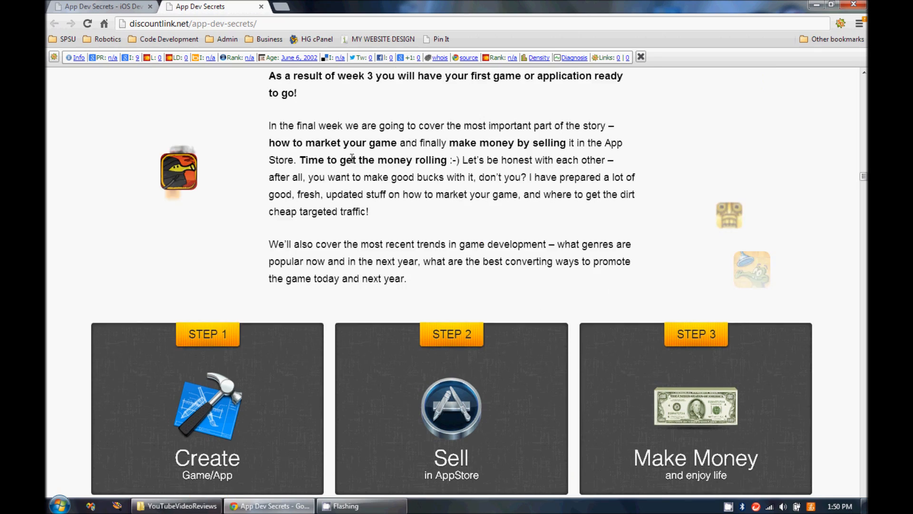
{"action": "scroll", "scroll_direction": "up", "scroll_amount": 3}
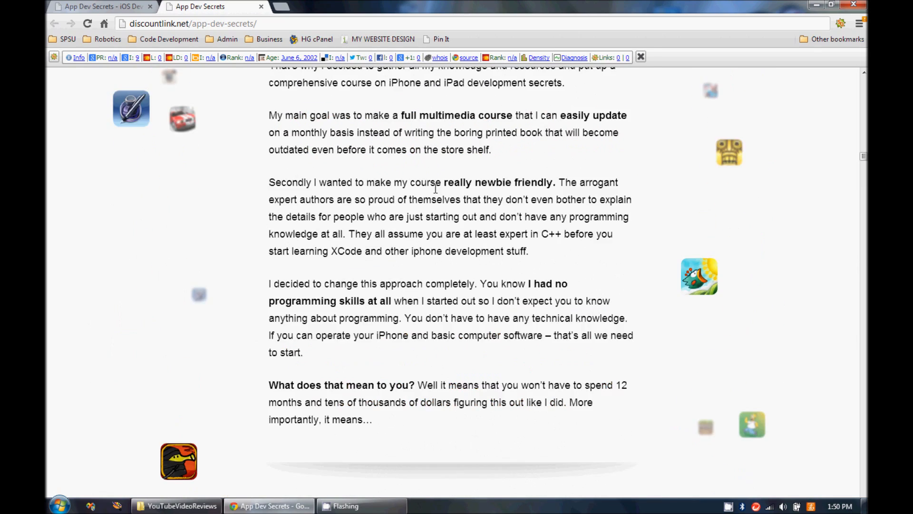
{"action": "scroll", "scroll_direction": "down", "scroll_amount": 3}
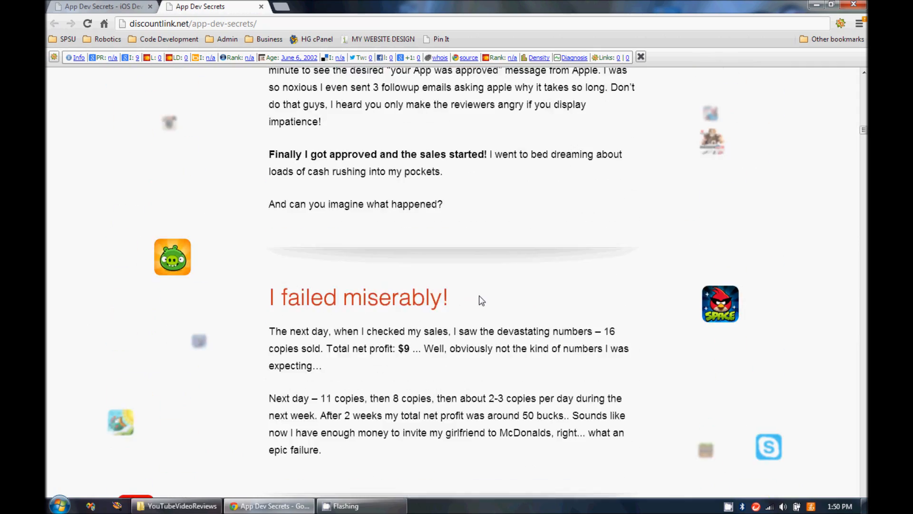
{"action": "scroll", "scroll_direction": "down", "scroll_amount": 3}
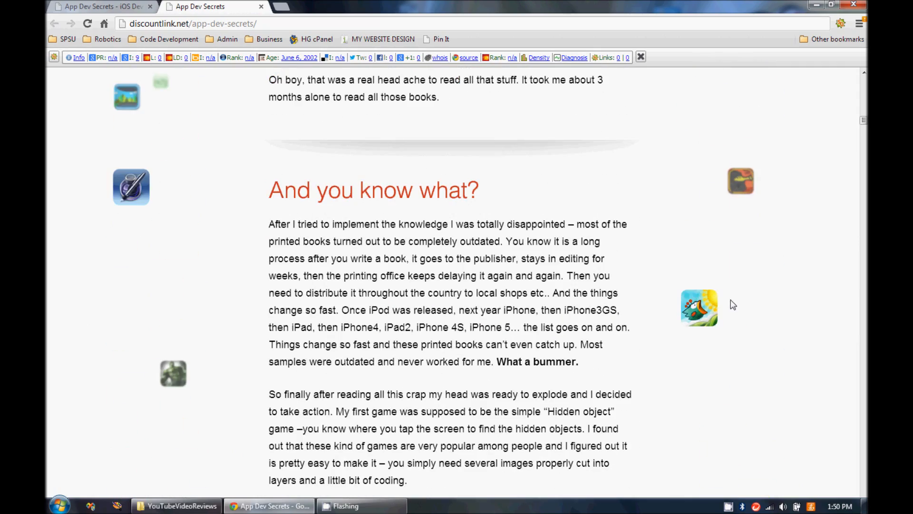
{"action": "scroll", "scroll_direction": "down", "scroll_amount": 3}
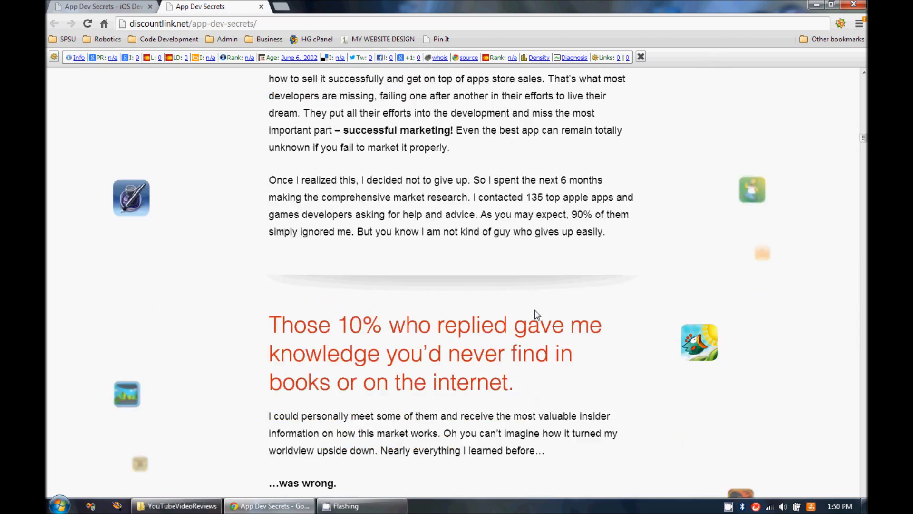
{"action": "scroll", "scroll_direction": "down", "scroll_amount": 3}
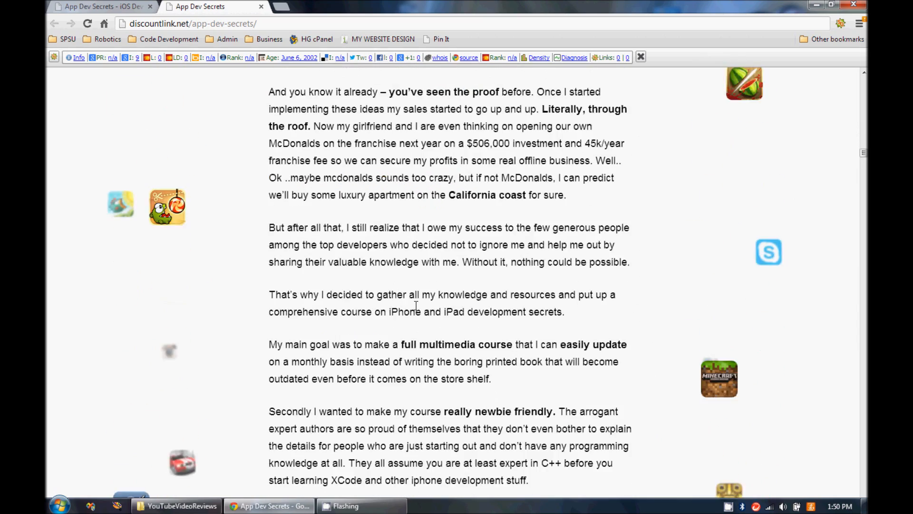
{"action": "scroll", "scroll_direction": "down", "scroll_amount": 3}
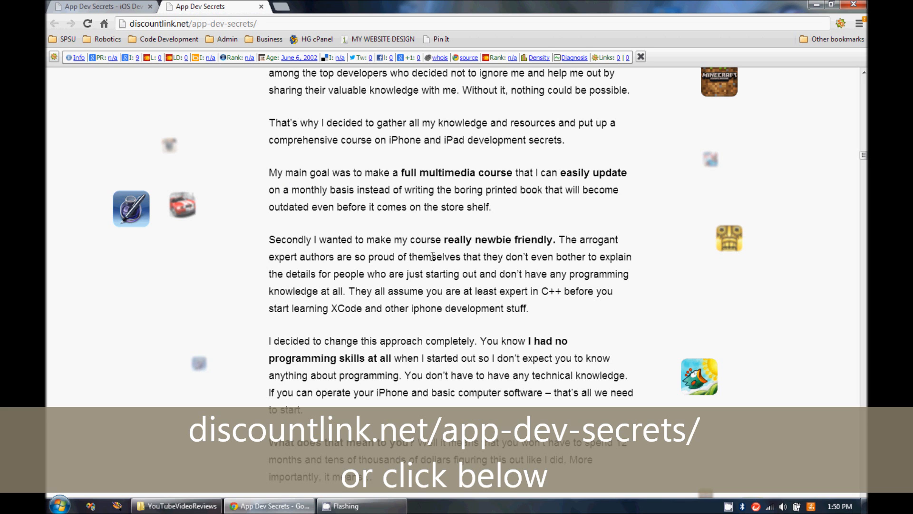
{"action": "scroll", "scroll_direction": "down", "scroll_amount": 3}
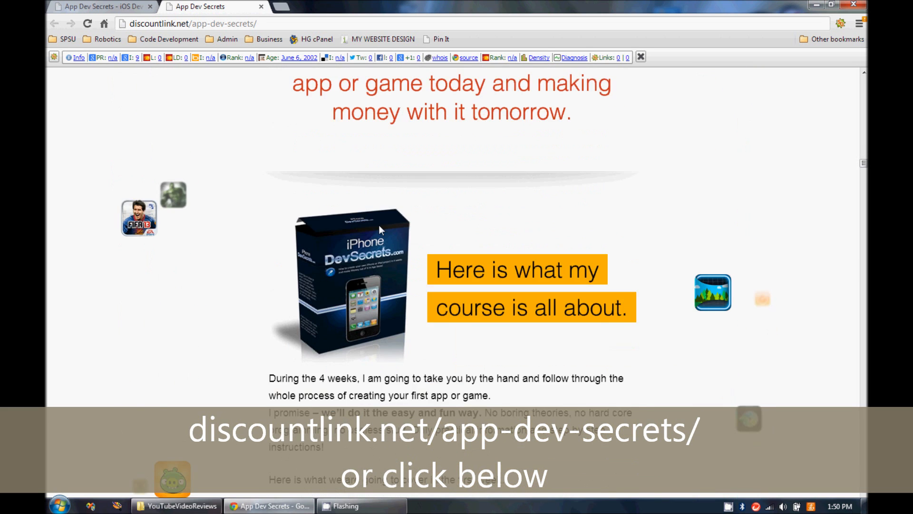
{"action": "scroll", "scroll_direction": "down", "scroll_amount": 3}
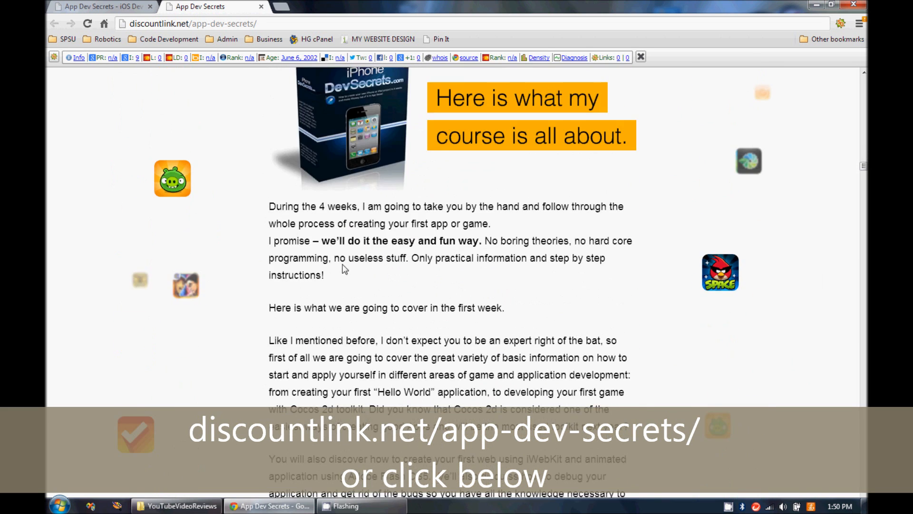
{"action": "mouse_move", "coordinate": [529, 275]}
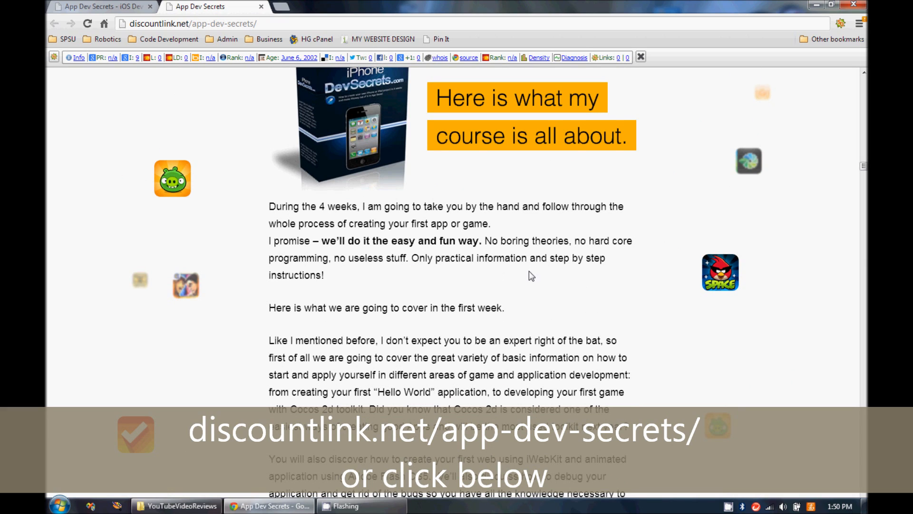
{"action": "mouse_move", "coordinate": [504, 260]}
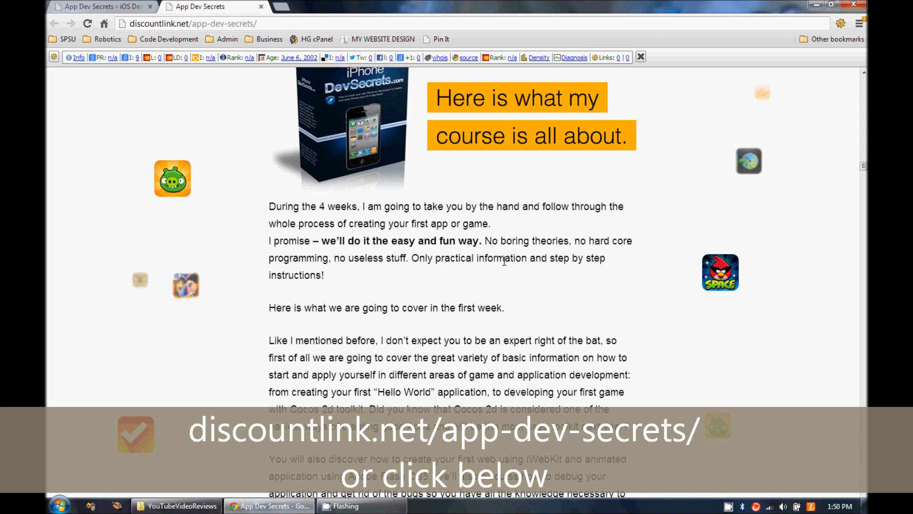
{"action": "mouse_move", "coordinate": [495, 283]}
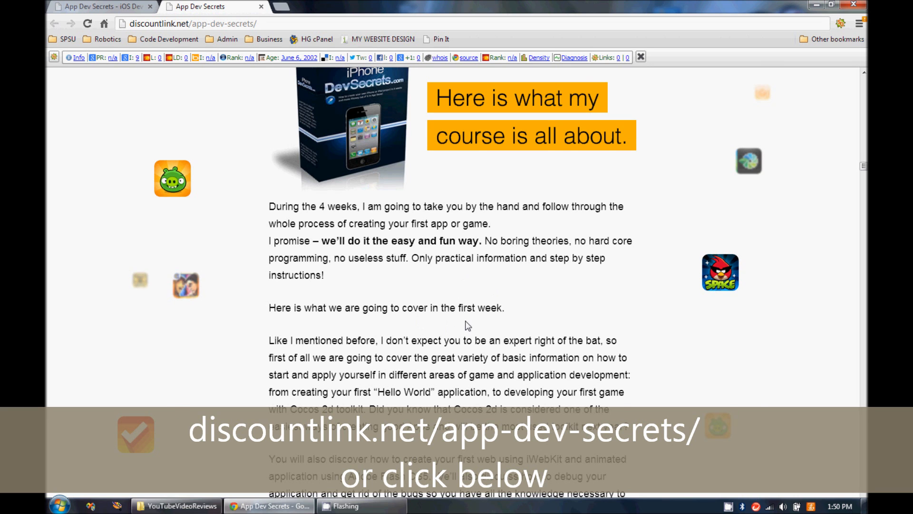
{"action": "scroll", "scroll_direction": "down", "scroll_amount": 3}
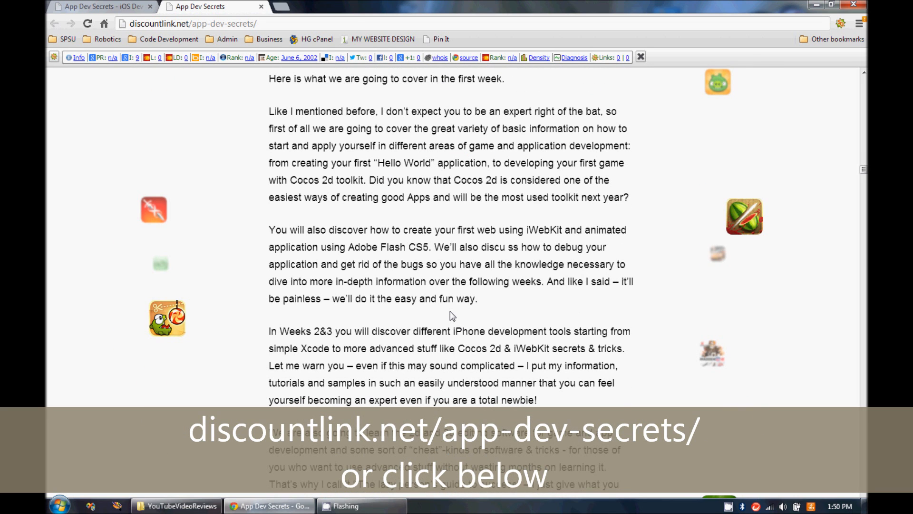
{"action": "scroll", "scroll_direction": "up", "scroll_amount": 3}
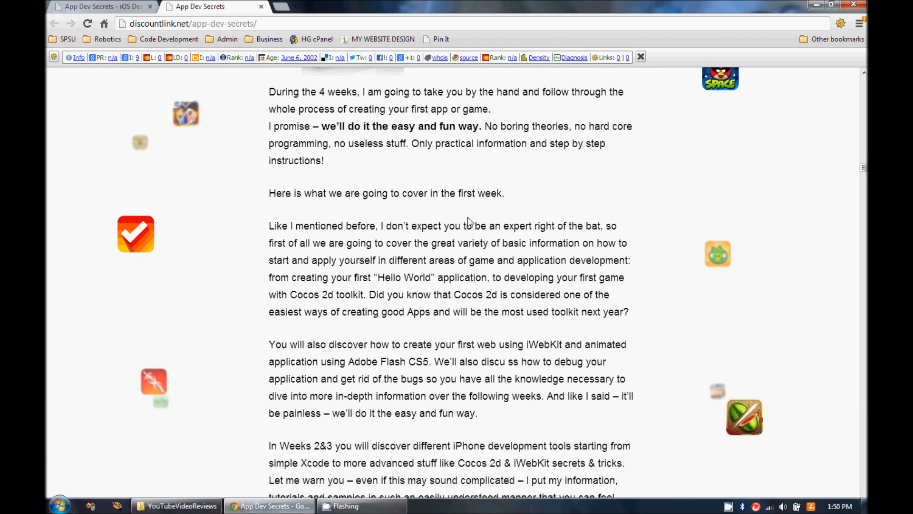
{"action": "scroll", "scroll_direction": "down", "scroll_amount": 3}
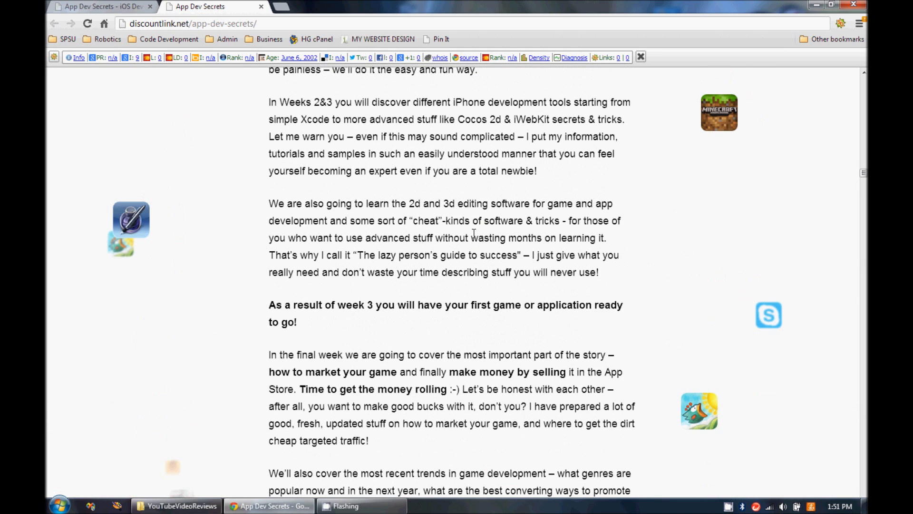
{"action": "scroll", "scroll_direction": "down", "scroll_amount": 3}
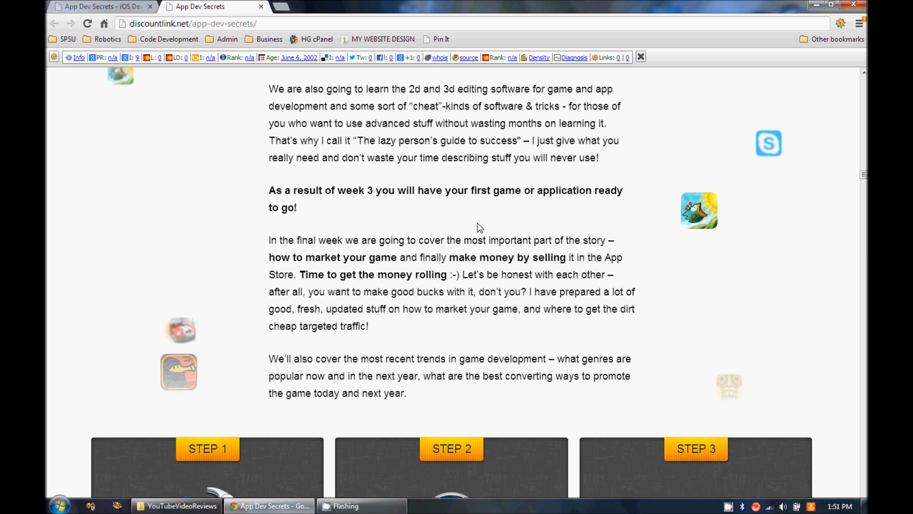
{"action": "mouse_move", "coordinate": [476, 235]}
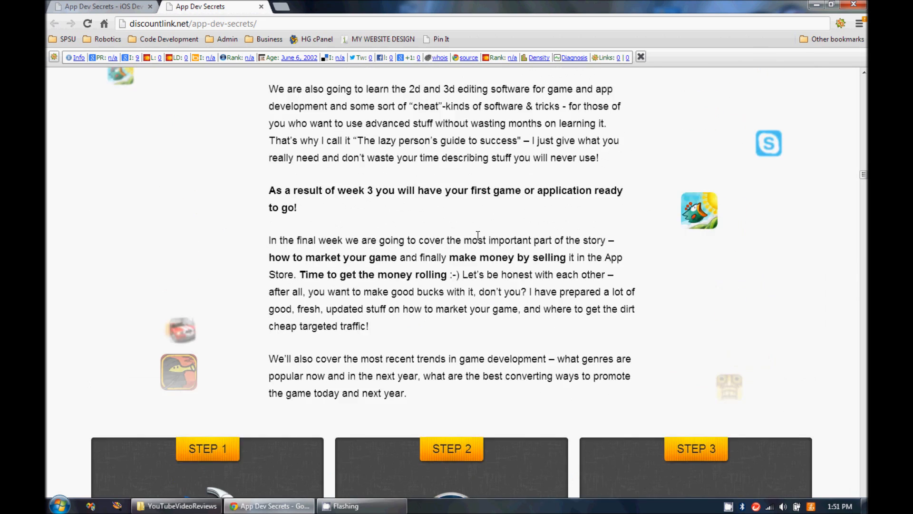
{"action": "scroll", "scroll_direction": "up", "scroll_amount": 3}
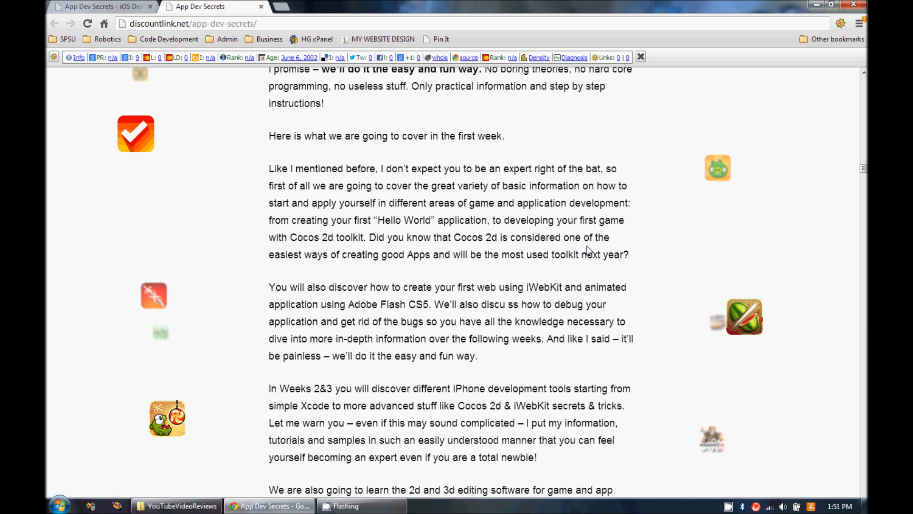
{"action": "scroll", "scroll_direction": "down", "scroll_amount": 3}
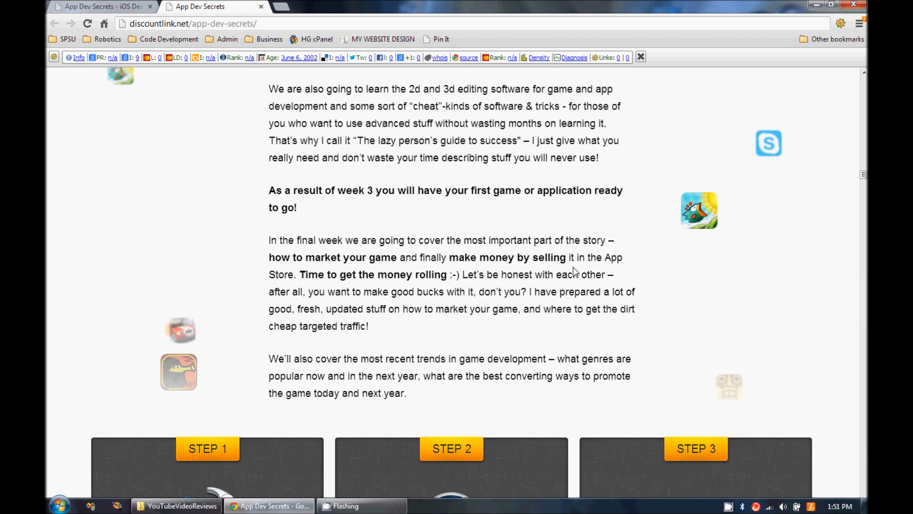
{"action": "scroll", "scroll_direction": "down", "scroll_amount": 3}
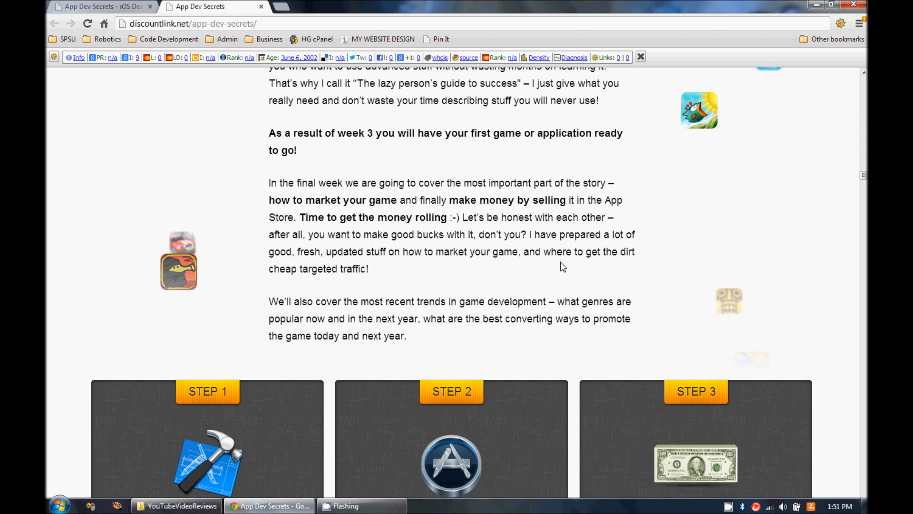
{"action": "mouse_move", "coordinate": [602, 272]}
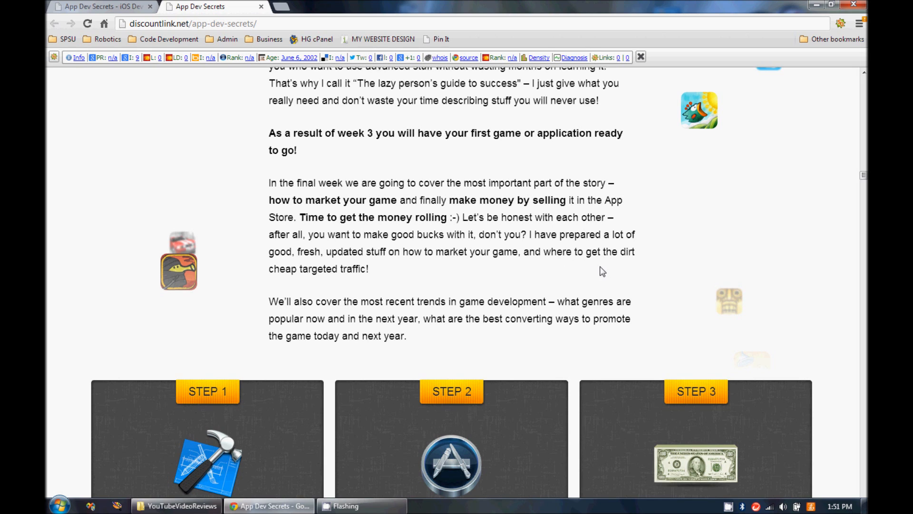
{"action": "mouse_move", "coordinate": [615, 269]}
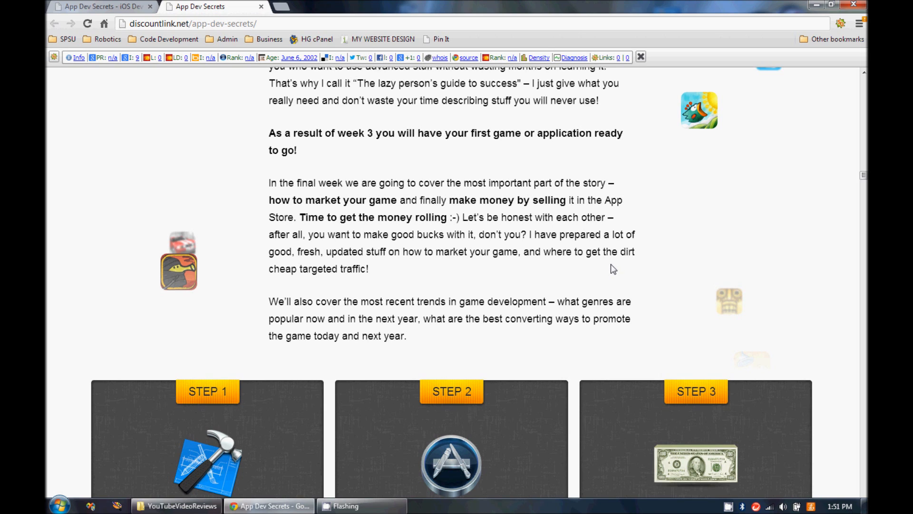
{"action": "mouse_move", "coordinate": [677, 314]}
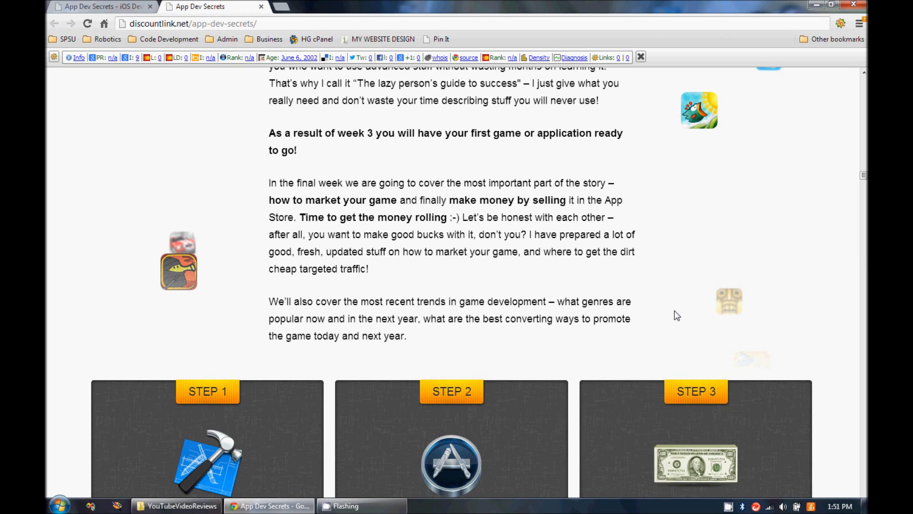